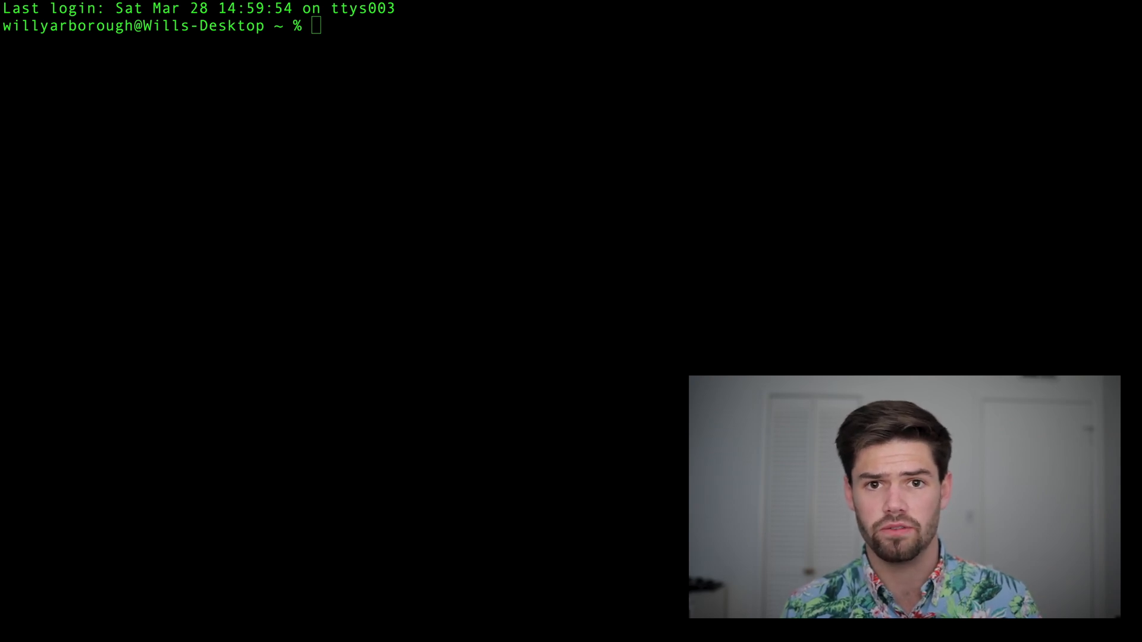
type("sh pi@192.168.1.130")
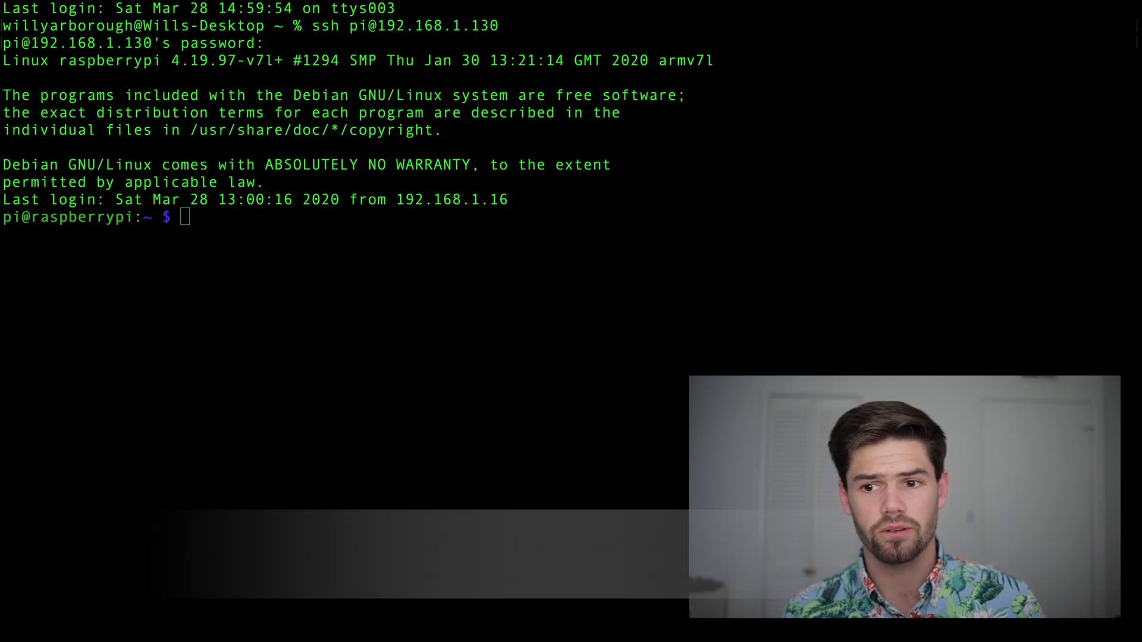
type("cd /etc/openvpn/")
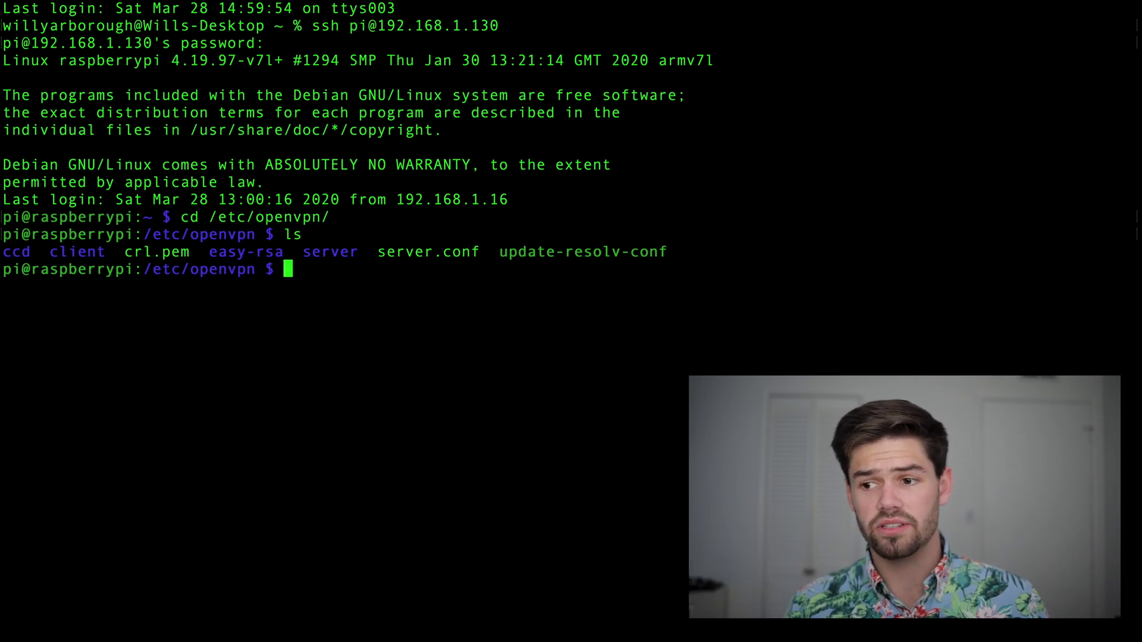
double_click(429, 252)
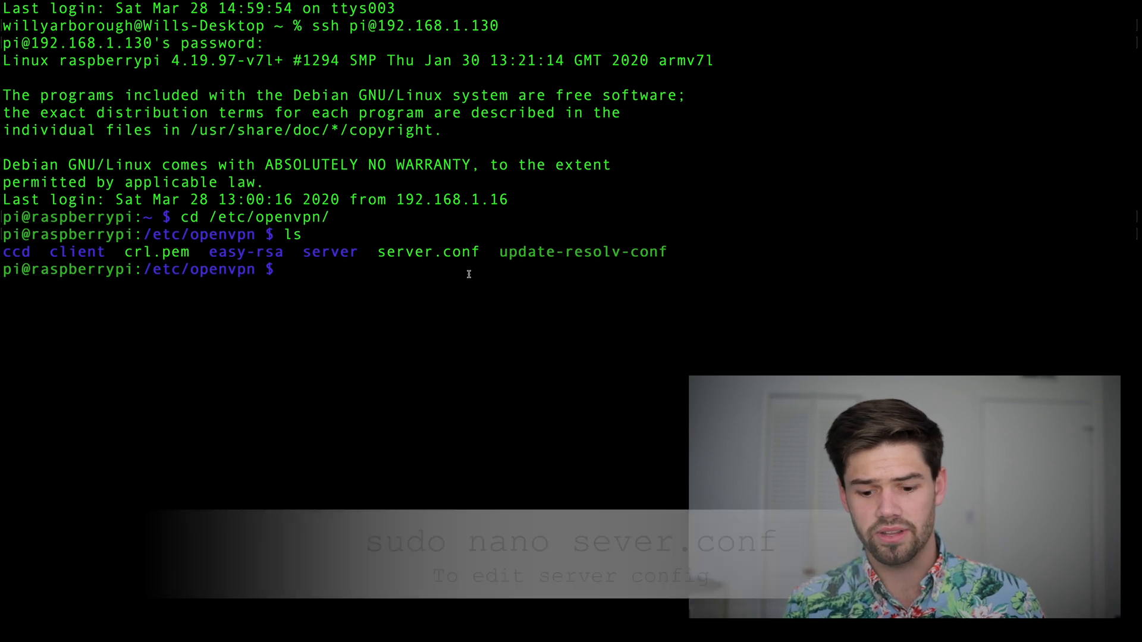
type("sudo")
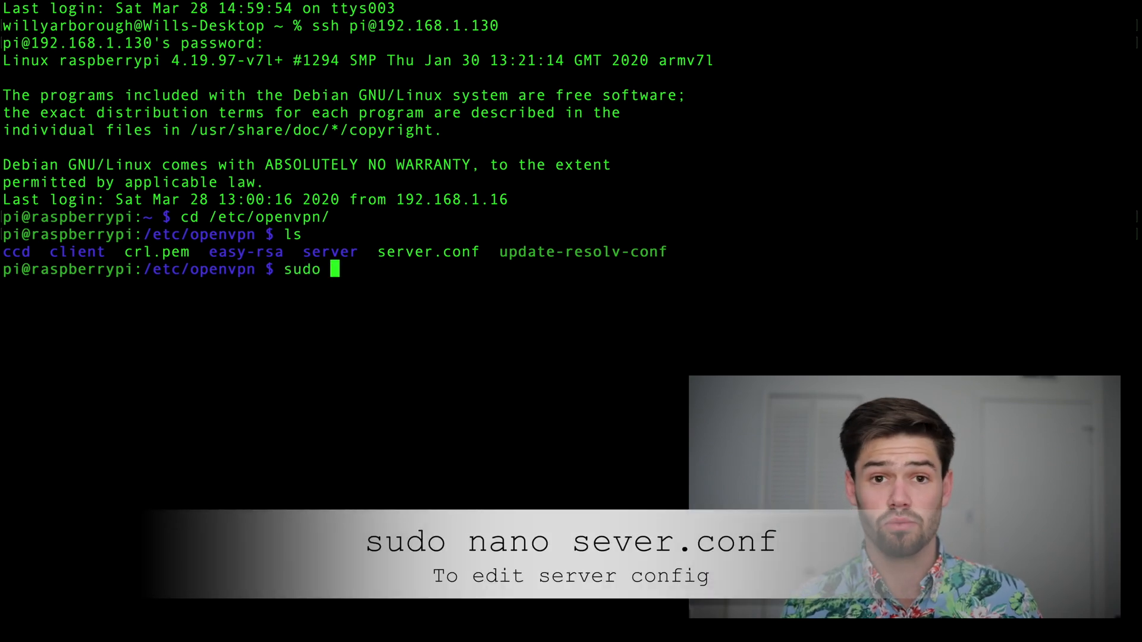
type("nano server")
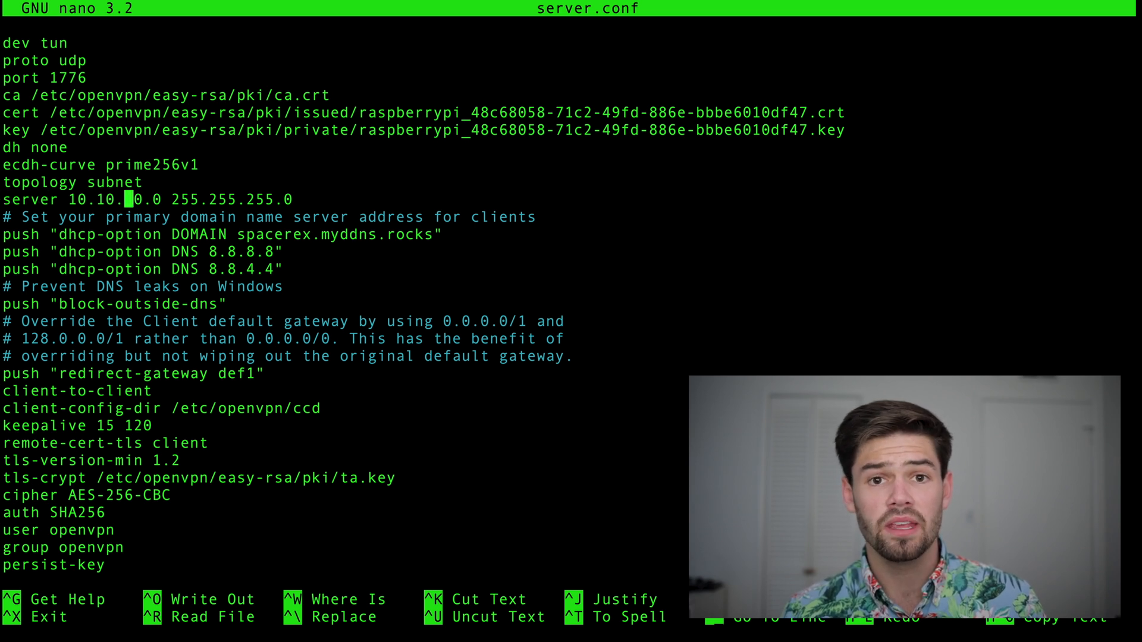
Step: Replace server subnet 10.10.10.0 with 192.168.3.0, keeping the 255.255.255.0 mask
type("1")
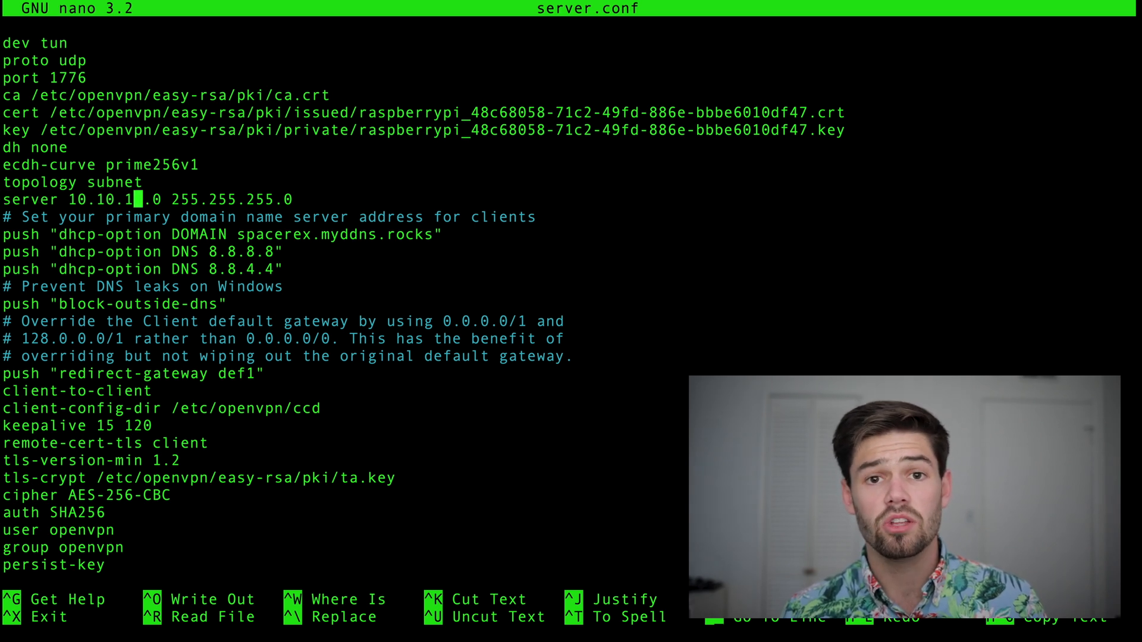
type("0")
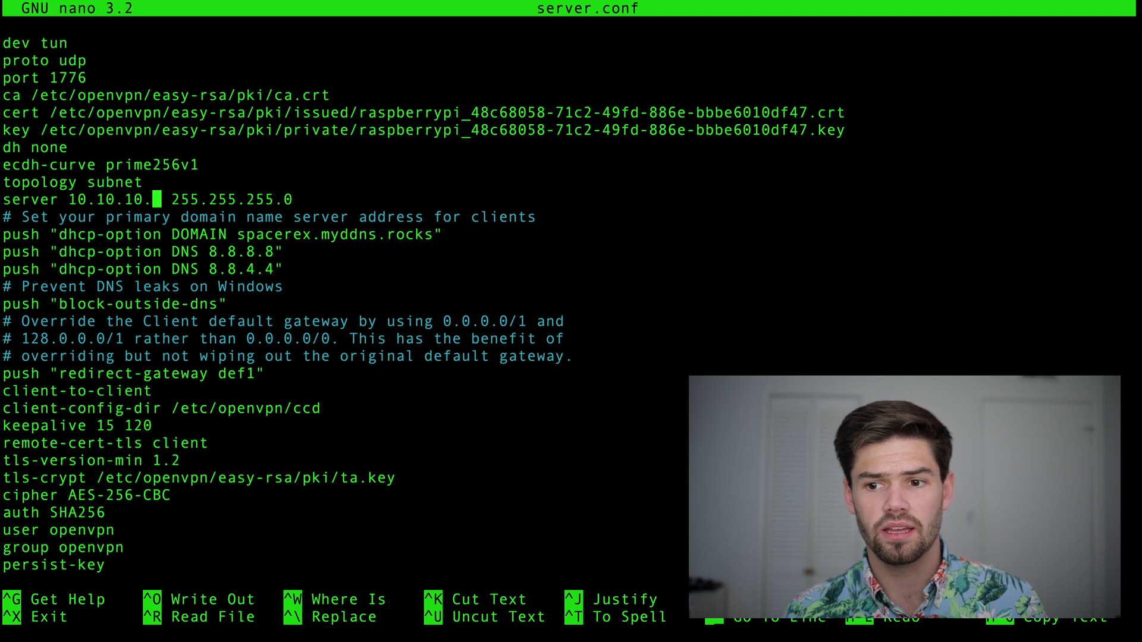
type("0")
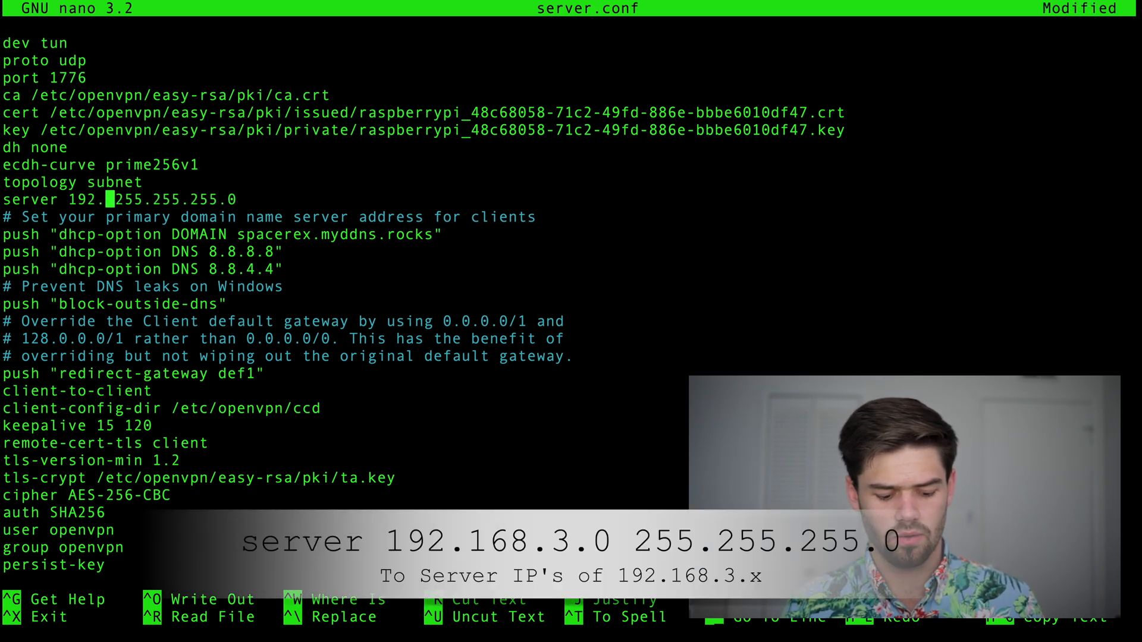
type("168.3.")
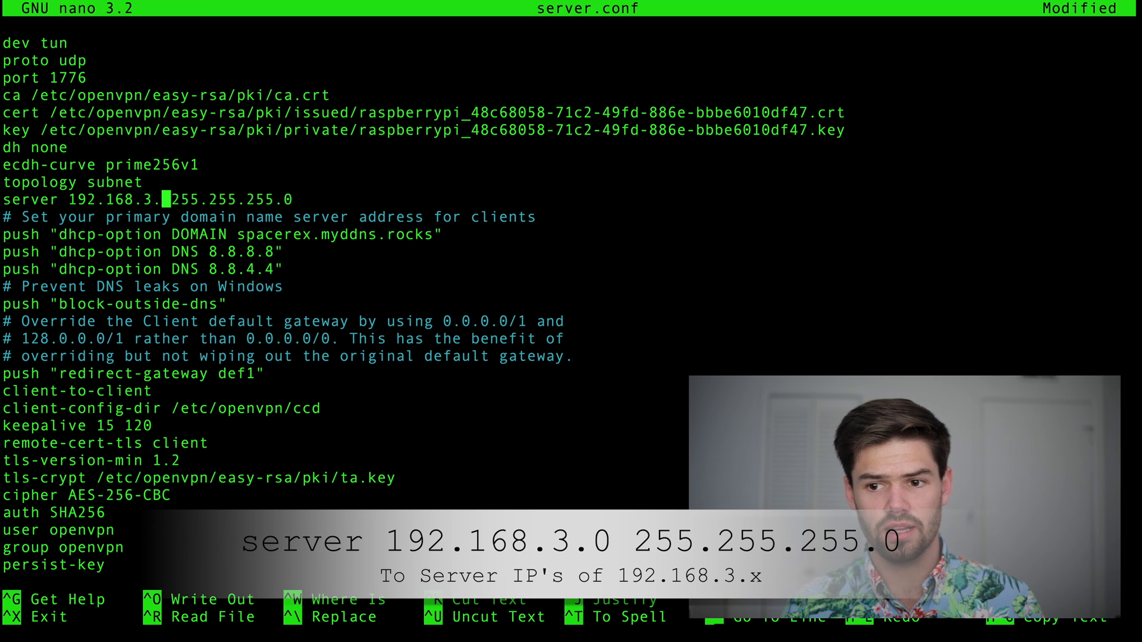
type("0")
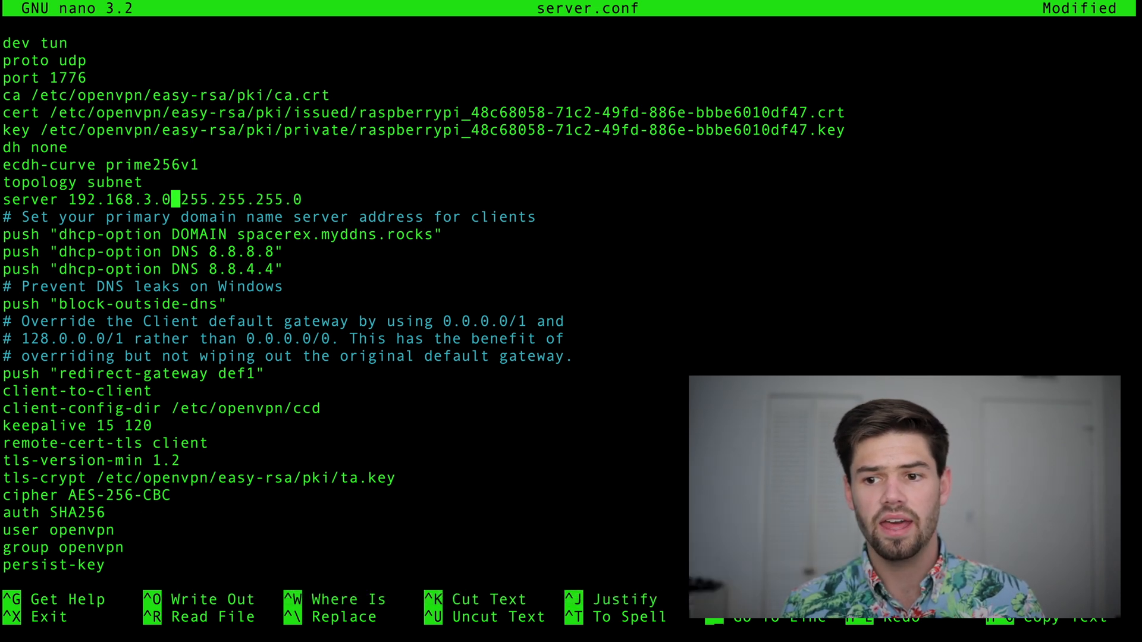
key("BackSpace")
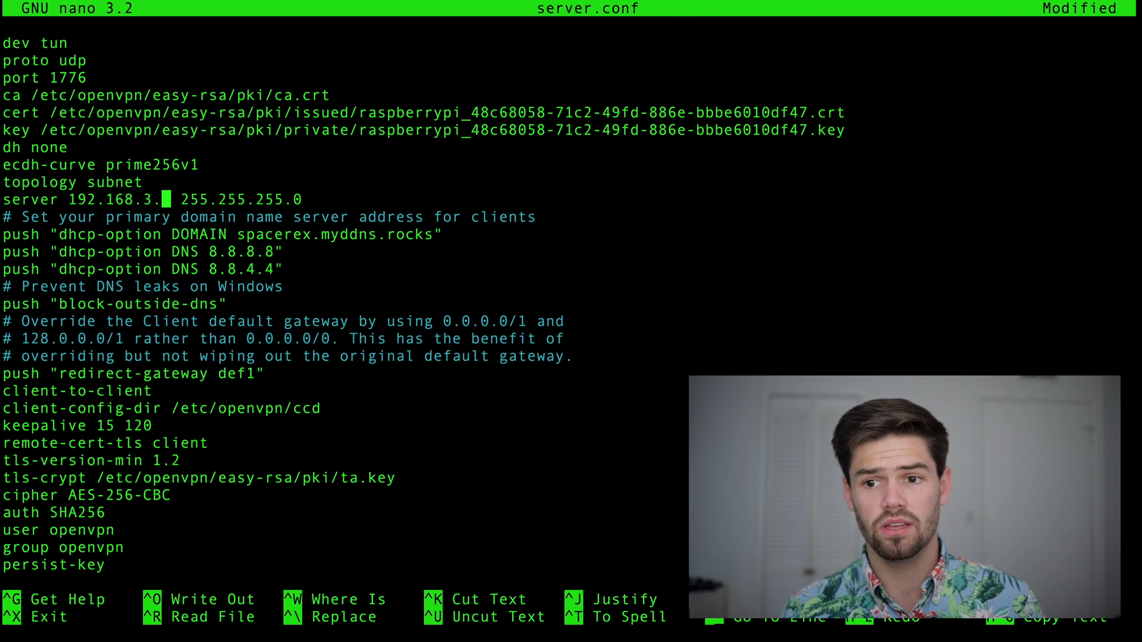
type("0")
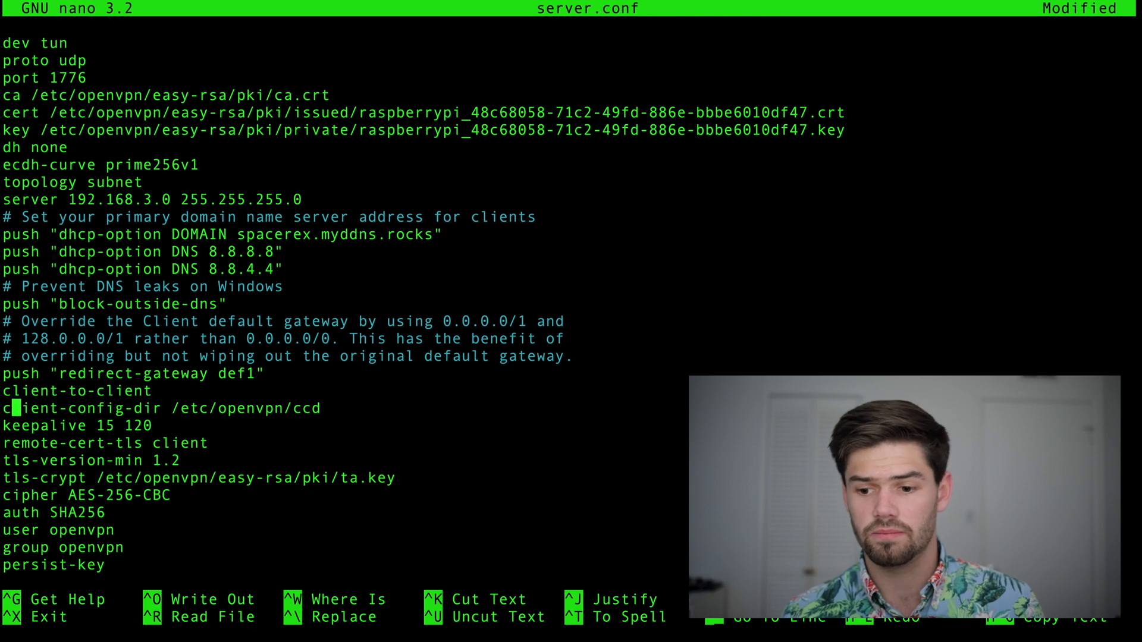
Step: Scroll to the end of server.conf, then exit nano, saving the modified file
scroll("down", 3)
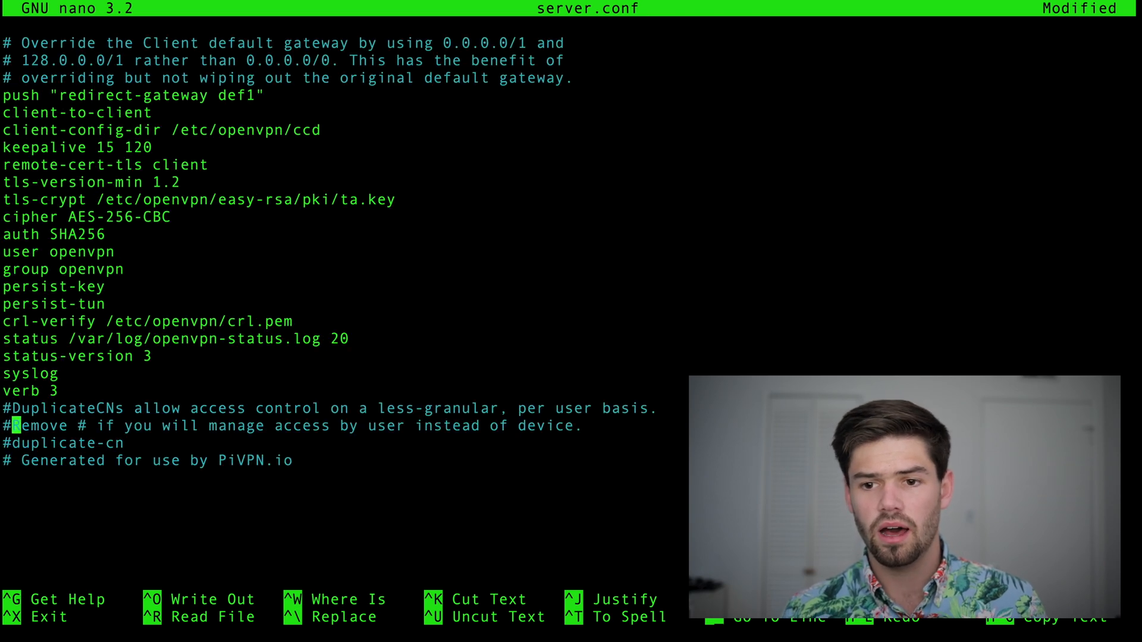
key("Up")
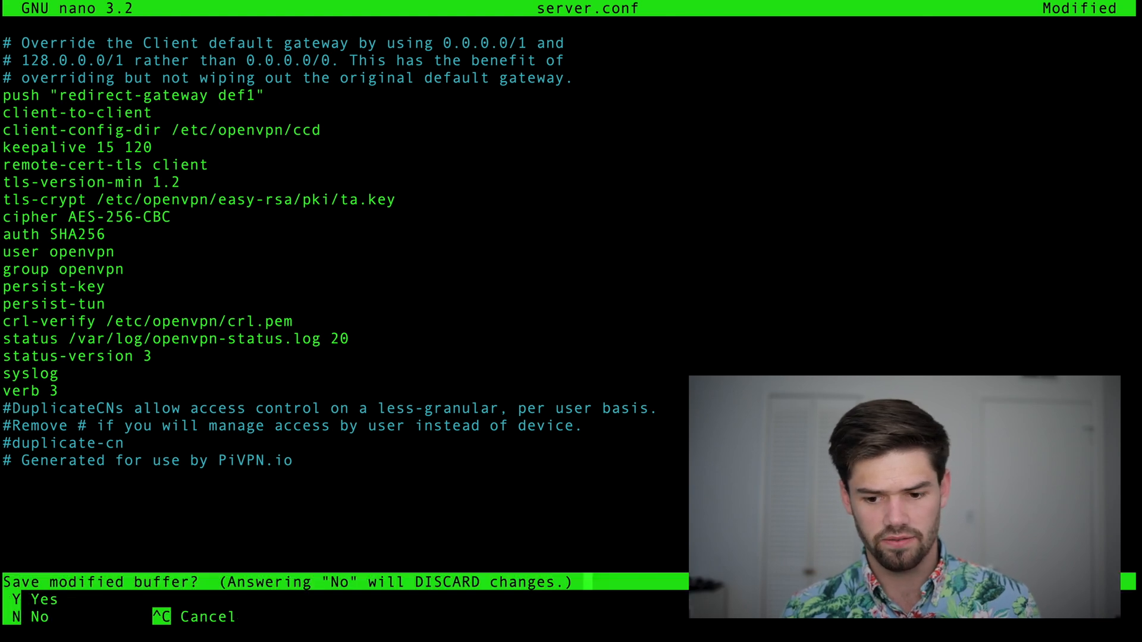
key("N")
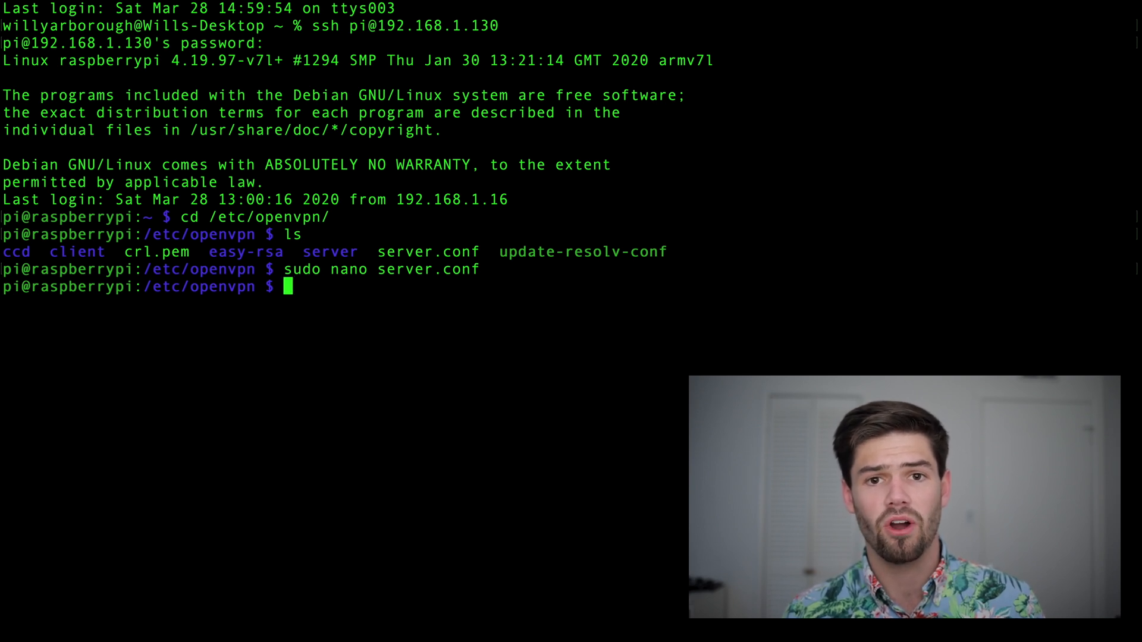
Step: Create passwordless PiVPN client 'raspi' valid for 3650 days, then go to /home/pi/ovpns/
type("pivpn add nopass")
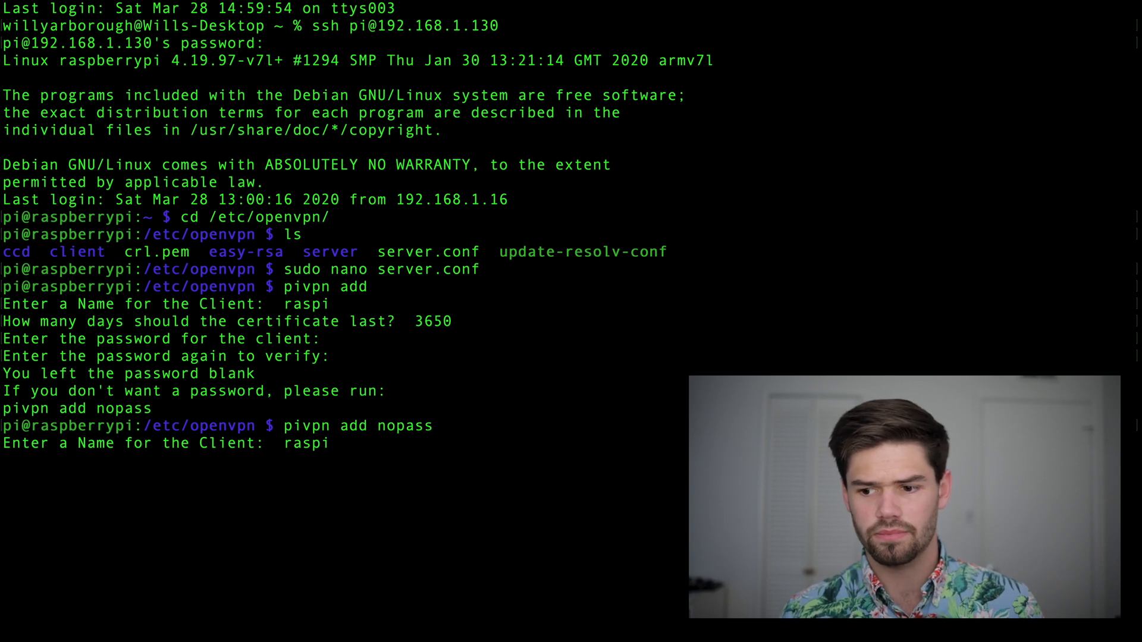
type("1080")
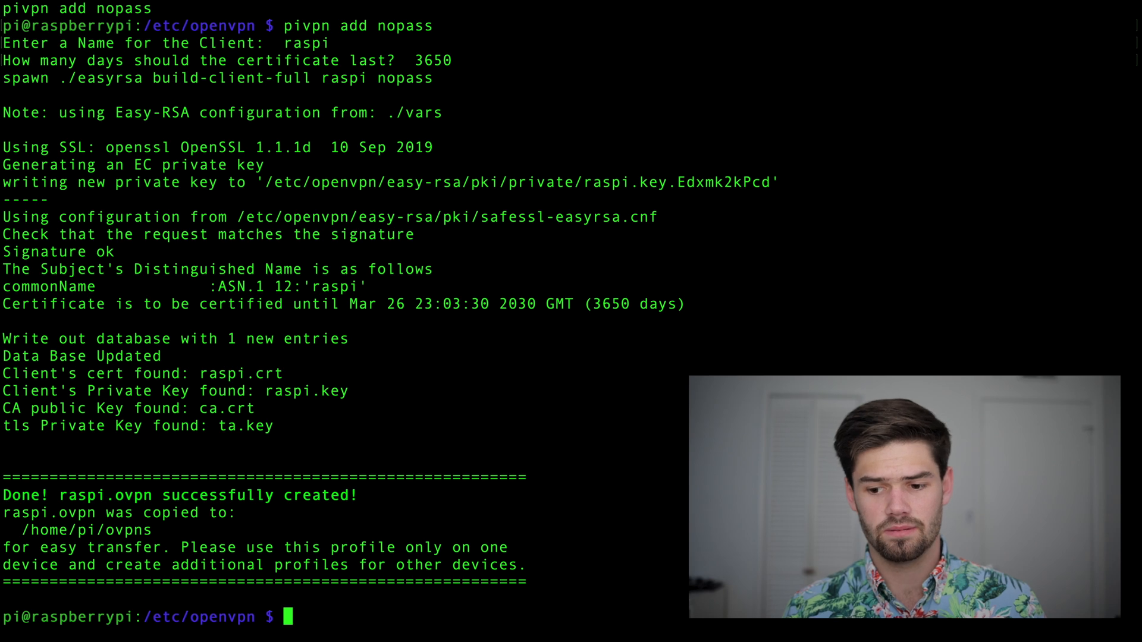
type("cd")
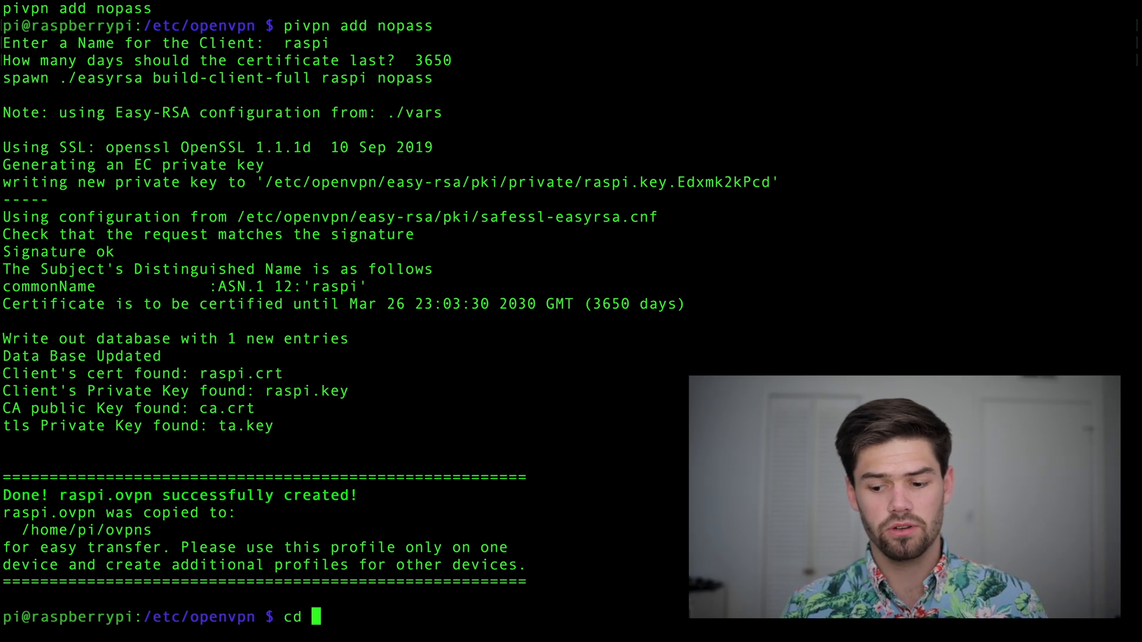
type("/home/pi/ovpns/")
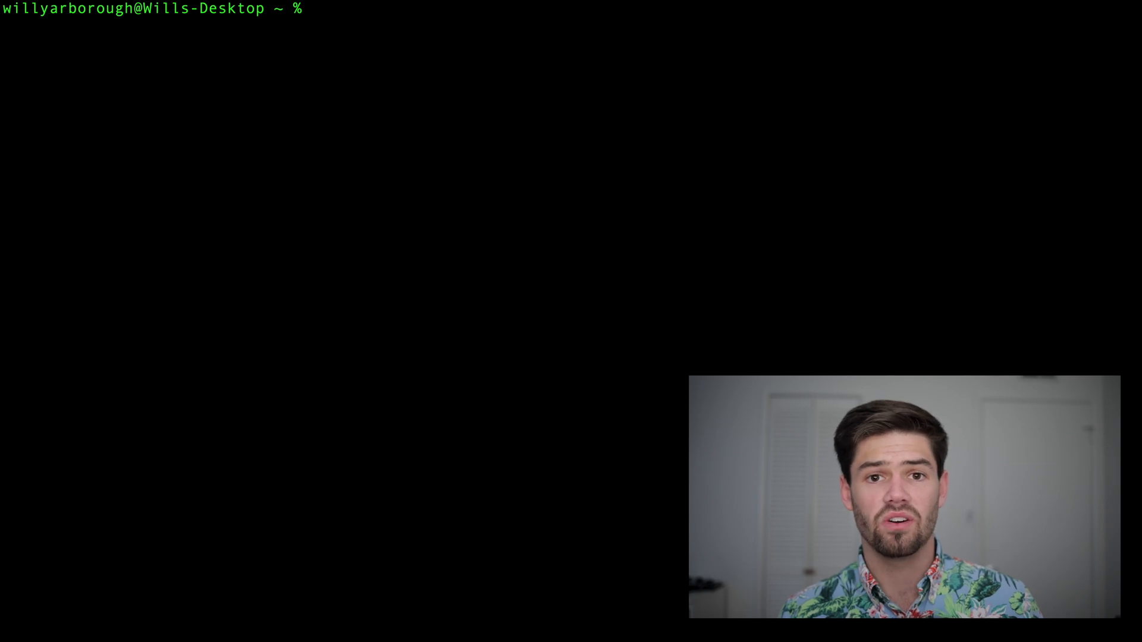
type("s")
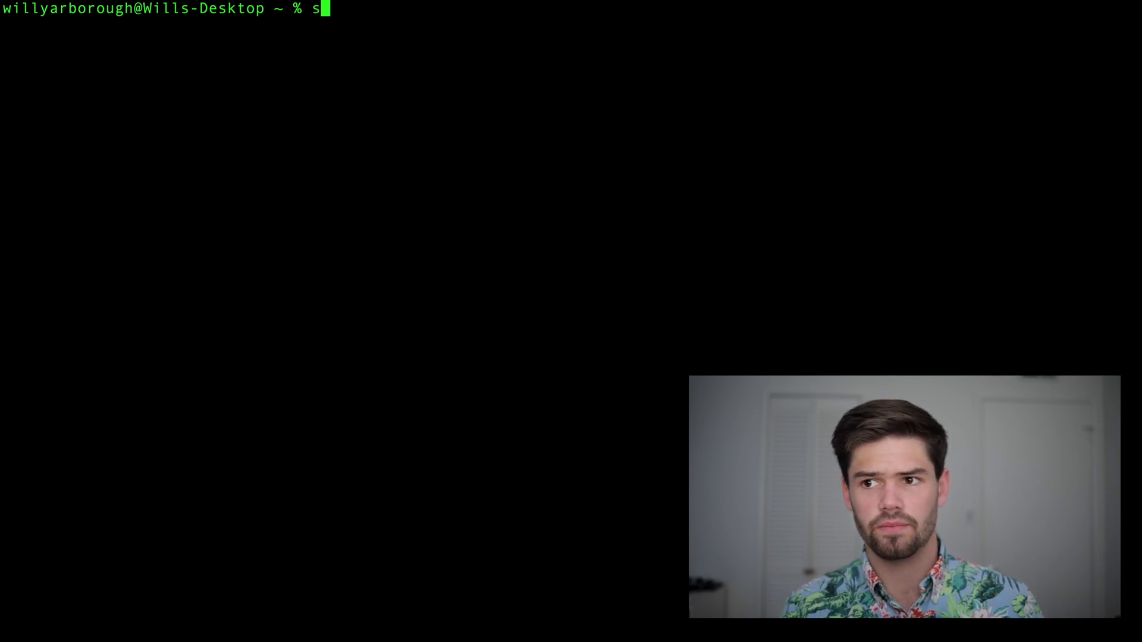
type("sh pi@192.168.1.135")
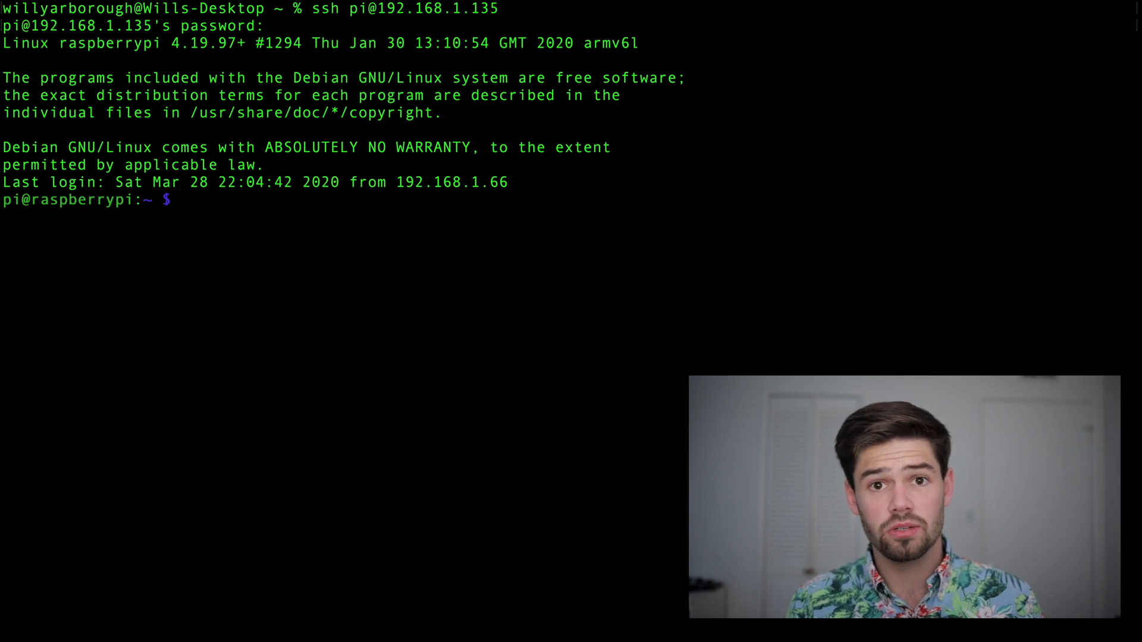
Step: Run sudo apt-get update on the second Pi and let the package lists refresh
type("sudo ap")
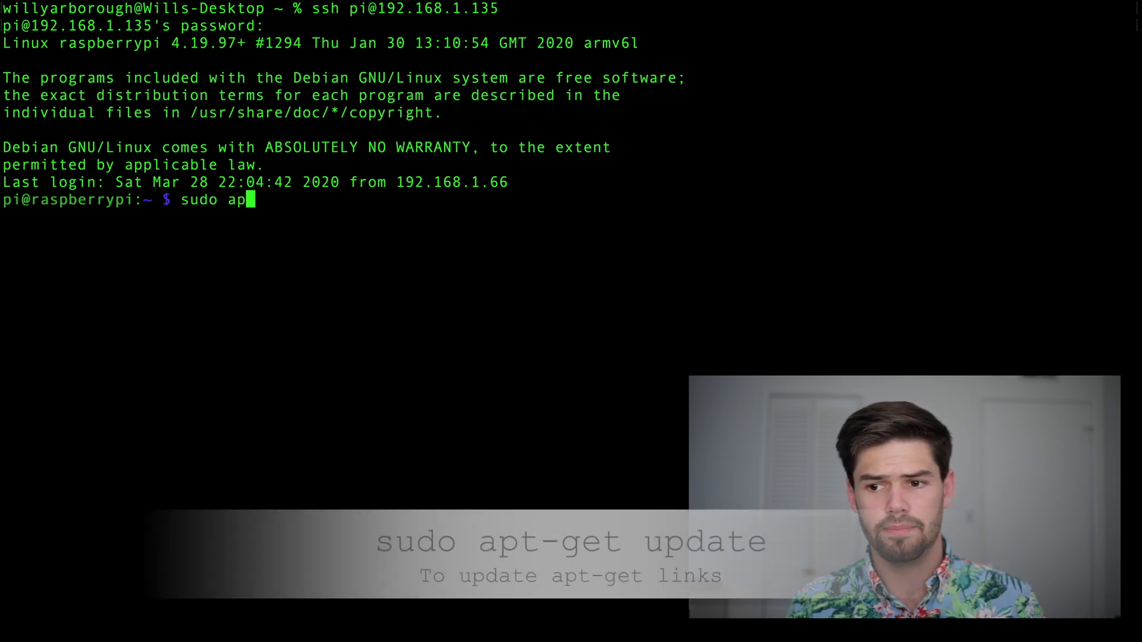
type("t-get update")
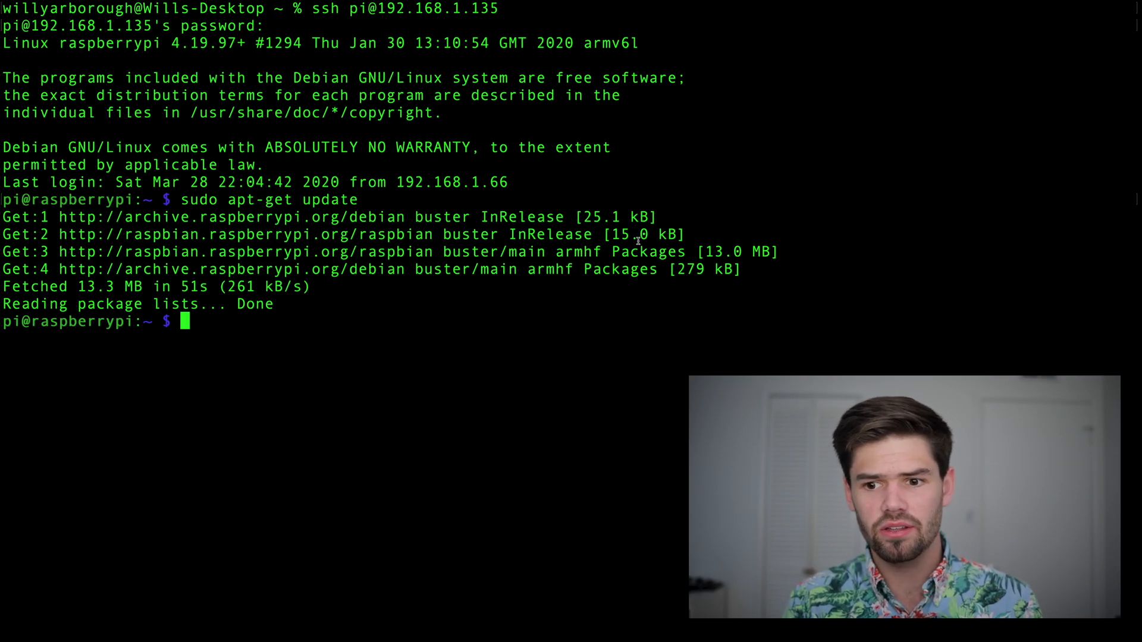
type("sudo apt-get up")
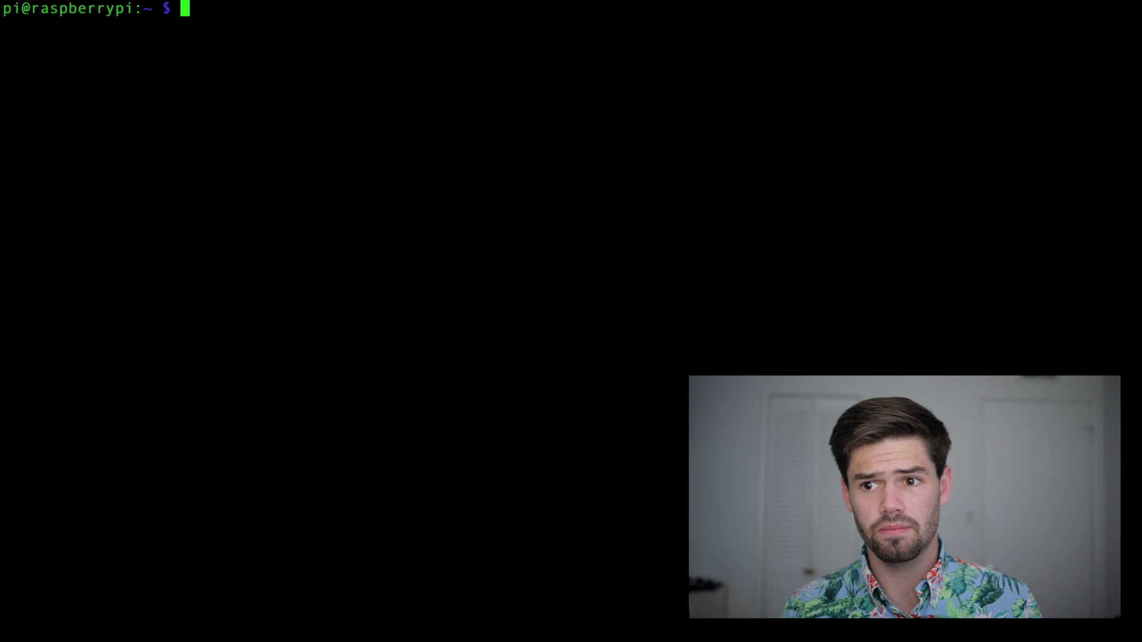
Step: Change to /etc/openvpn/ and prepare sudo scp of raspi.ovpn from 192.168.1.130
type("cd")
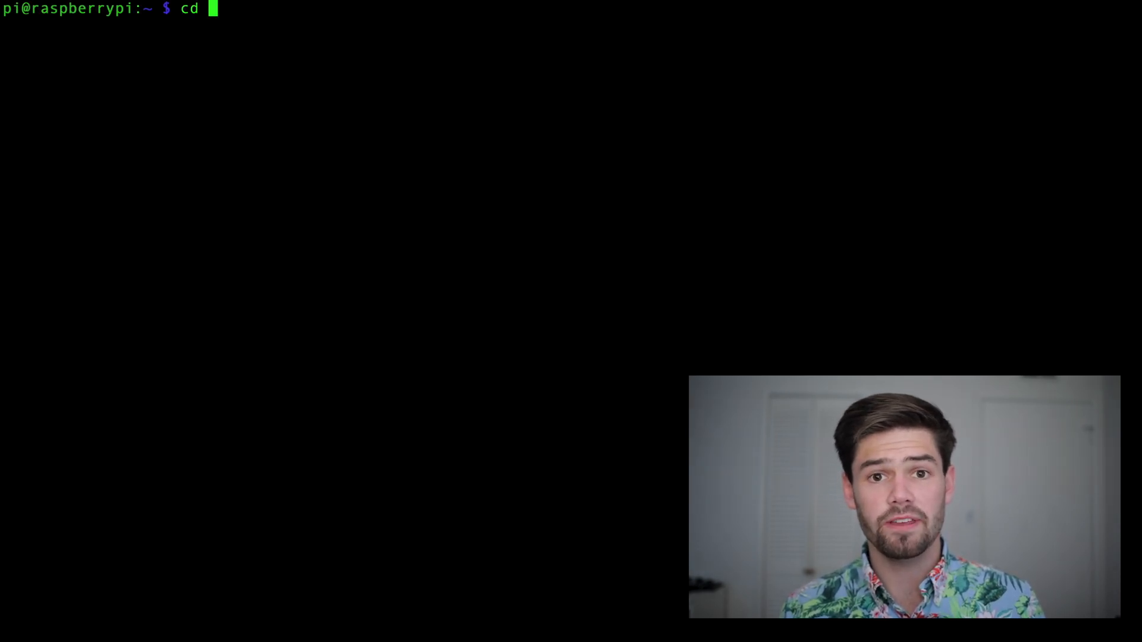
type("/")
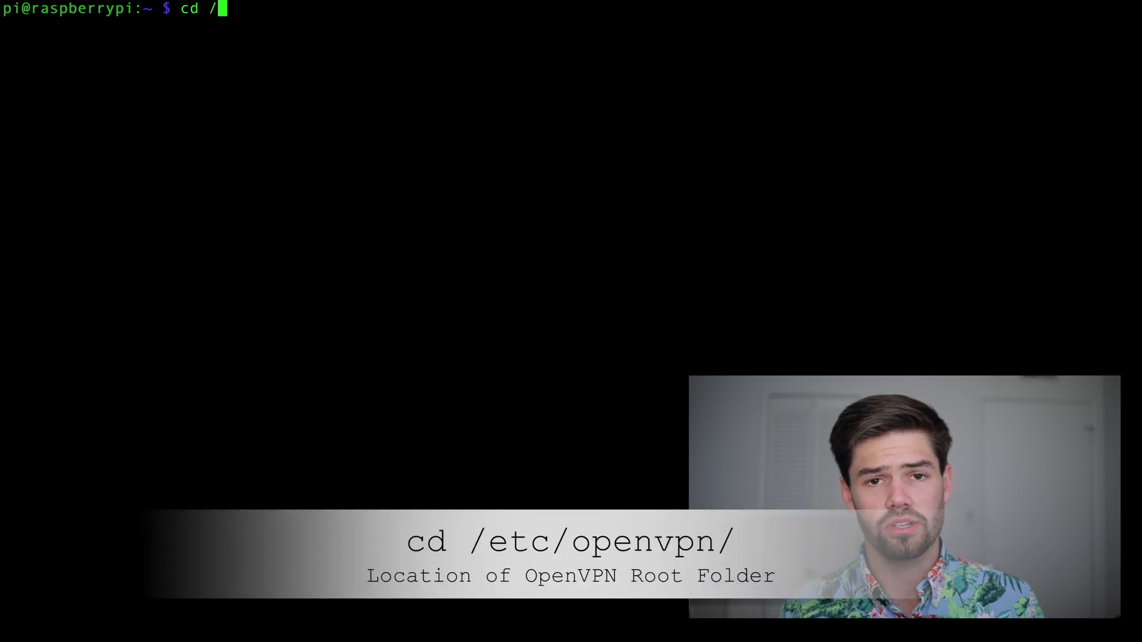
type("etc/openvpn/")
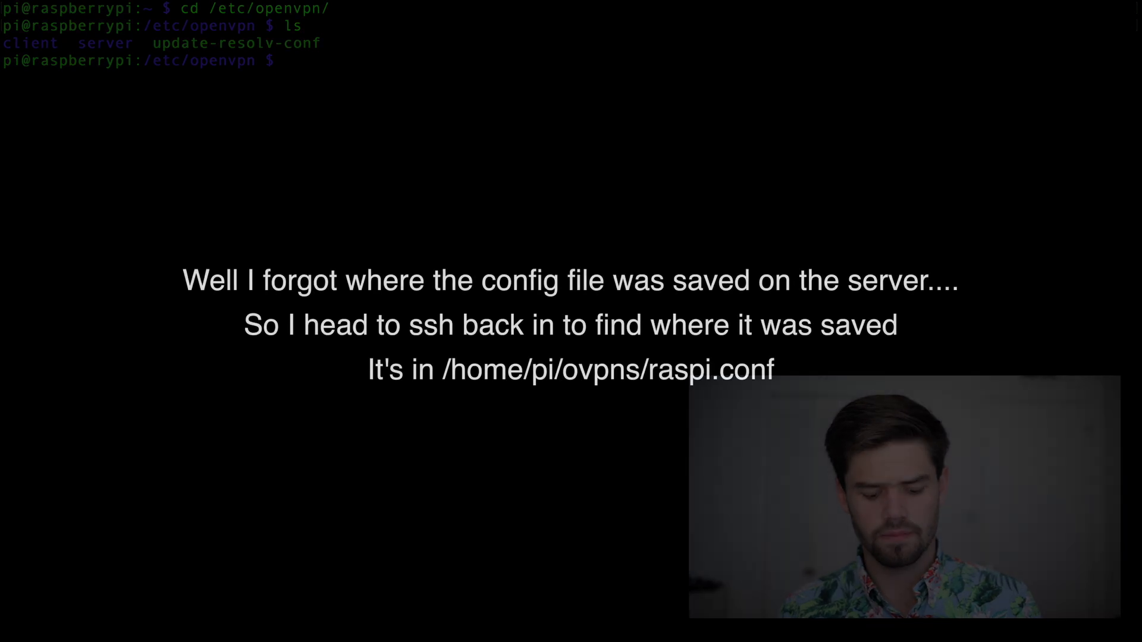
type("sudo scp pi@192.168.1.130:/home/pi/ovpns/raspi.ovpn .")
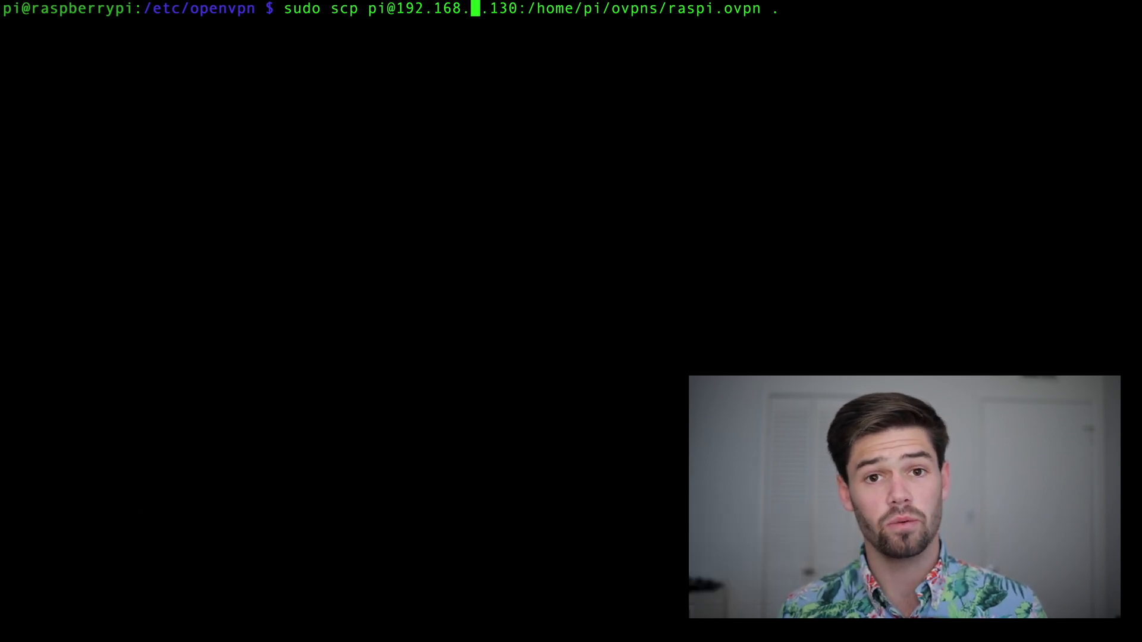
Step: Copy raspi.ovpn from 192.168.1.130 via scp, accepting the host key, and verify it arrived
type("1")
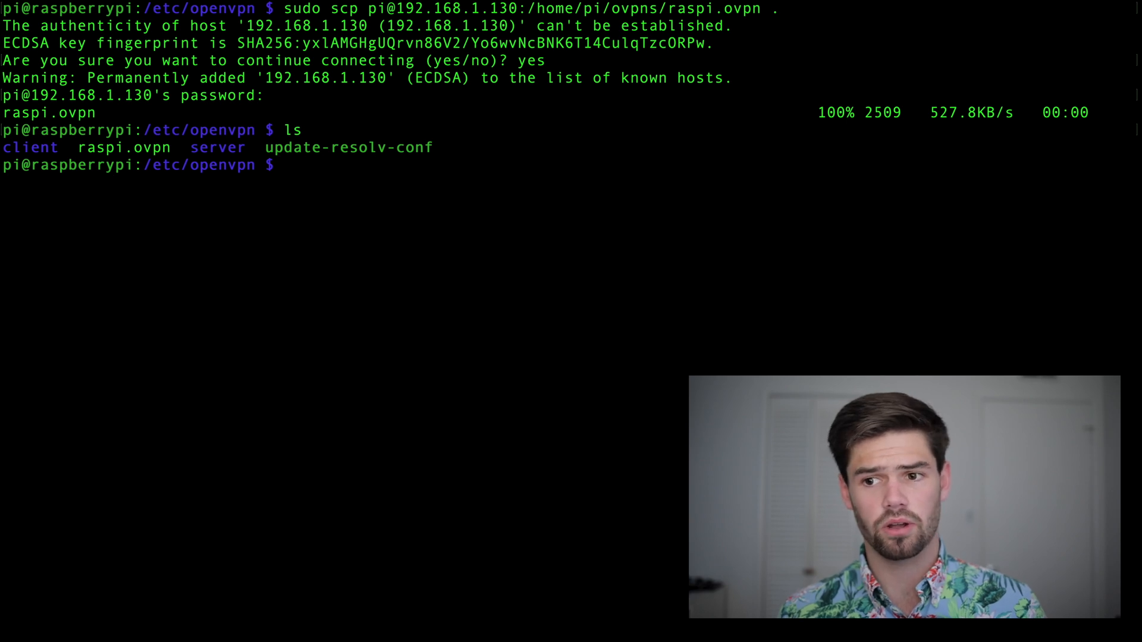
type("sudo scp pi@192.168.1.130:/home/pi/ovpns/raspi.ovpn .")
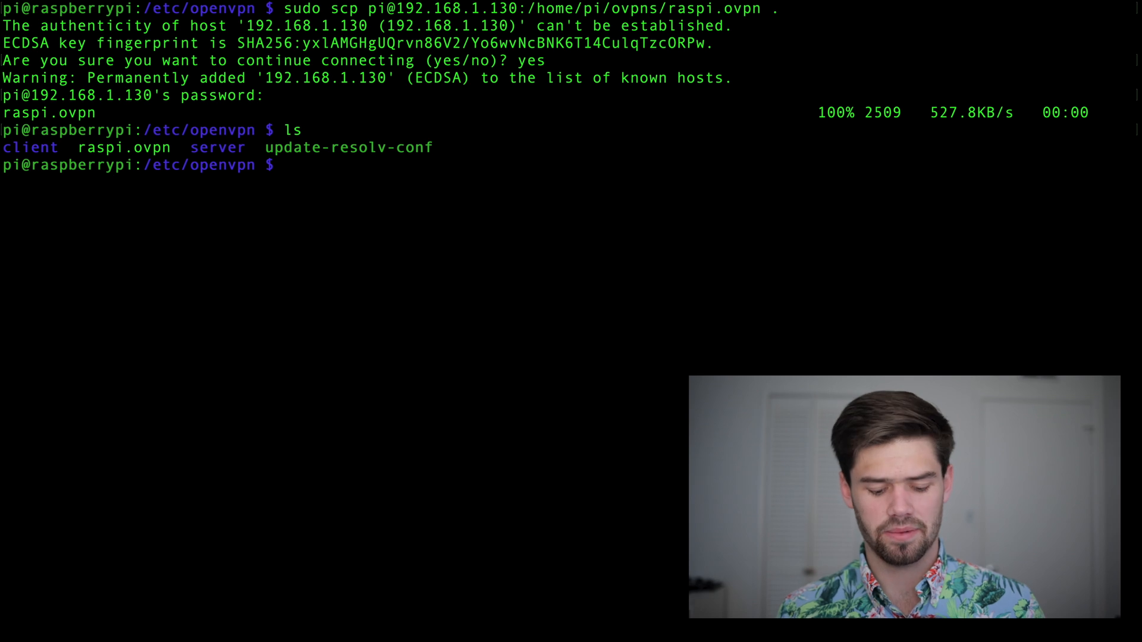
type("sudo mv")
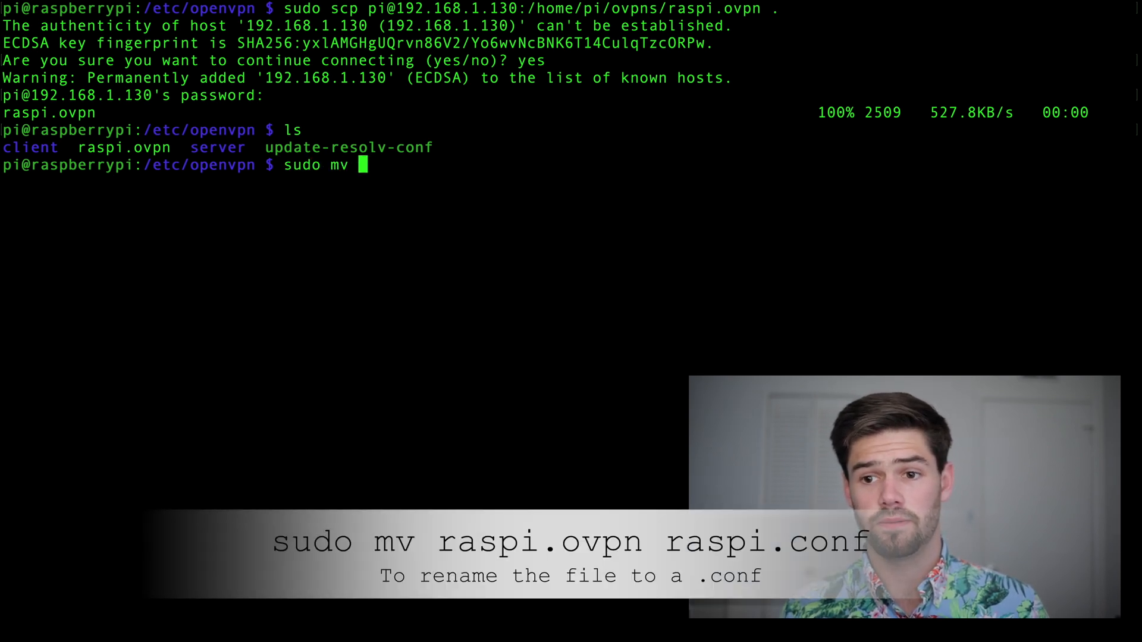
type("raspi.ovpn")
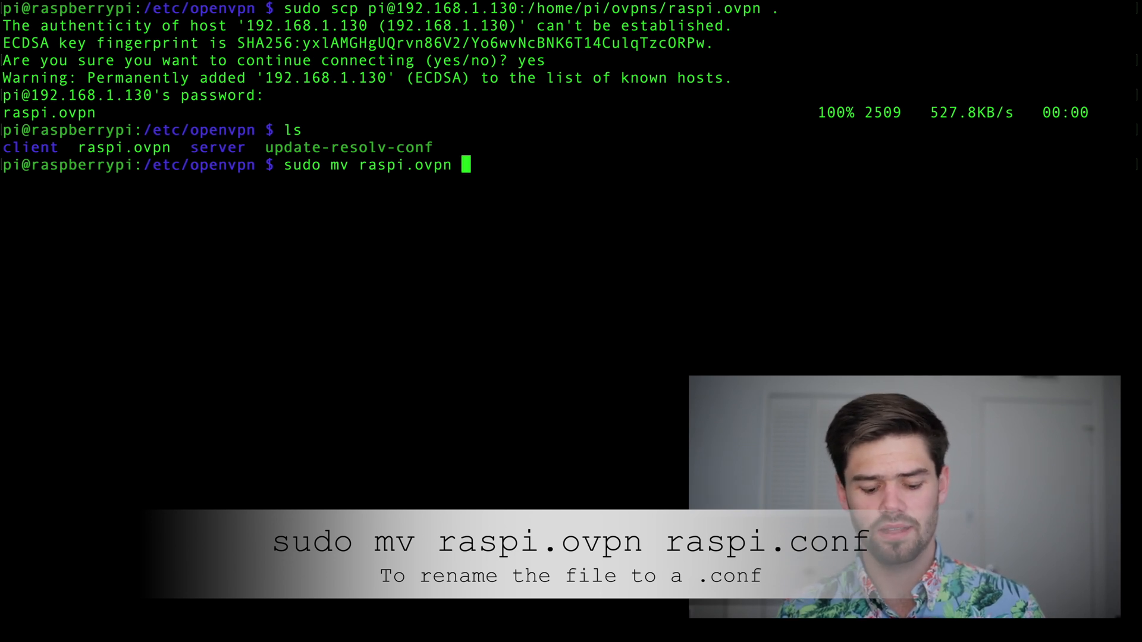
type("raspi.ovpn")
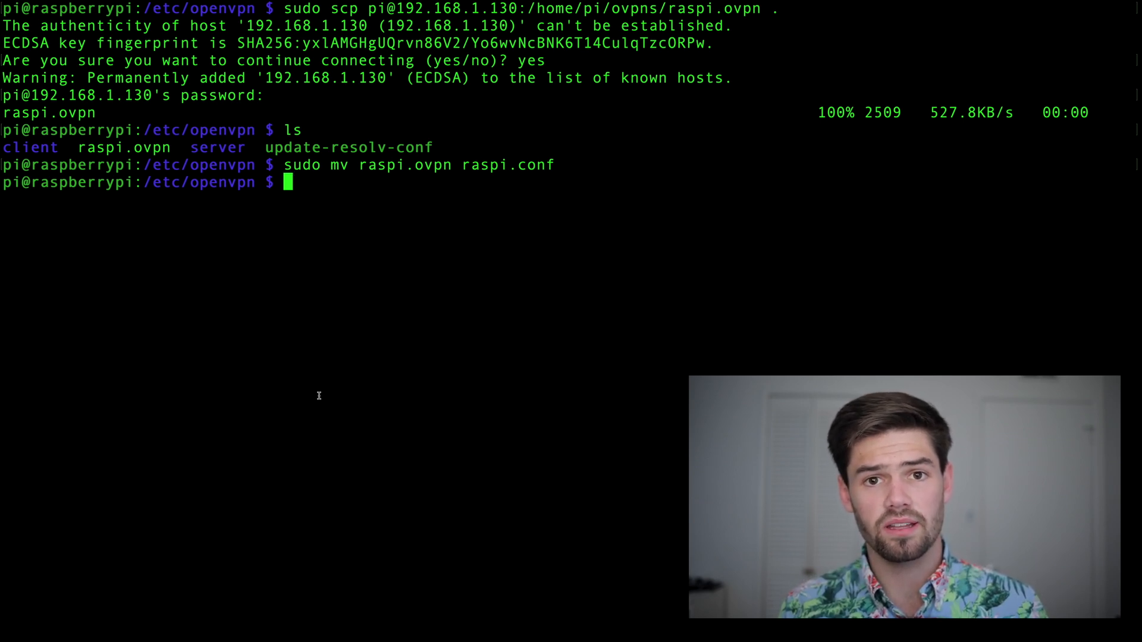
Step: Rename raspi.ovpn to raspi.conf, enable the openvpn service, and check interfaces with ip addr
type("sudo")
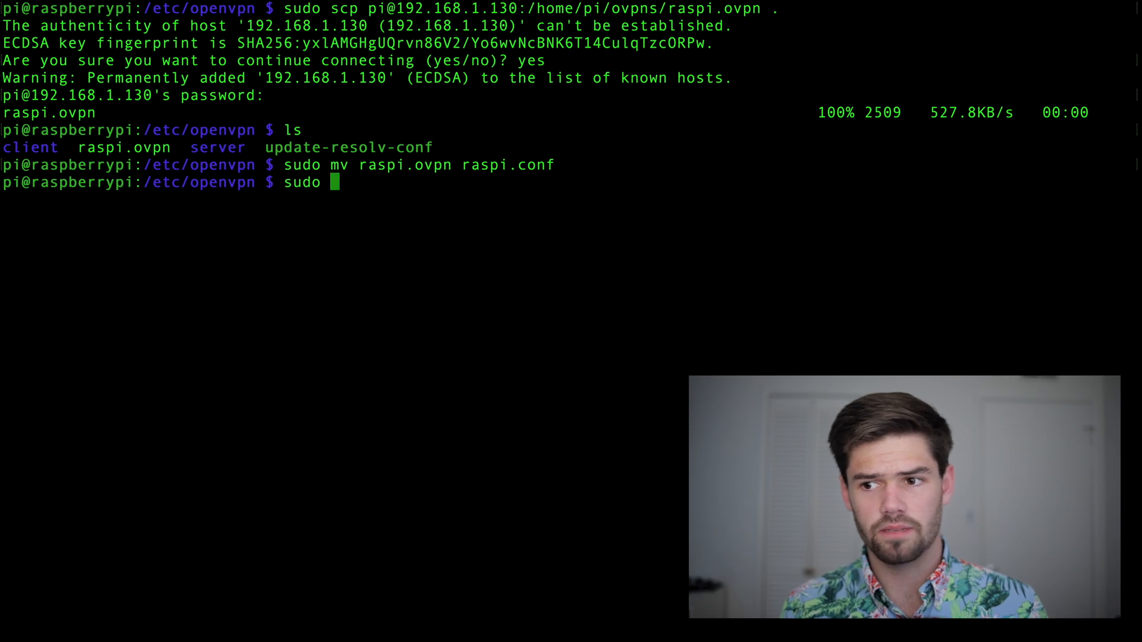
type("sytemctl")
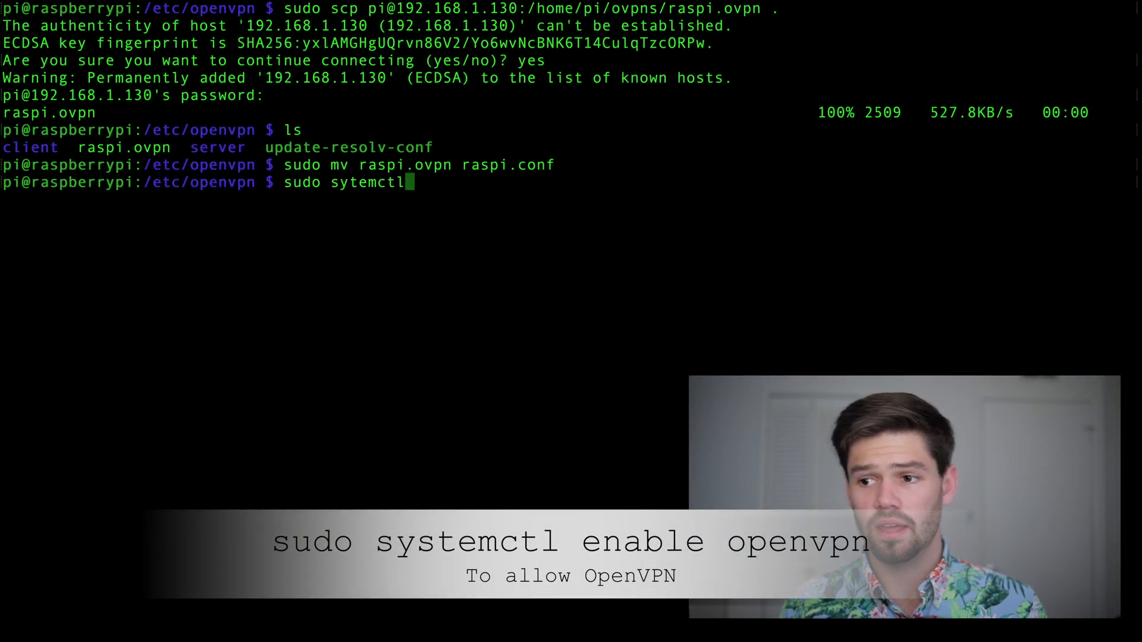
type("enable ov")
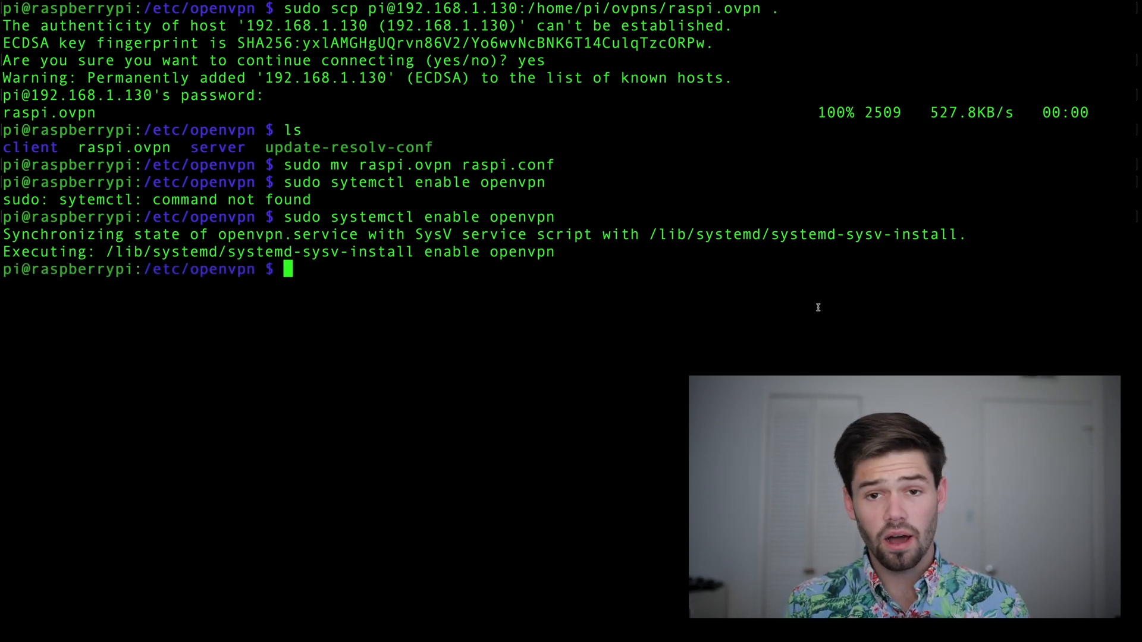
type("ip addr")
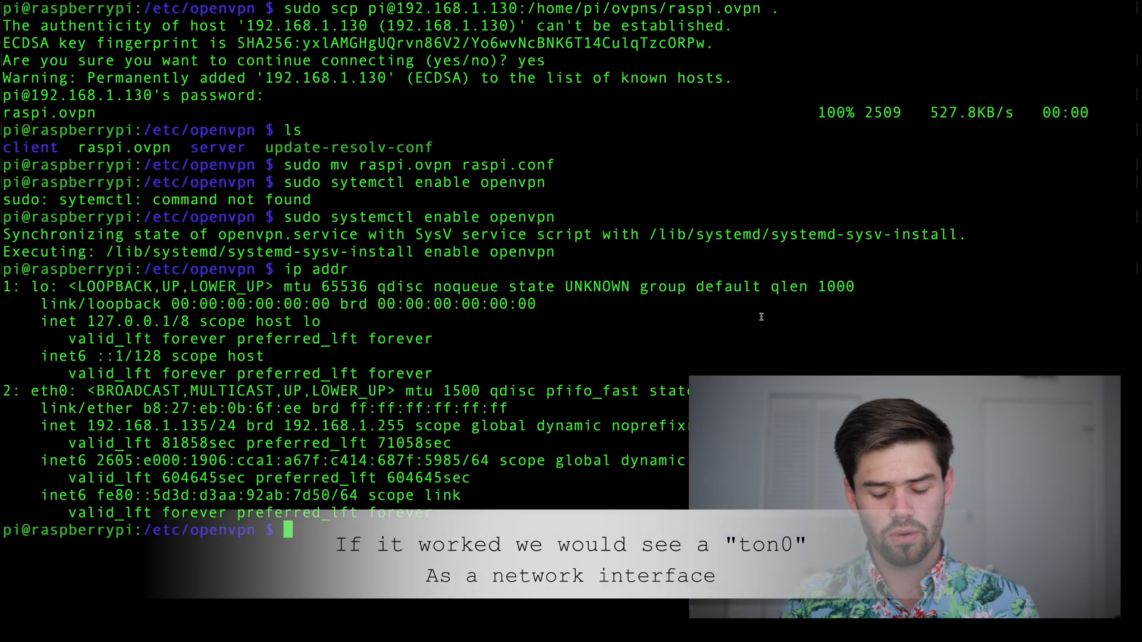
type("sudo rebo")
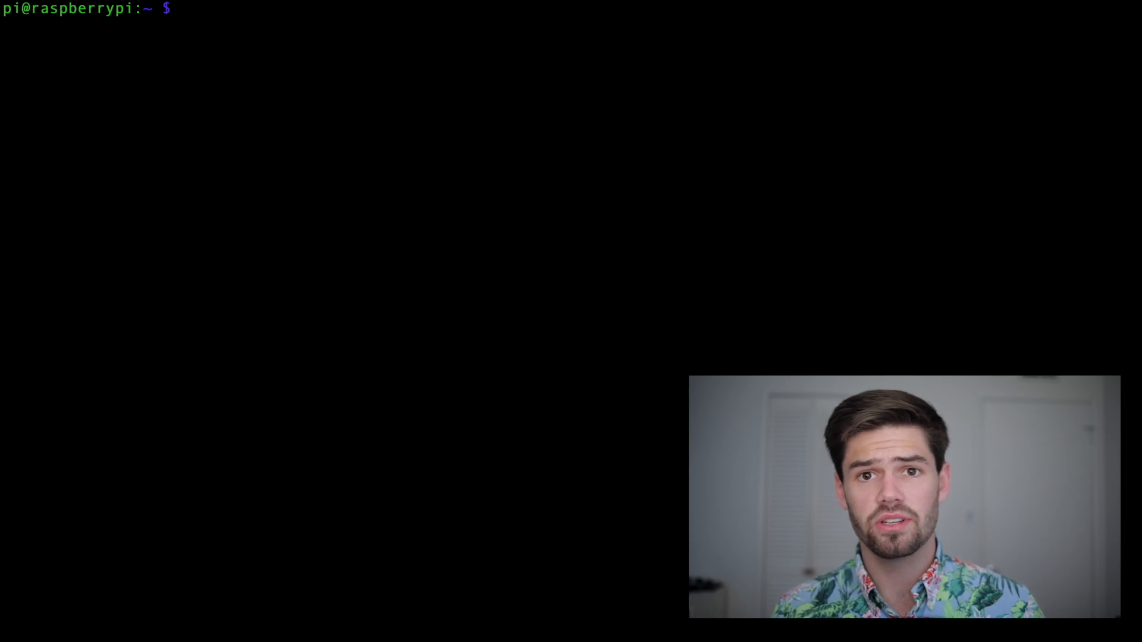
type("ip addr")
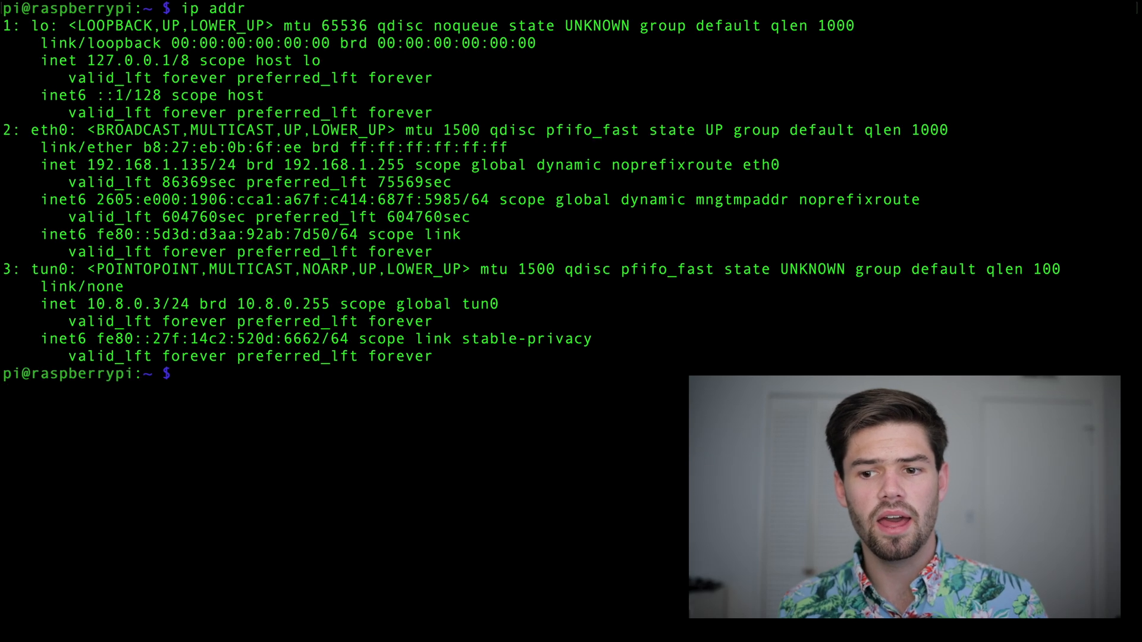
left_click_drag(30, 269, 298, 269)
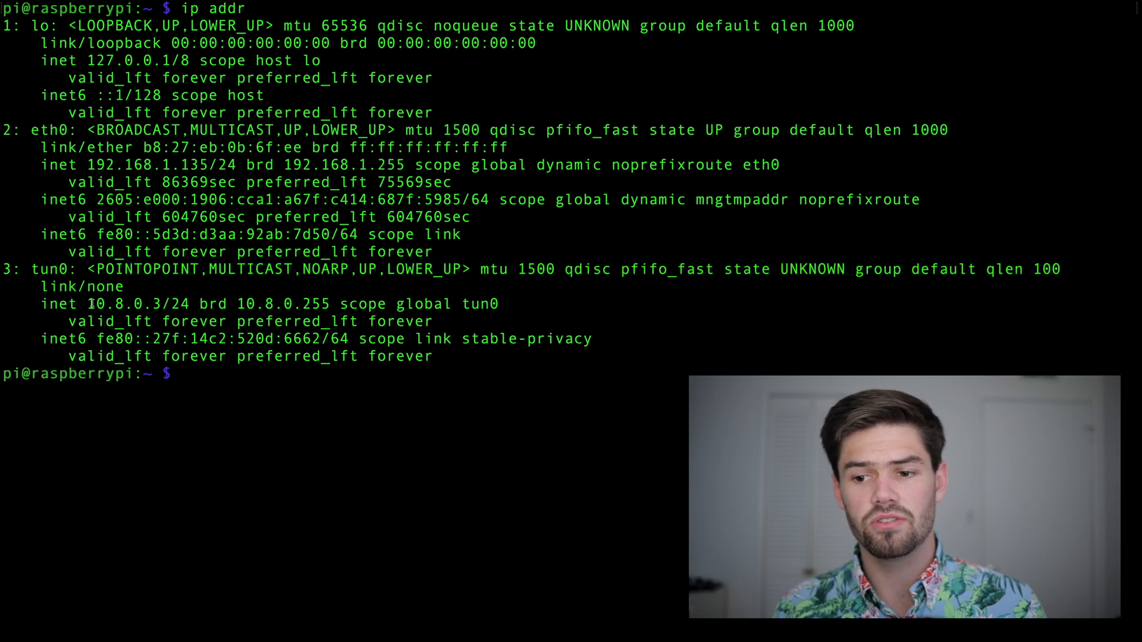
mouse_move(193, 365)
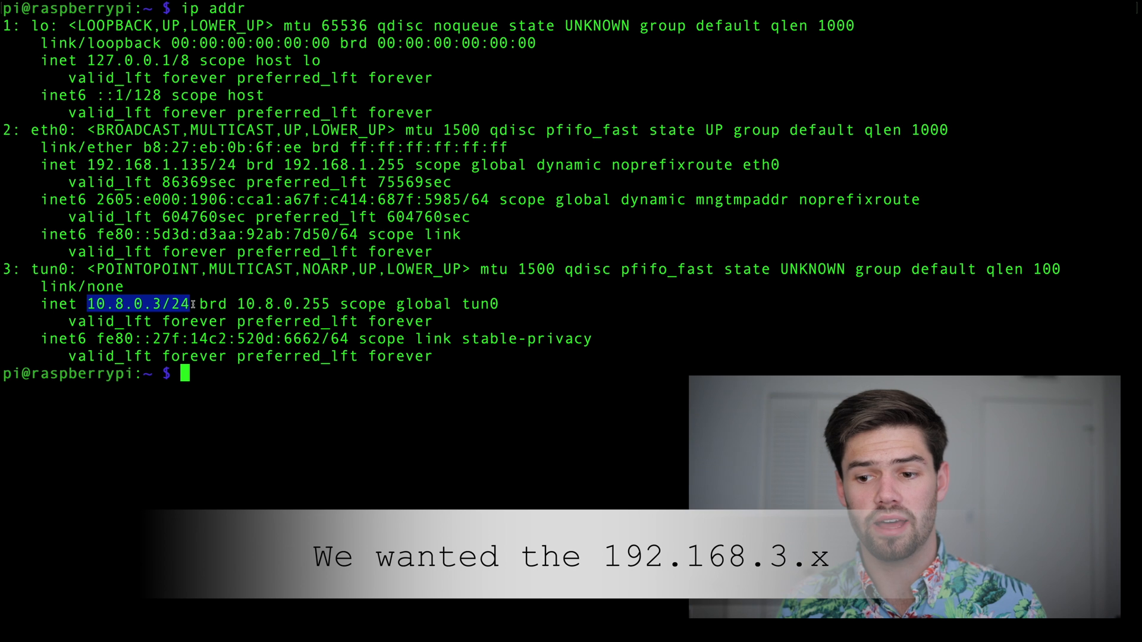
type("ssh pi@192.168.1.130")
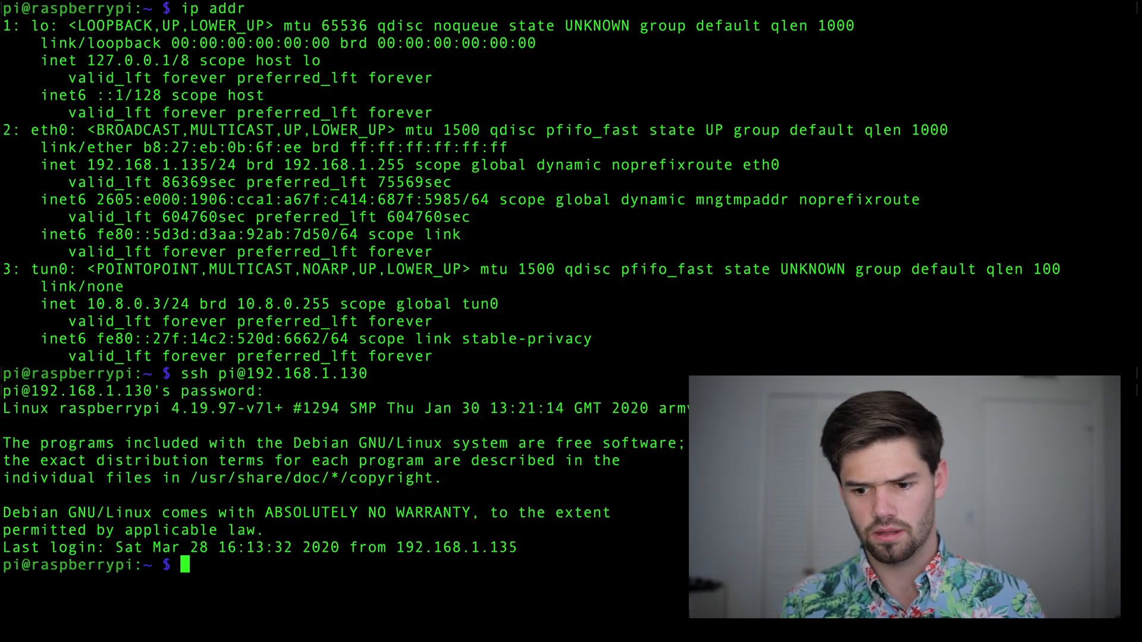
Step: On the VPN server, open the /etc/openvpn/ccd/raspi client profile in nano with sudo
type("cd c")
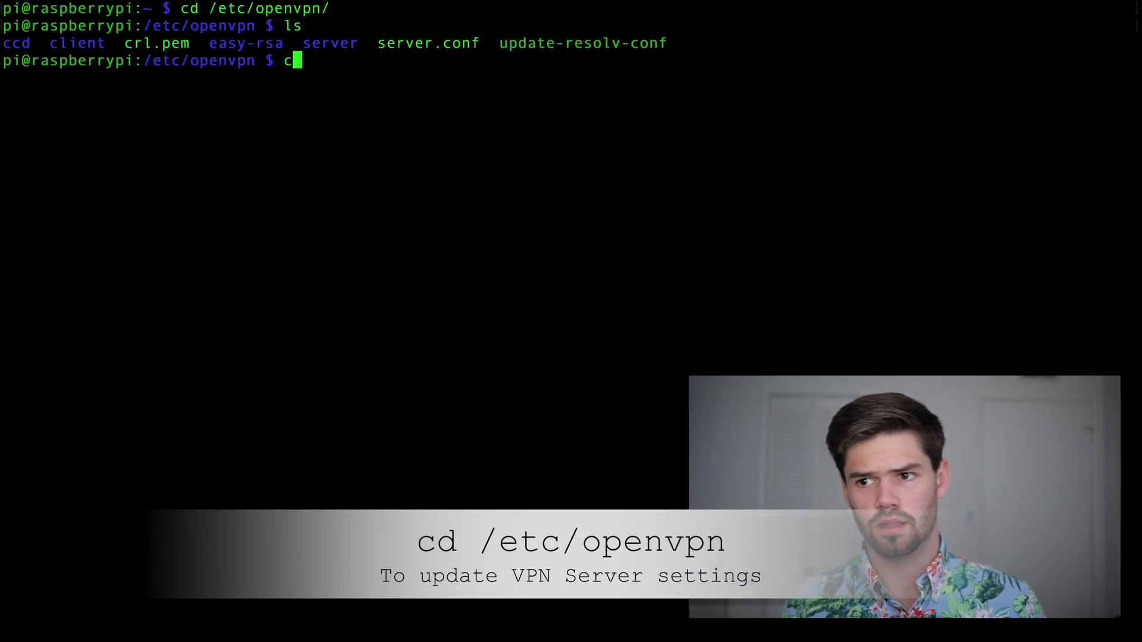
type("d ccd")
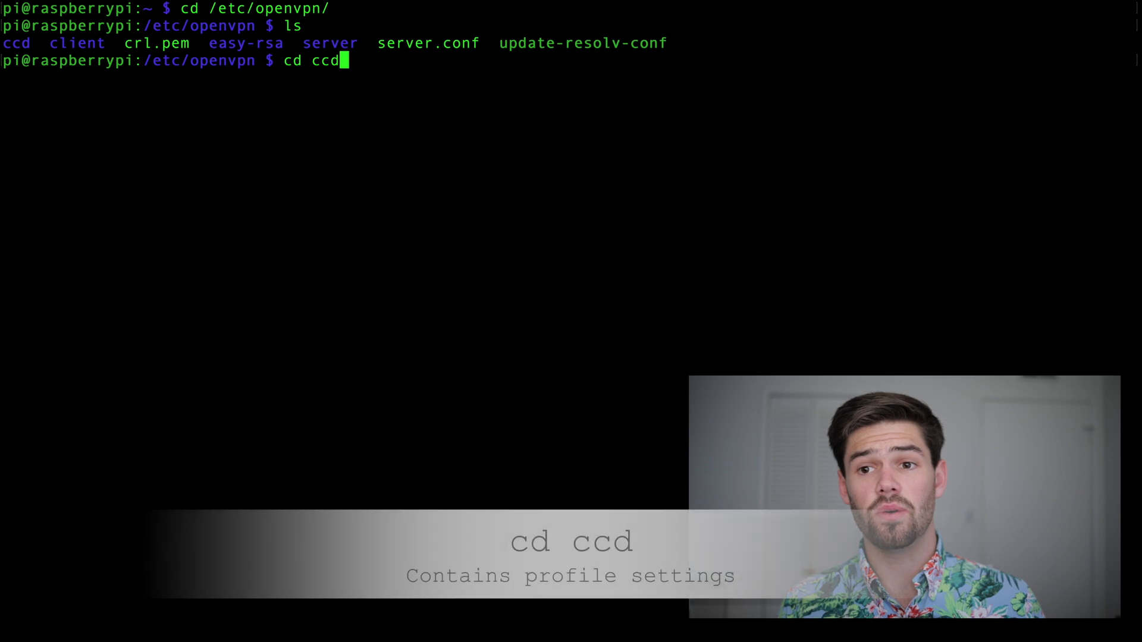
type("/")
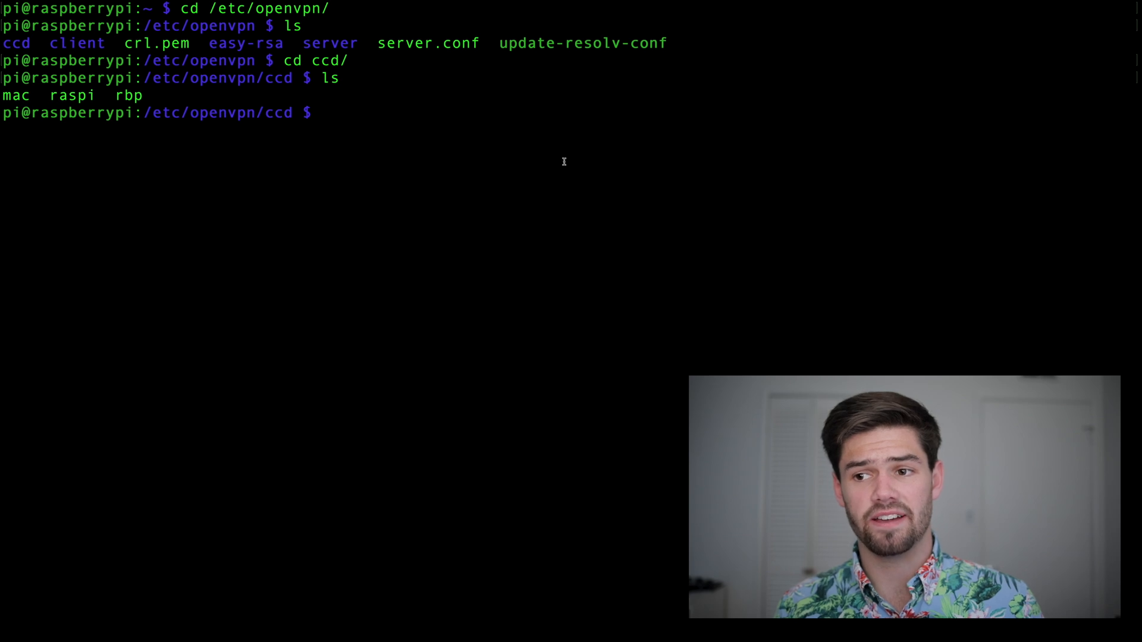
type("sudo")
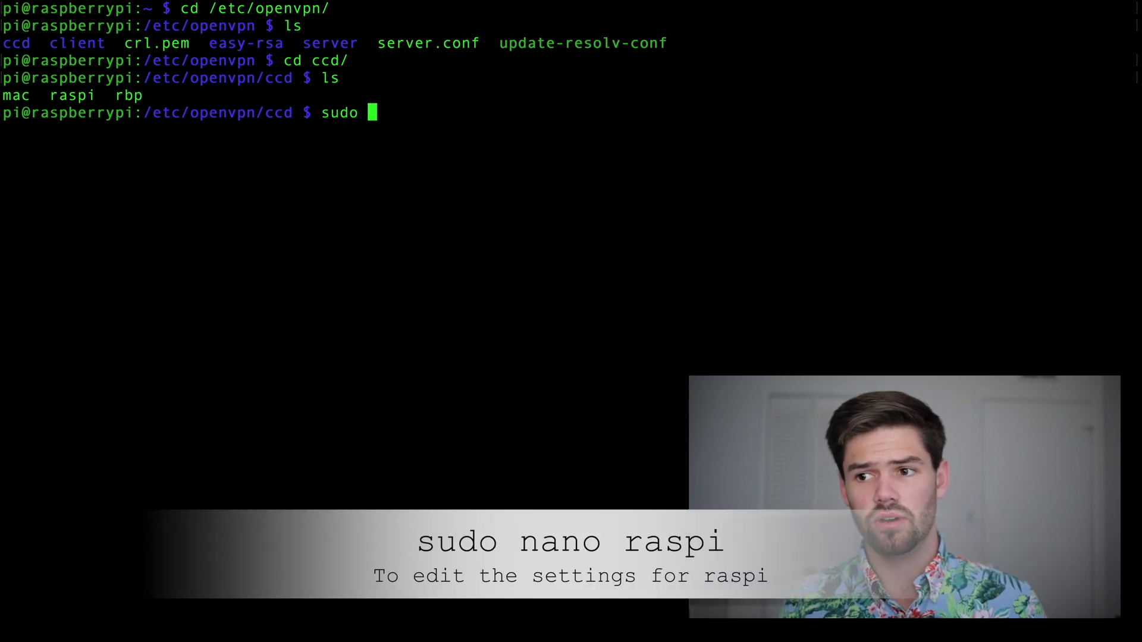
type("nano re")
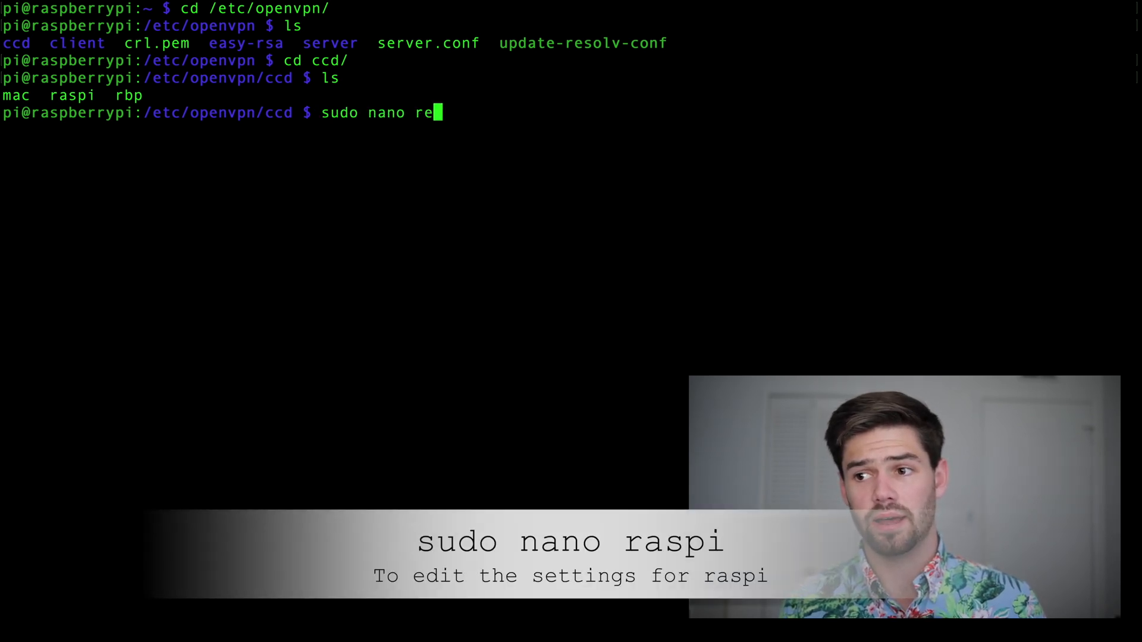
key("Enter")
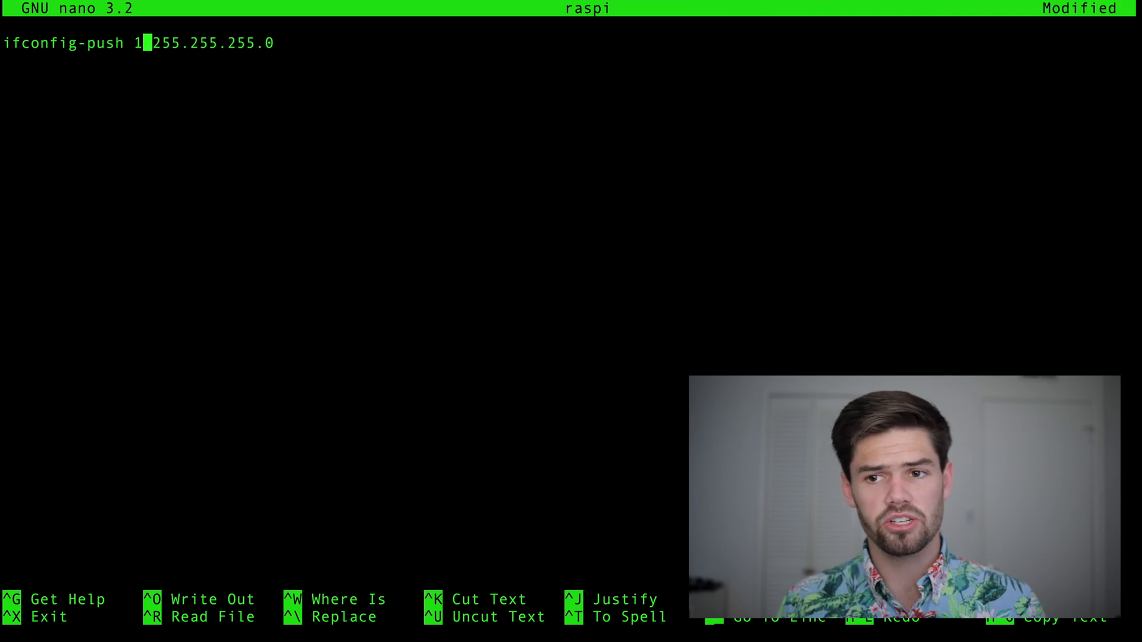
Step: Set the raspi profile's ifconfig-push address to 192.168.3.135 with mask 255.255.255.0
type("92.1")
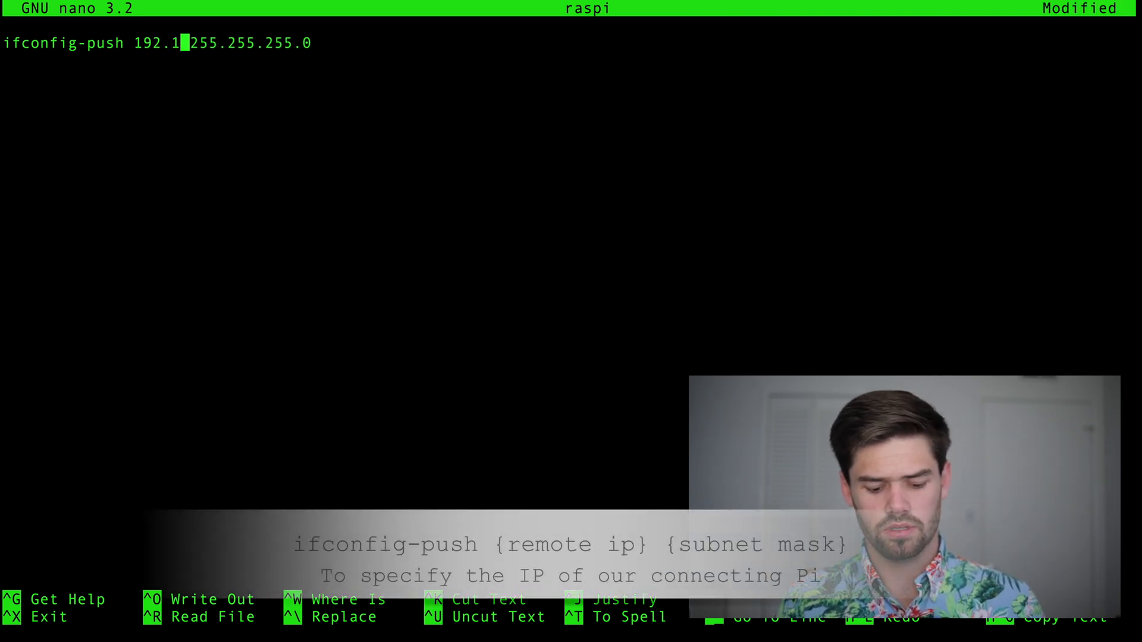
type("68.3.")
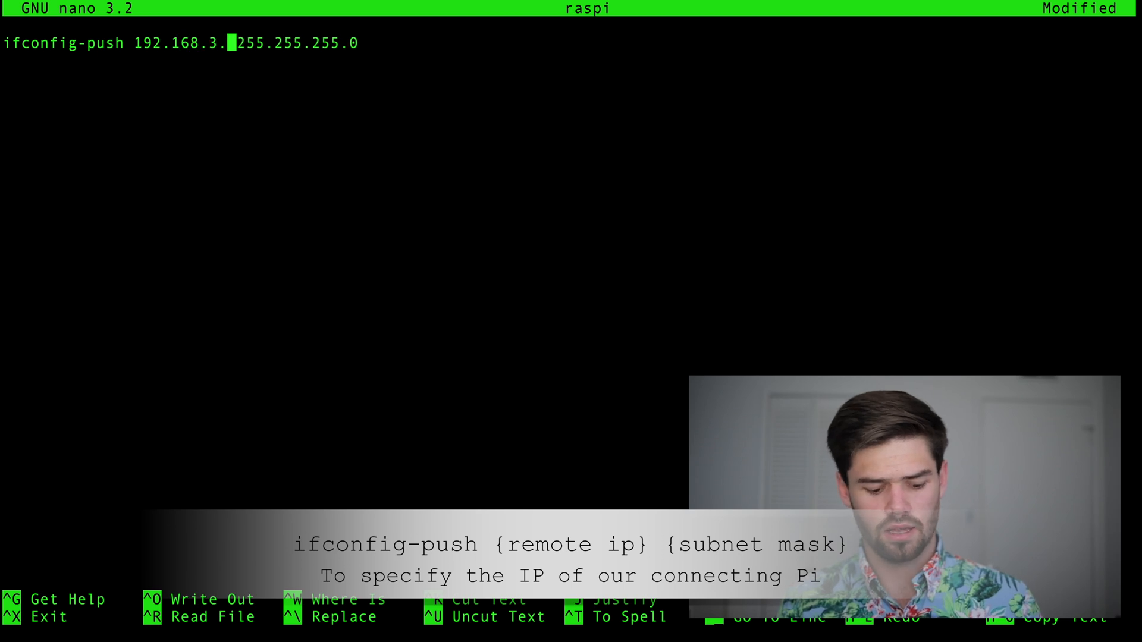
type("135")
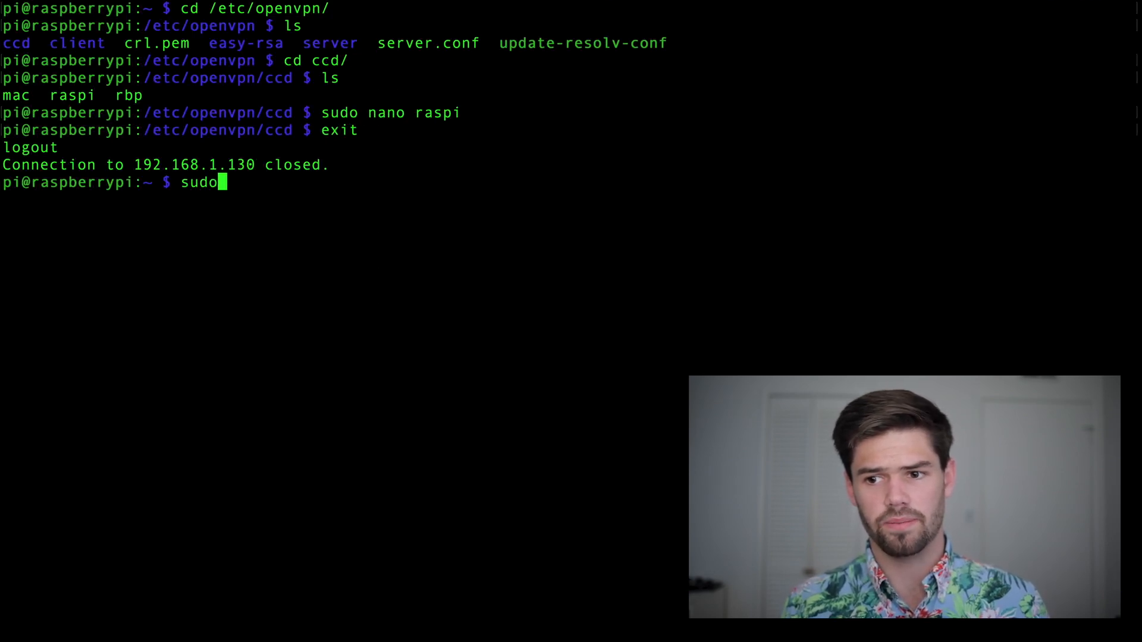
Step: Reboot the client Pi with sudo reboot so the new VPN address applies
type("reboo")
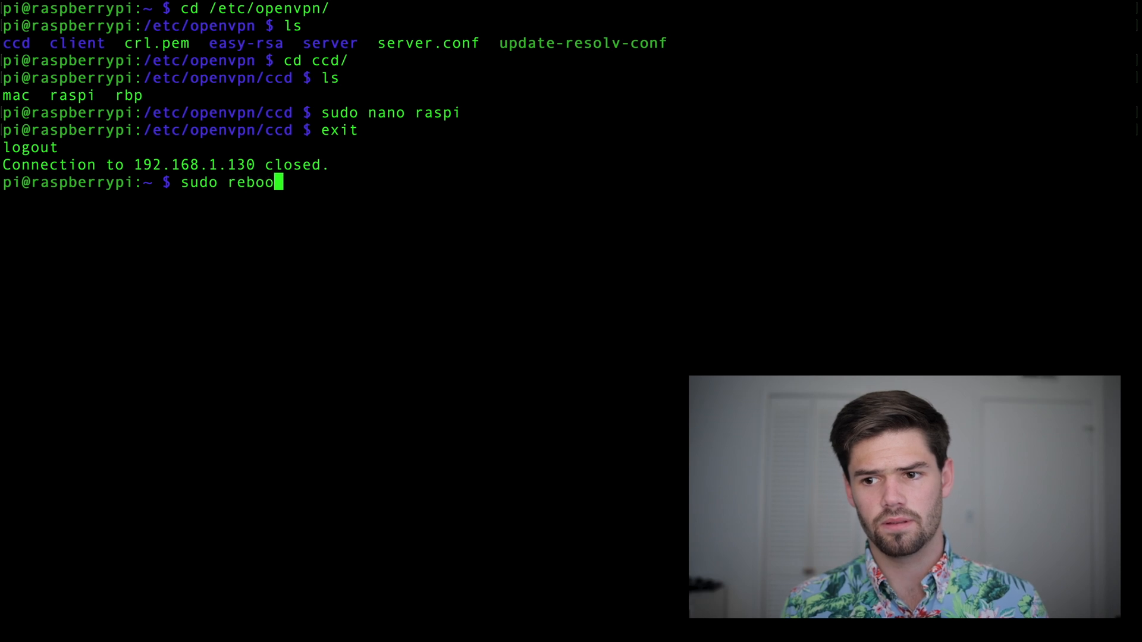
type("t")
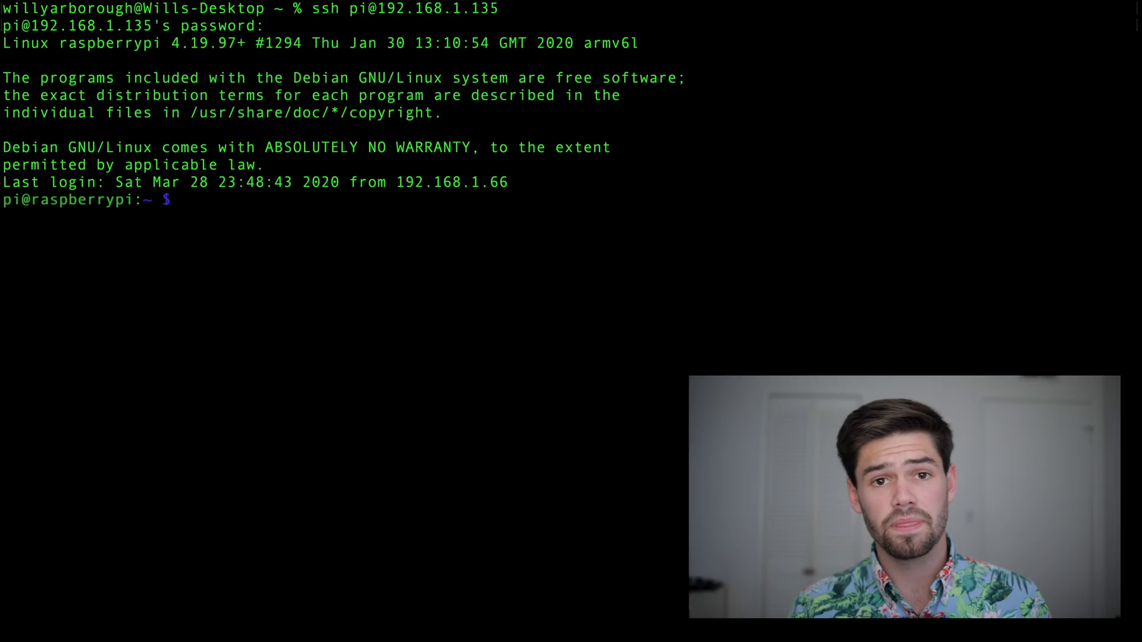
Step: Confirm tun0 shows 192.168.3.135, abort the failed SSH attempt, and SSH to 192.168.1.130
type("ip addr")
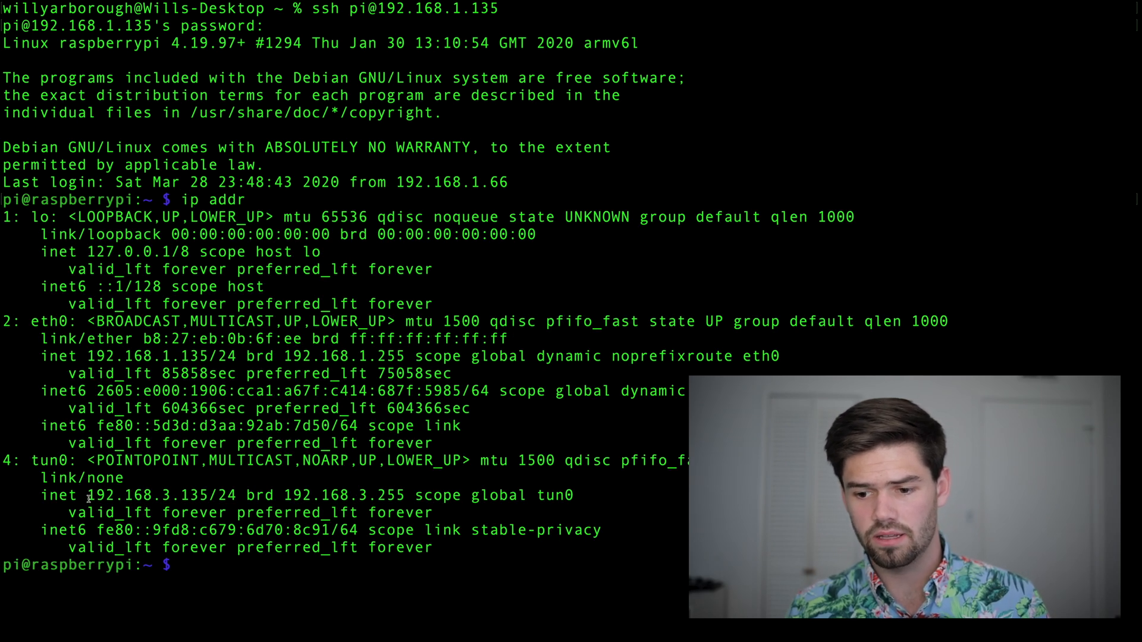
double_click(146, 496)
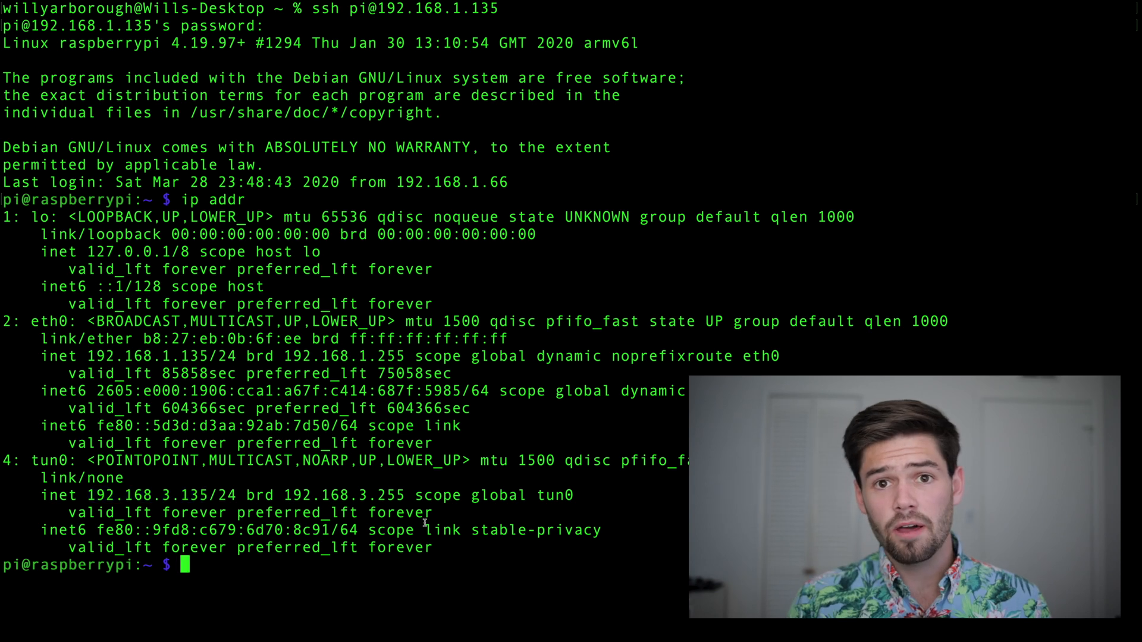
type("exit")
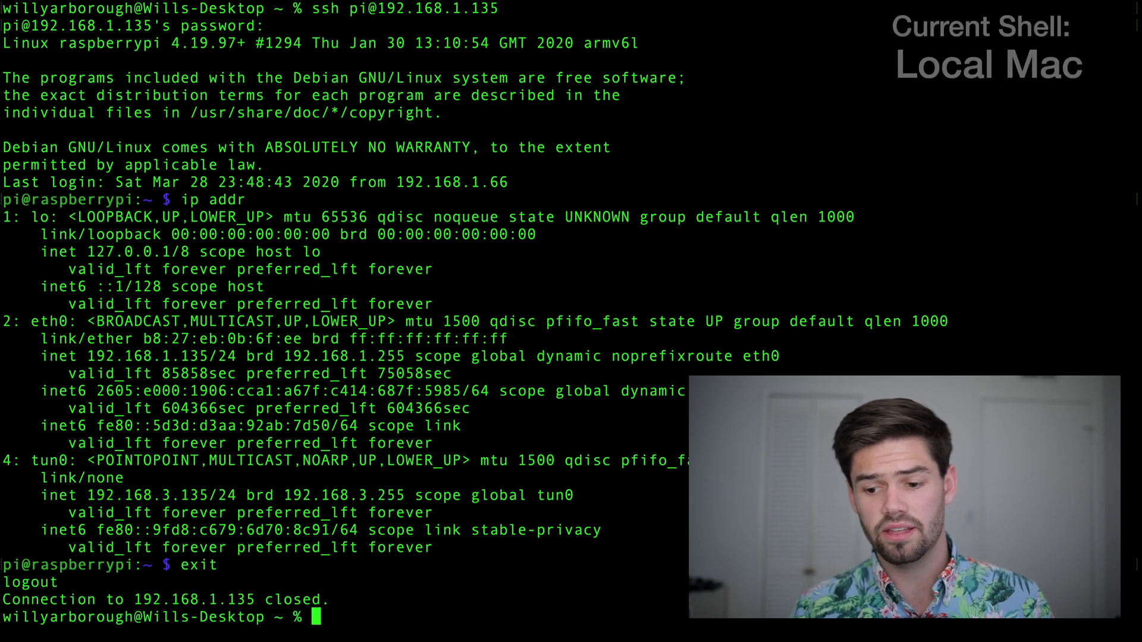
type("ssh pi@192.168.1.135")
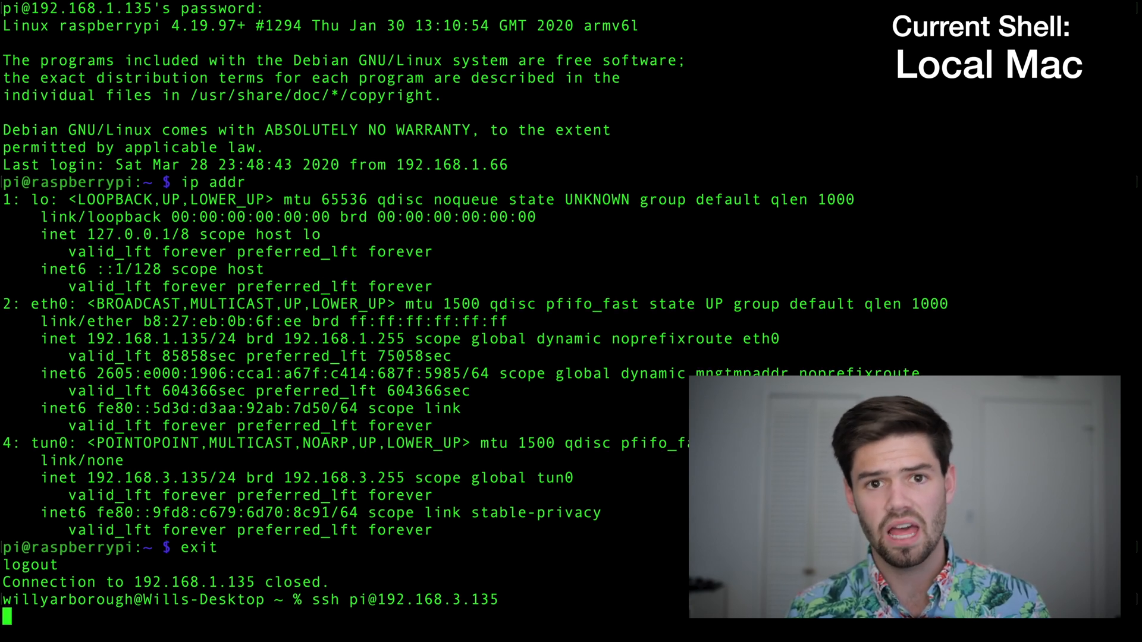
key("ctrl+c")
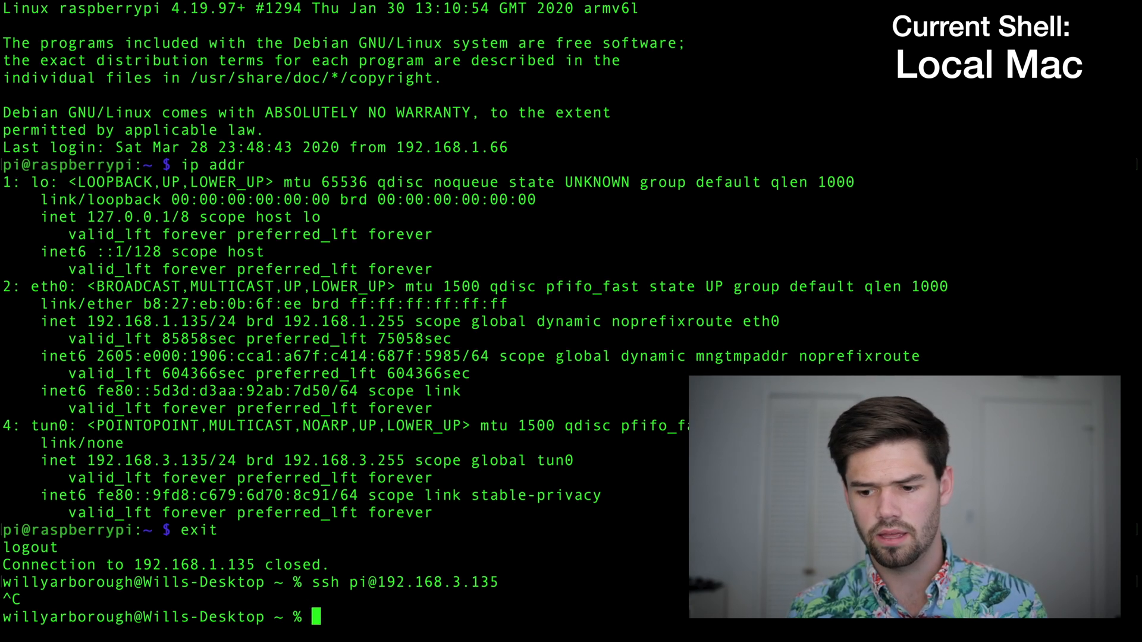
type("ssh pi@192.168.1.130")
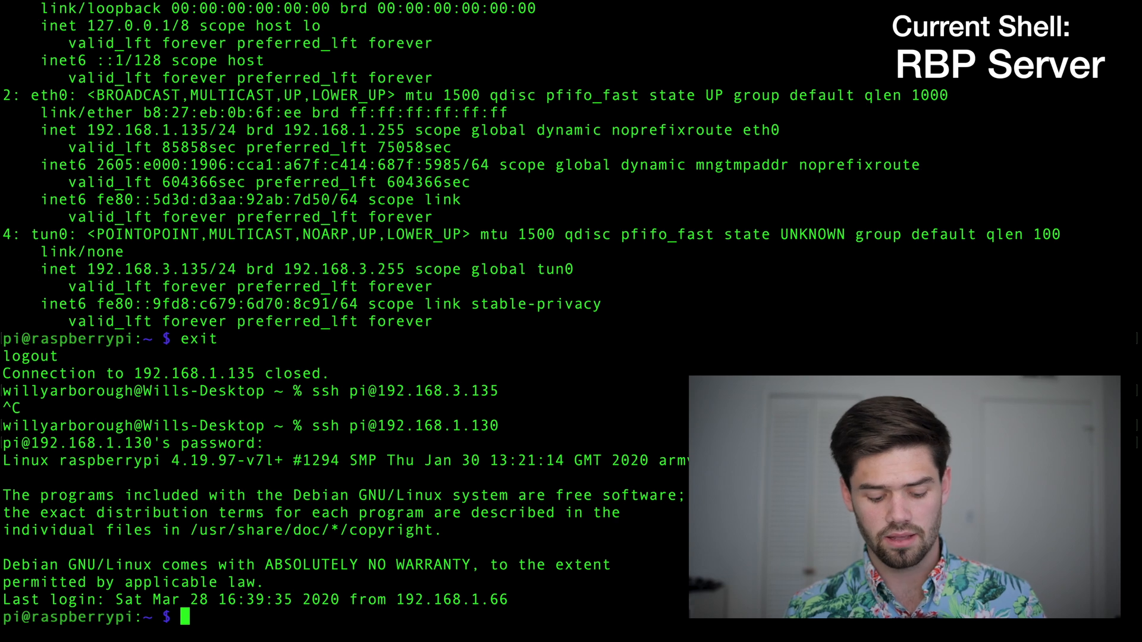
type("ssh pi@192.")
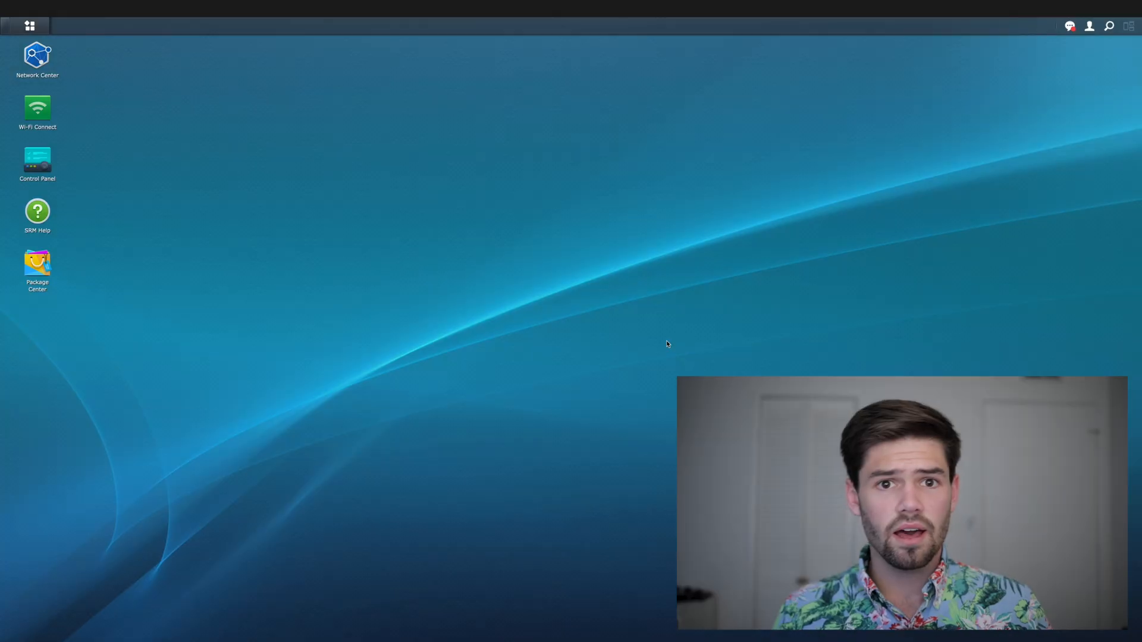
mouse_move(339, 102)
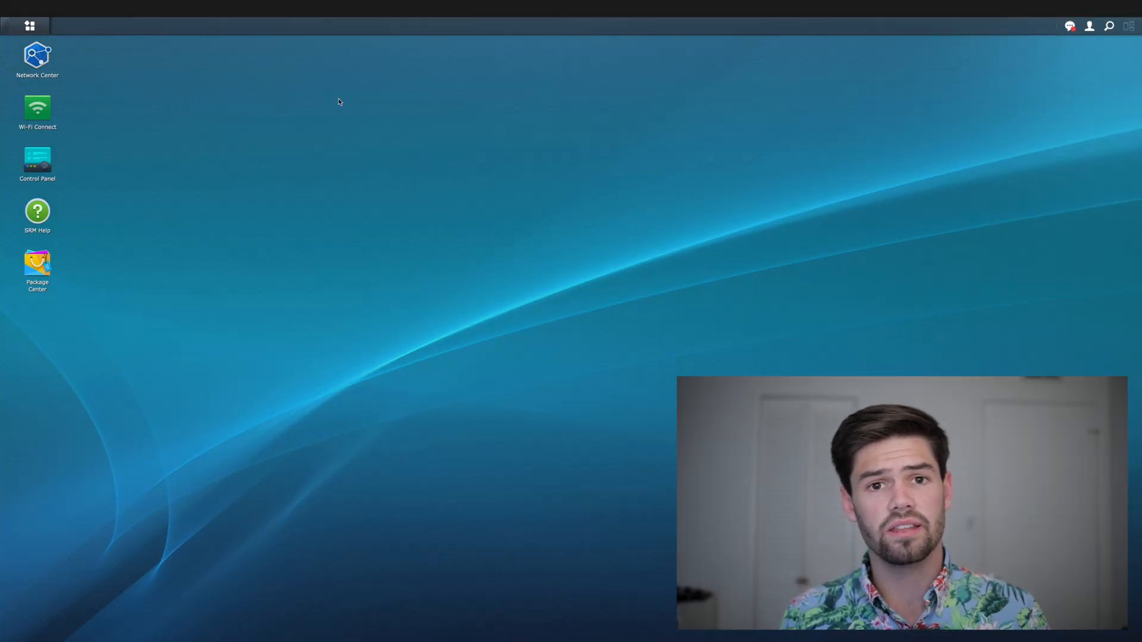
mouse_move(442, 176)
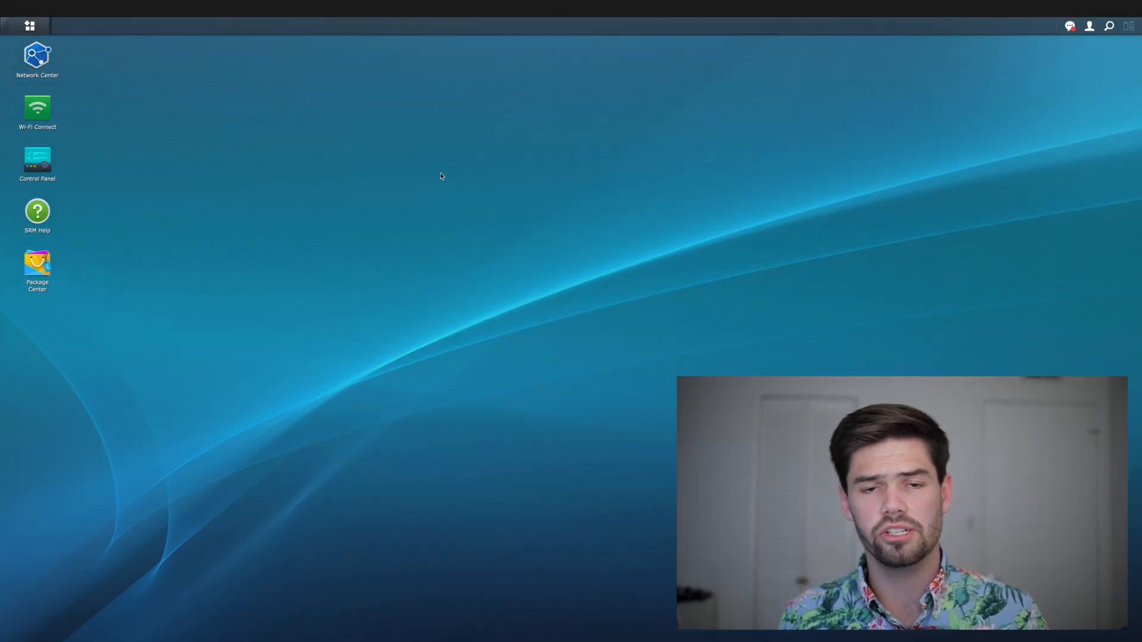
mouse_move(37, 53)
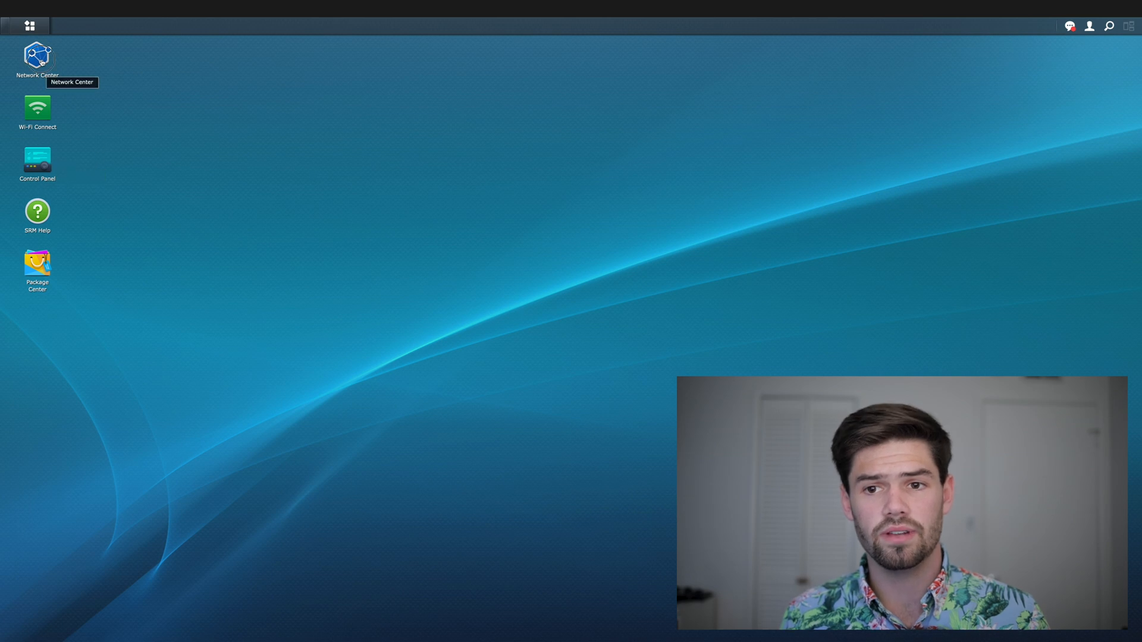
Step: Open Network Center's Local Network section on the empty Static Route tab
double_click(38, 52)
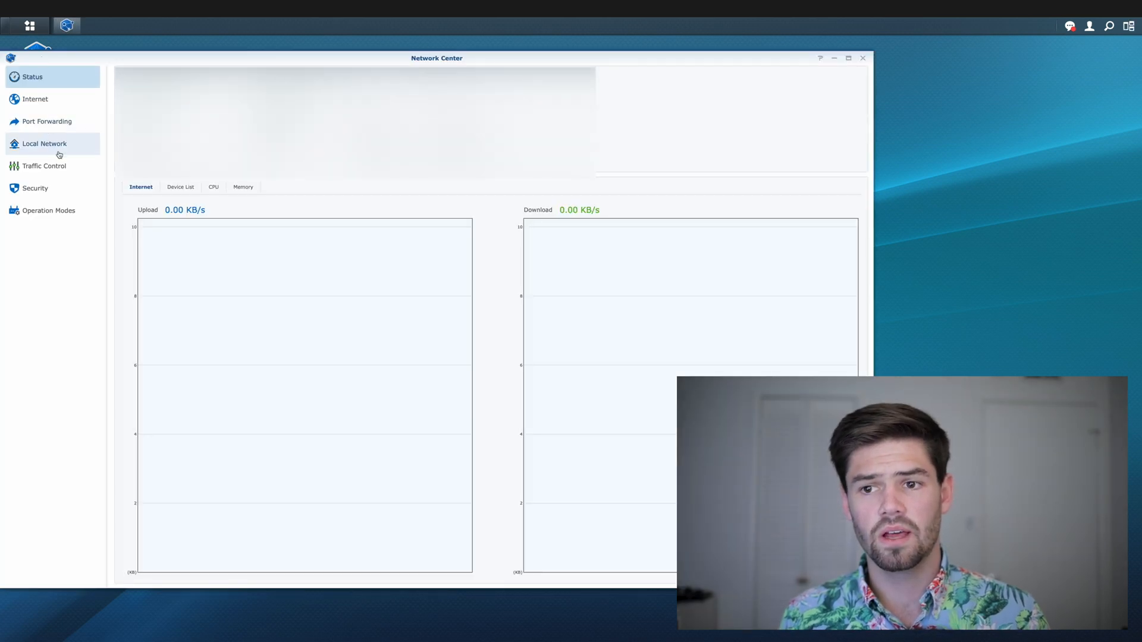
left_click(41, 144)
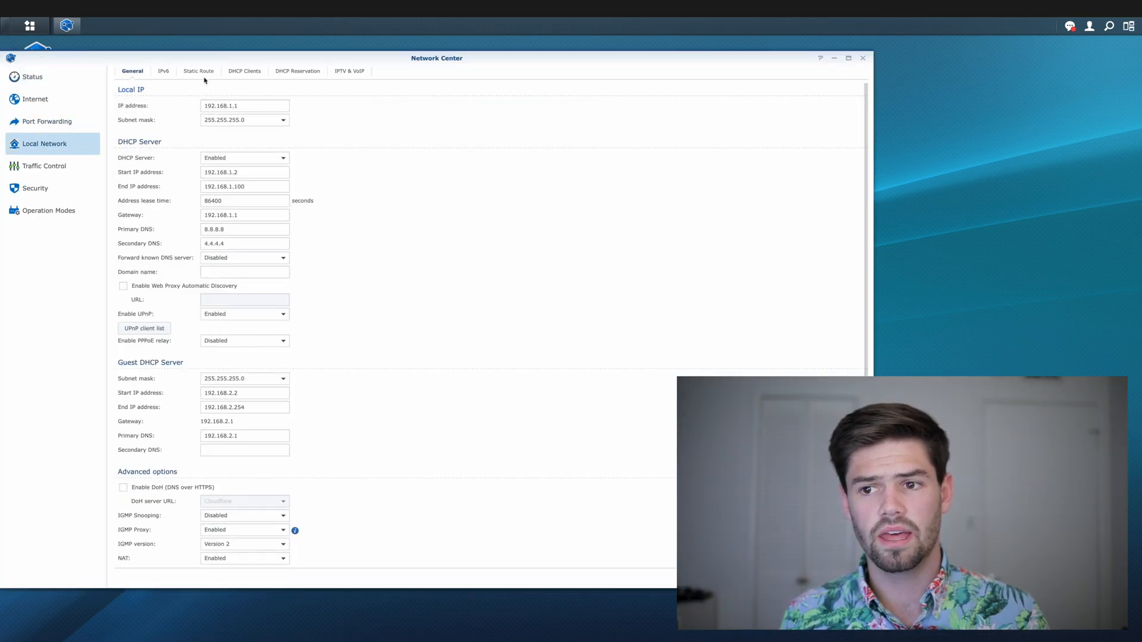
left_click(197, 70)
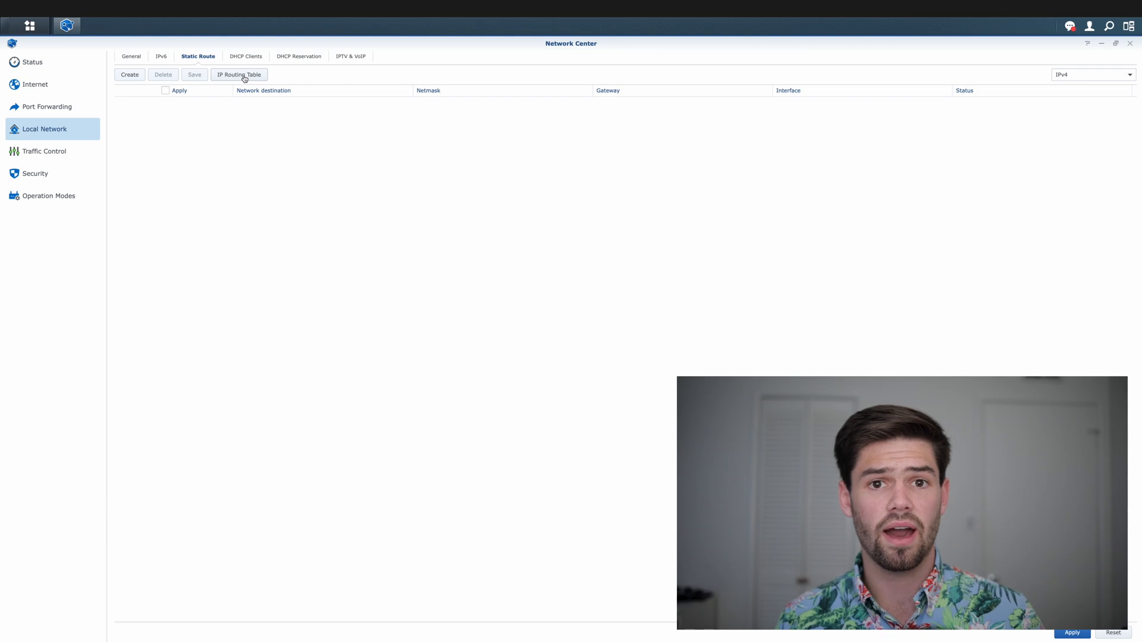
mouse_move(327, 254)
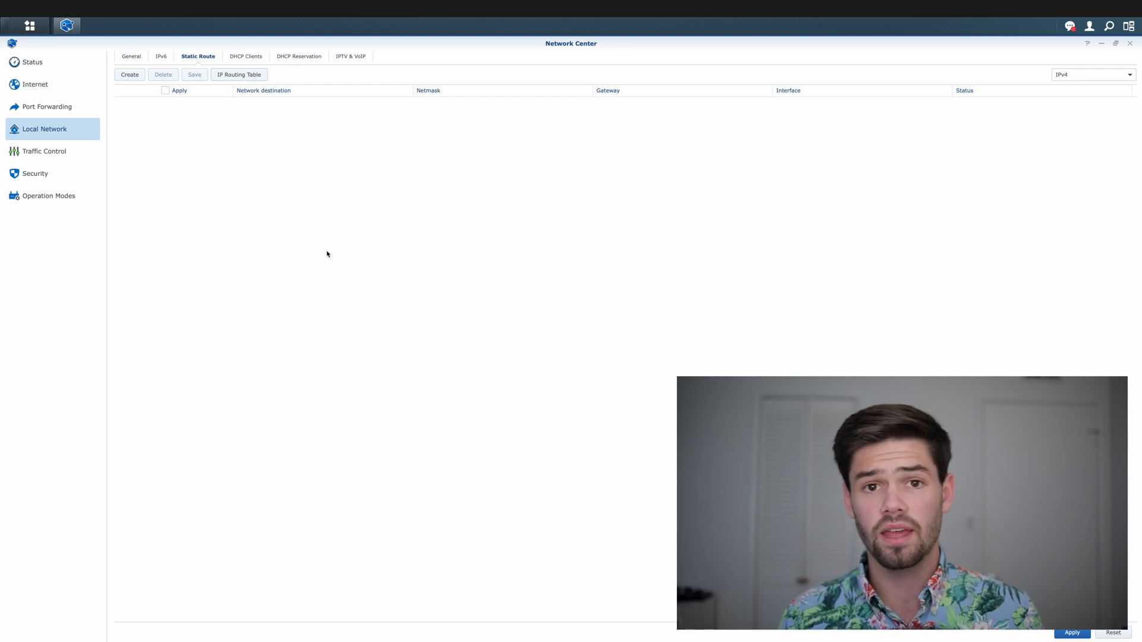
mouse_move(234, 150)
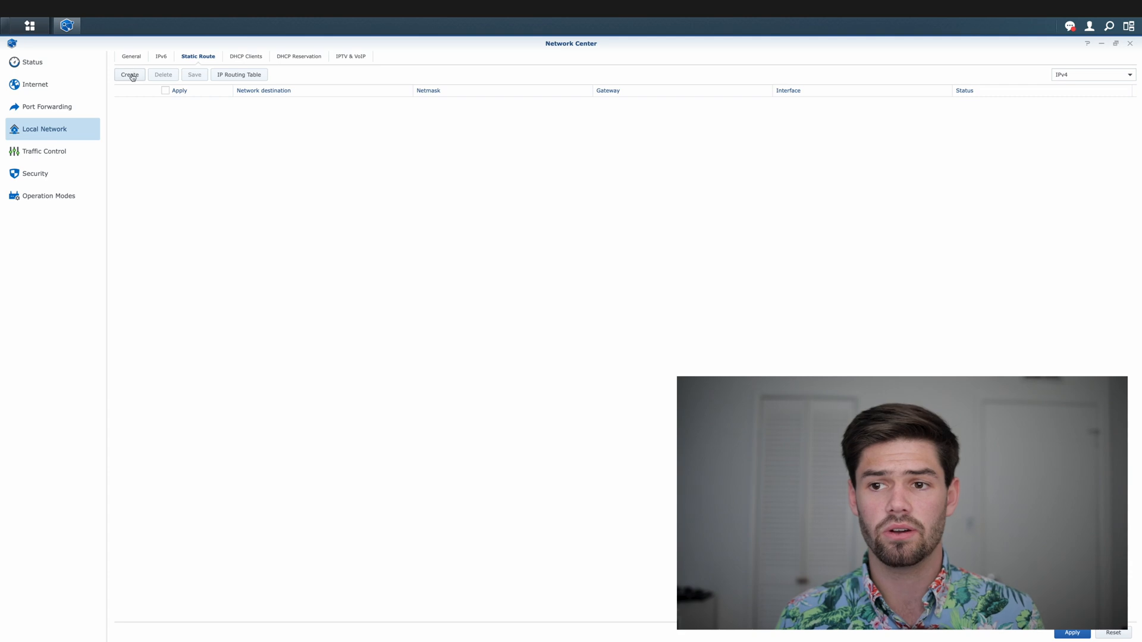
Step: Add and enable static route 192.168.3.0/255.255.255.0 via 192.168.1.130 on LAN, then save
left_click(129, 75)
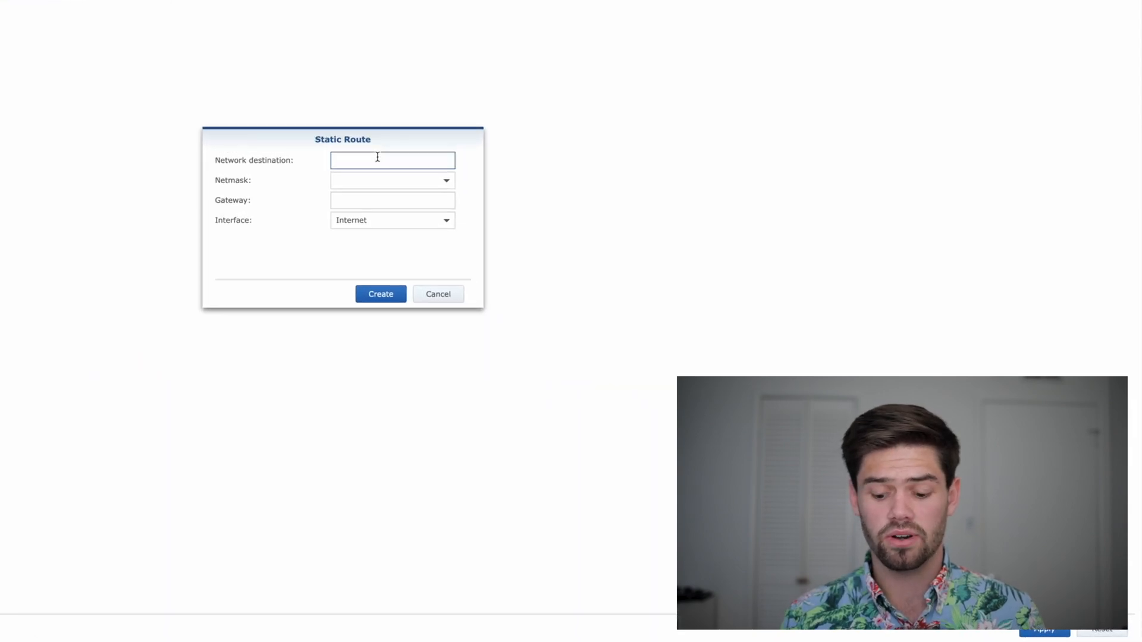
type("192.168.3.0")
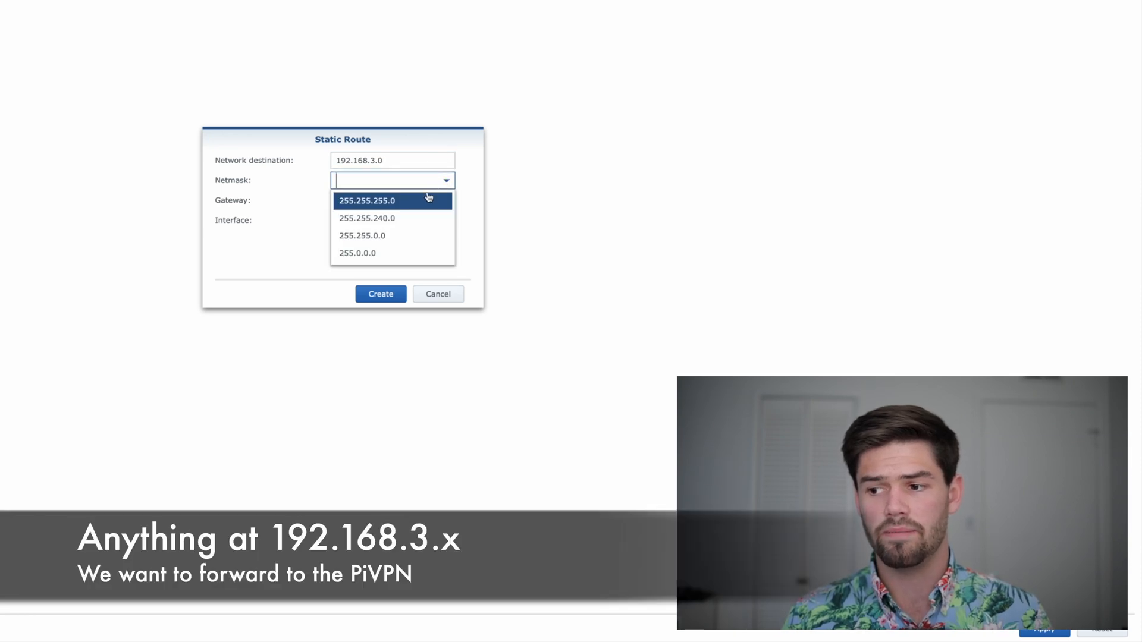
left_click(392, 200)
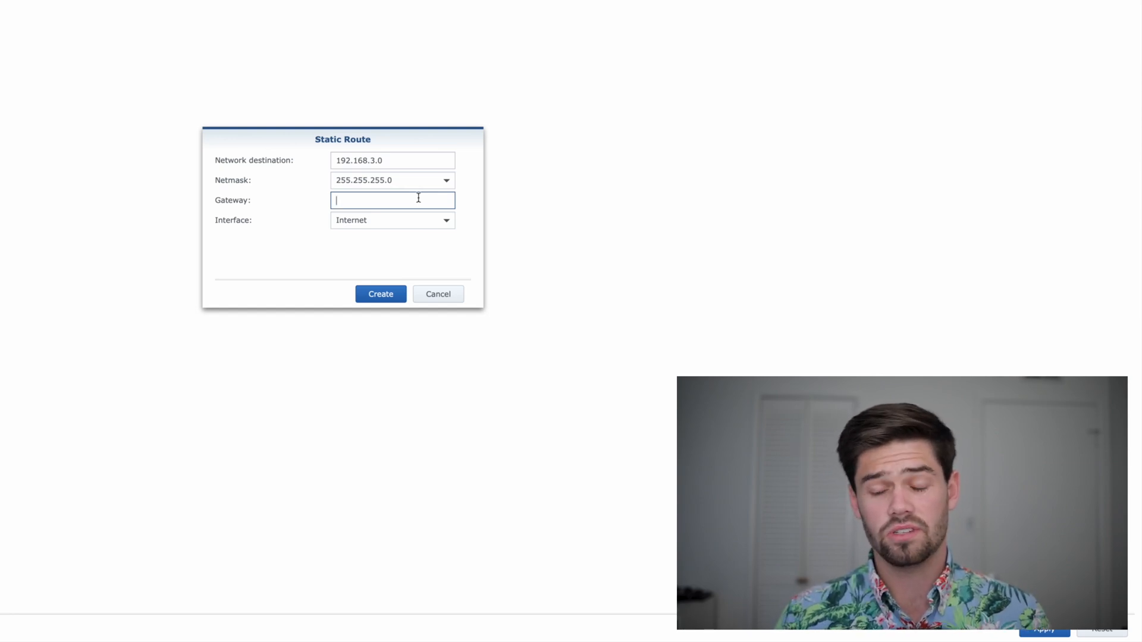
type("192.")
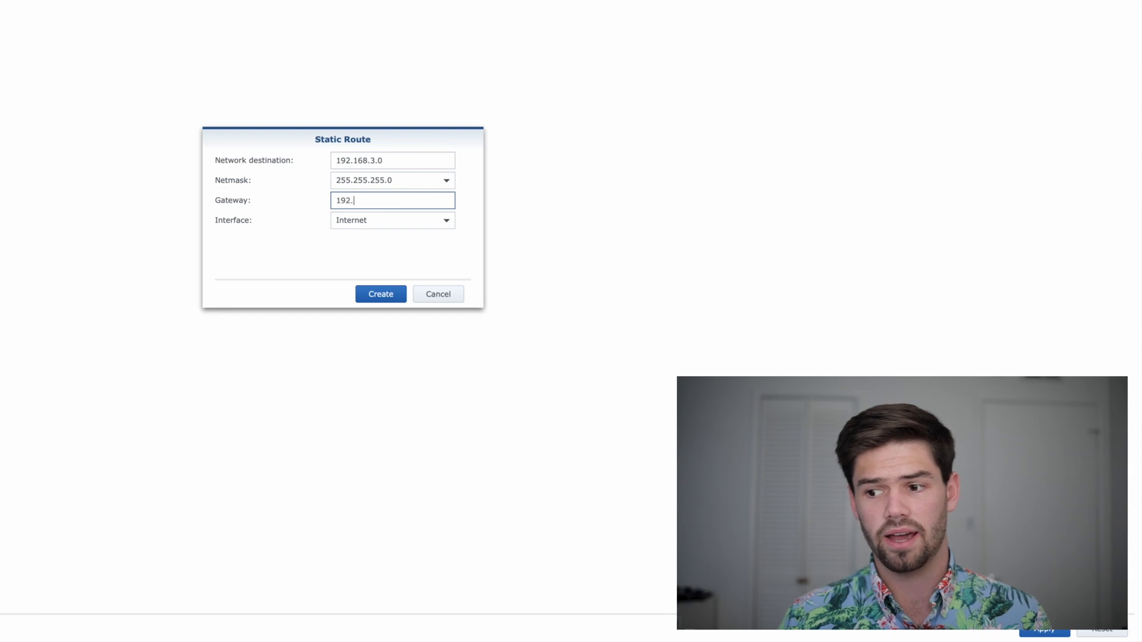
type("168.1.130")
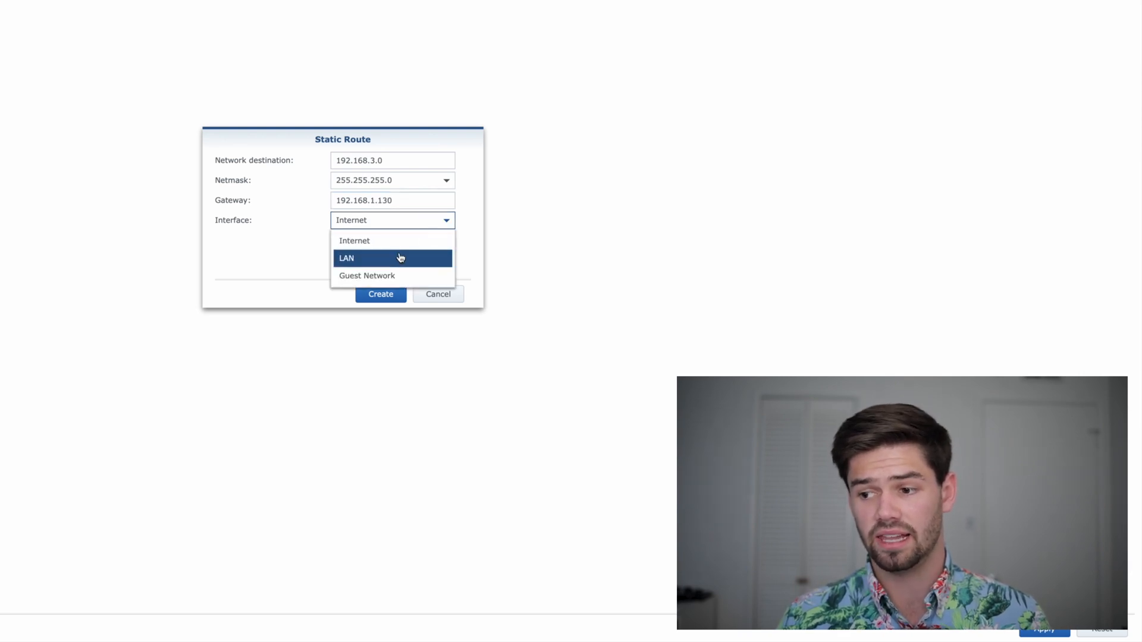
left_click(346, 258)
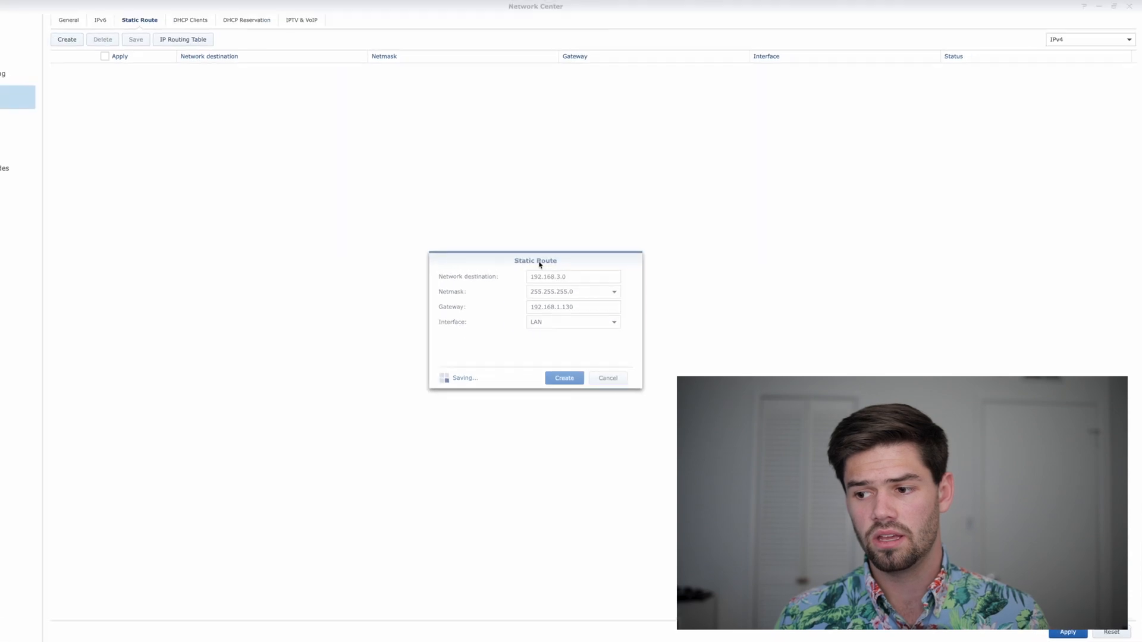
left_click(564, 378)
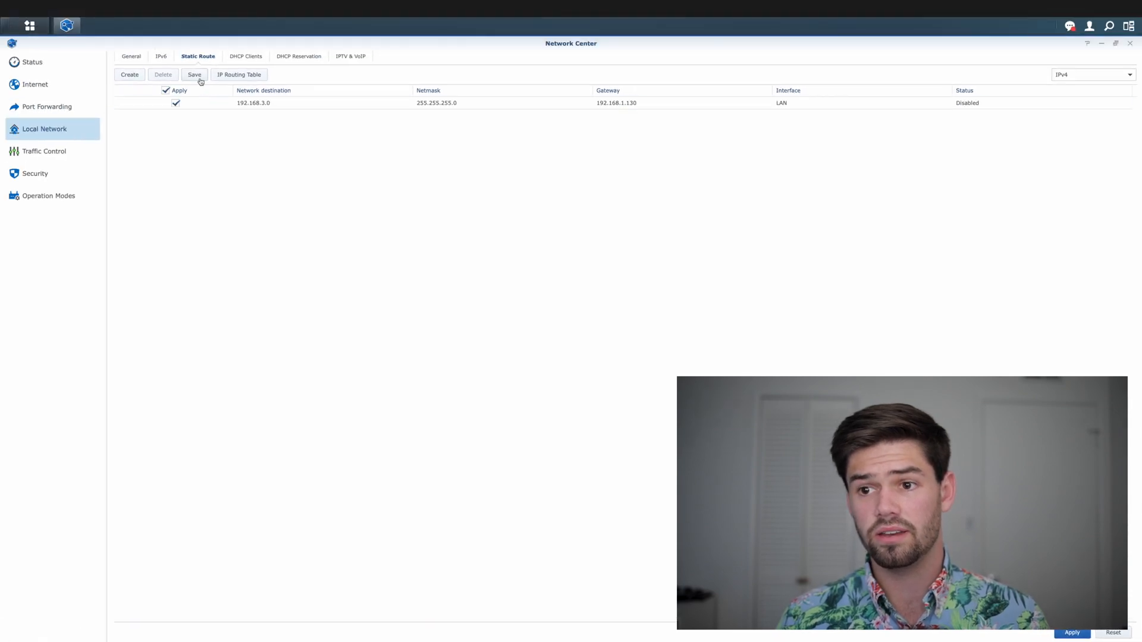
left_click(194, 75)
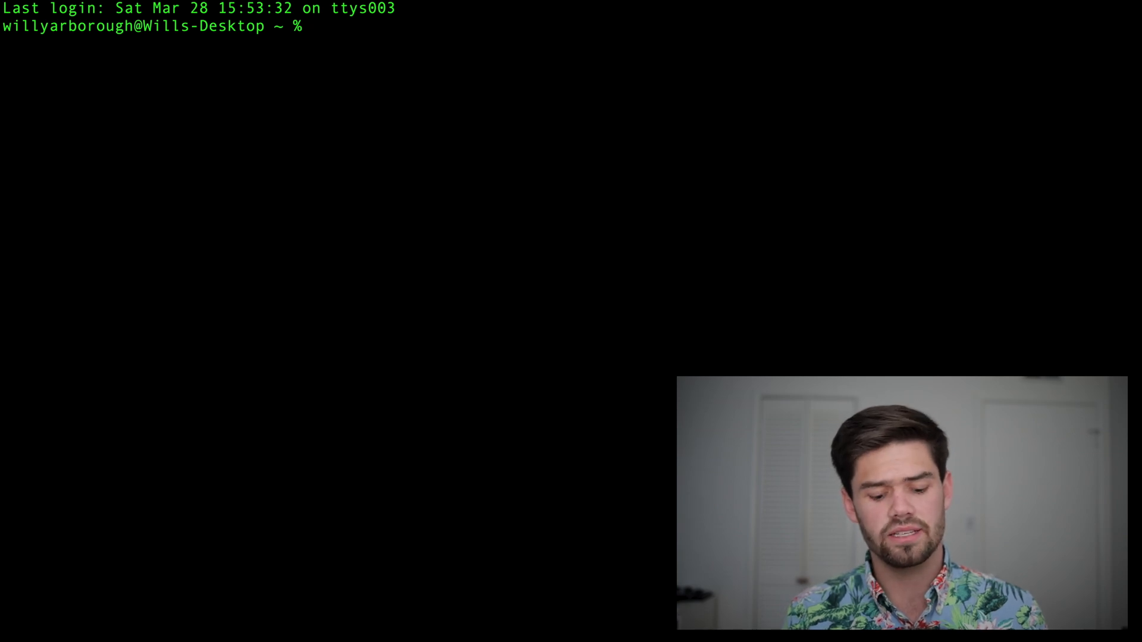
Step: SSH into the client Pi at 192.168.3.135, log out, then delete the router's static route
type("ssh")
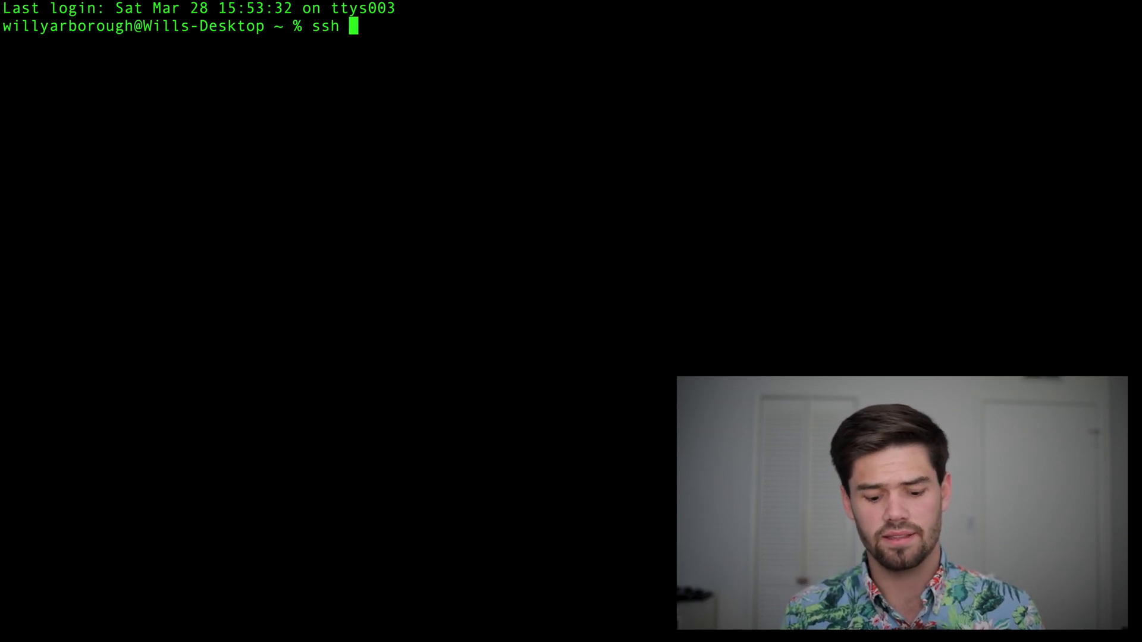
type("pi@192.168.3.135")
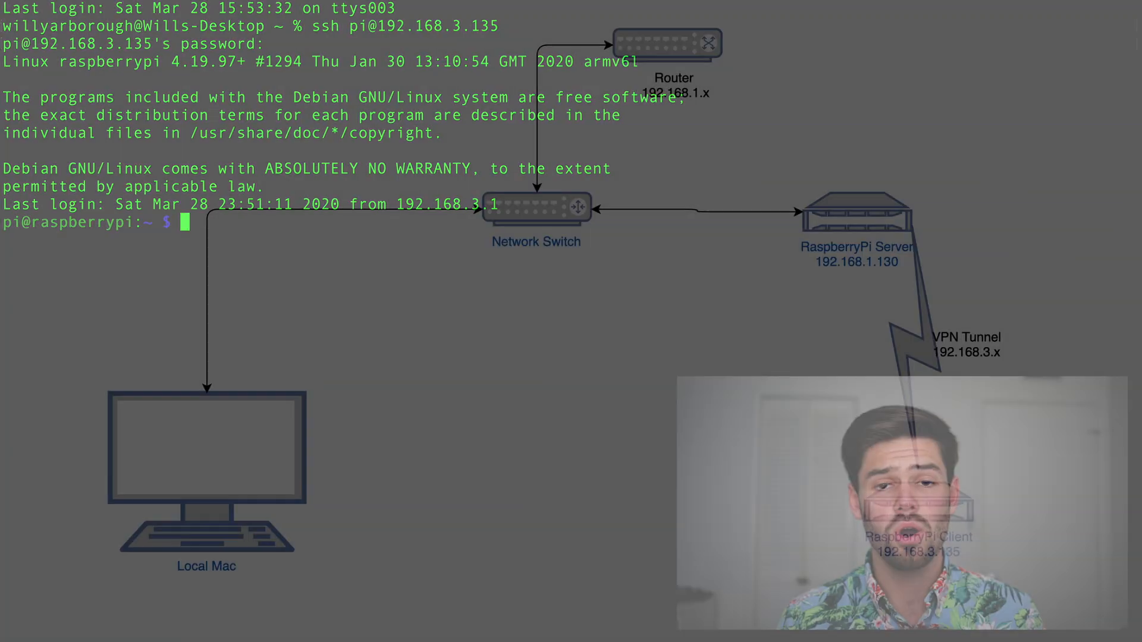
type("exit")
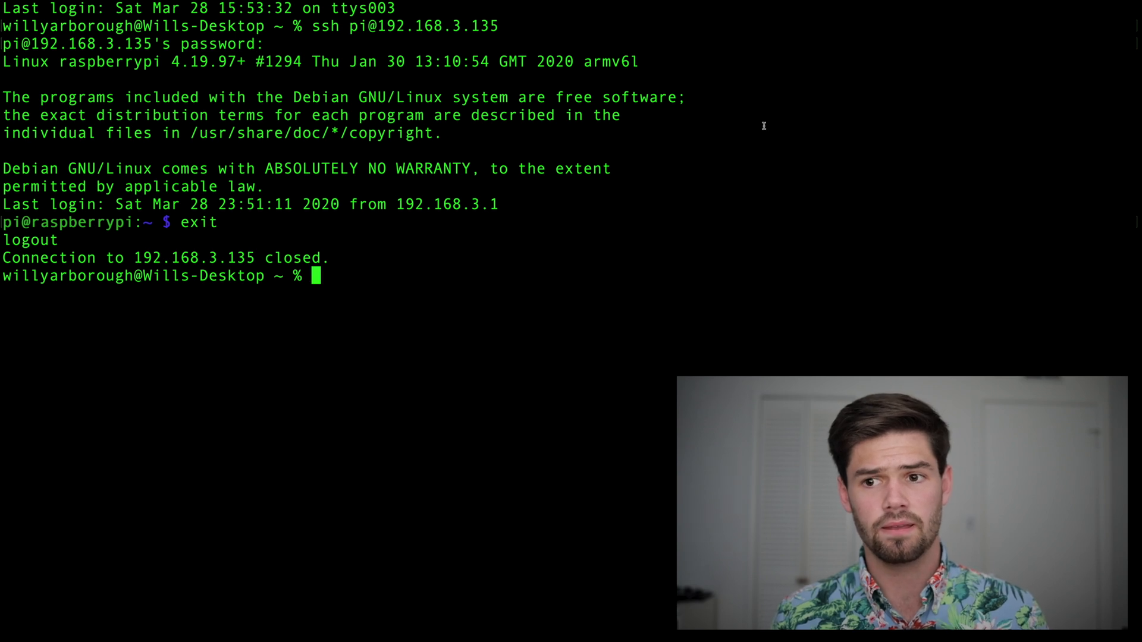
mouse_move(910, 135)
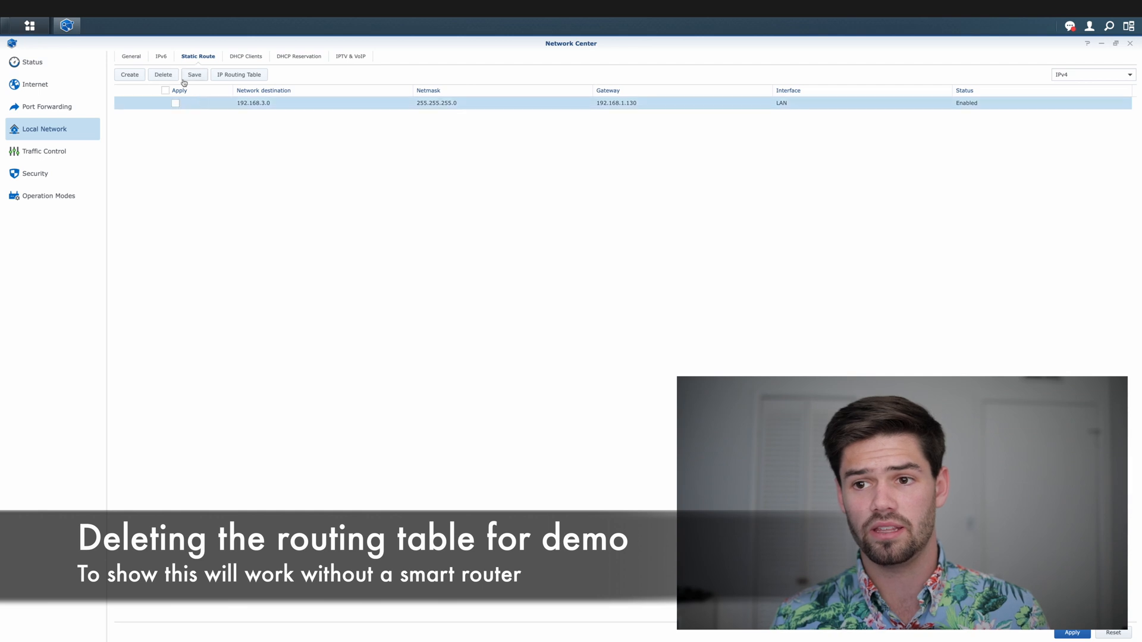
left_click(194, 74)
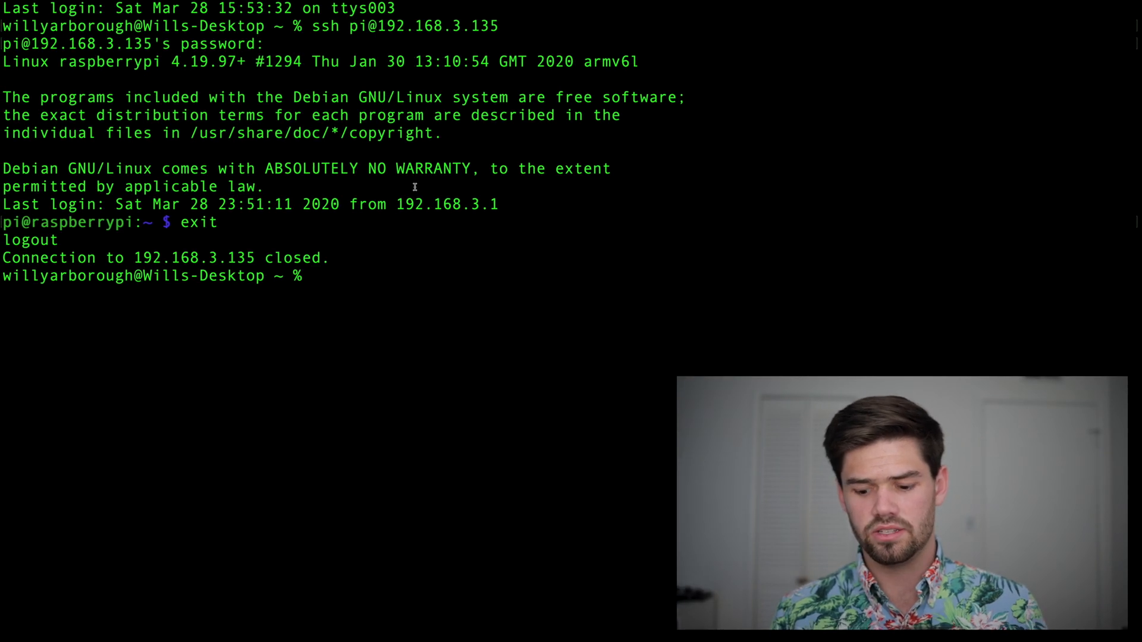
type("ssh pi@192.168.3.135")
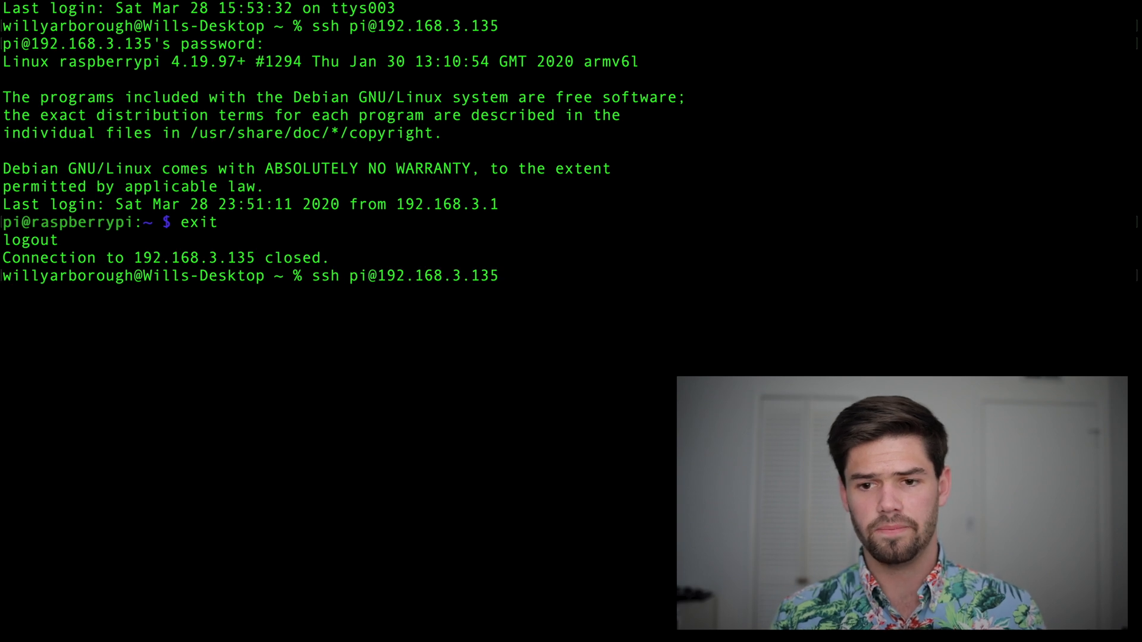
key("ctrl+c")
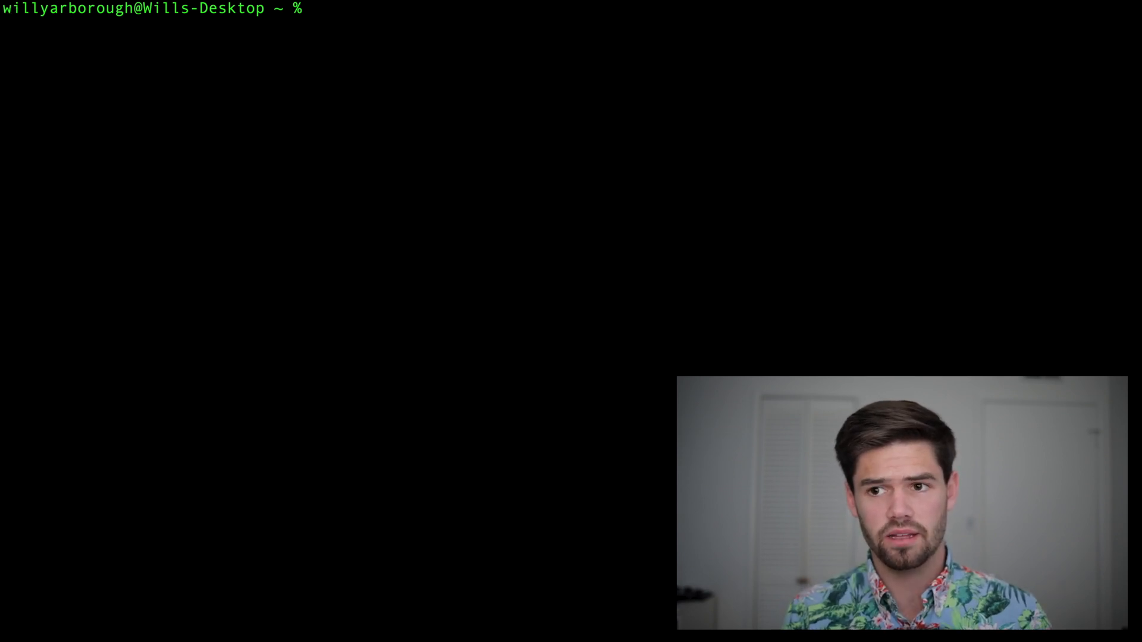
Step: Add a Mac route for 192.168.3.0/24 via 192.168.1.130, fixing the missing add keyword
type("sudo route")
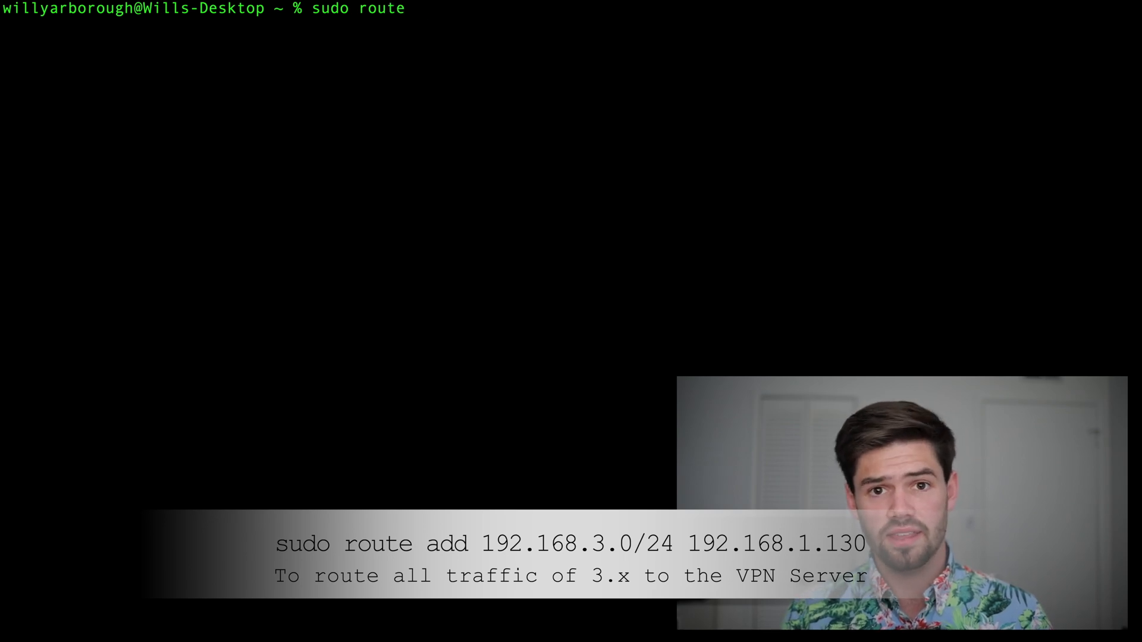
type("192")
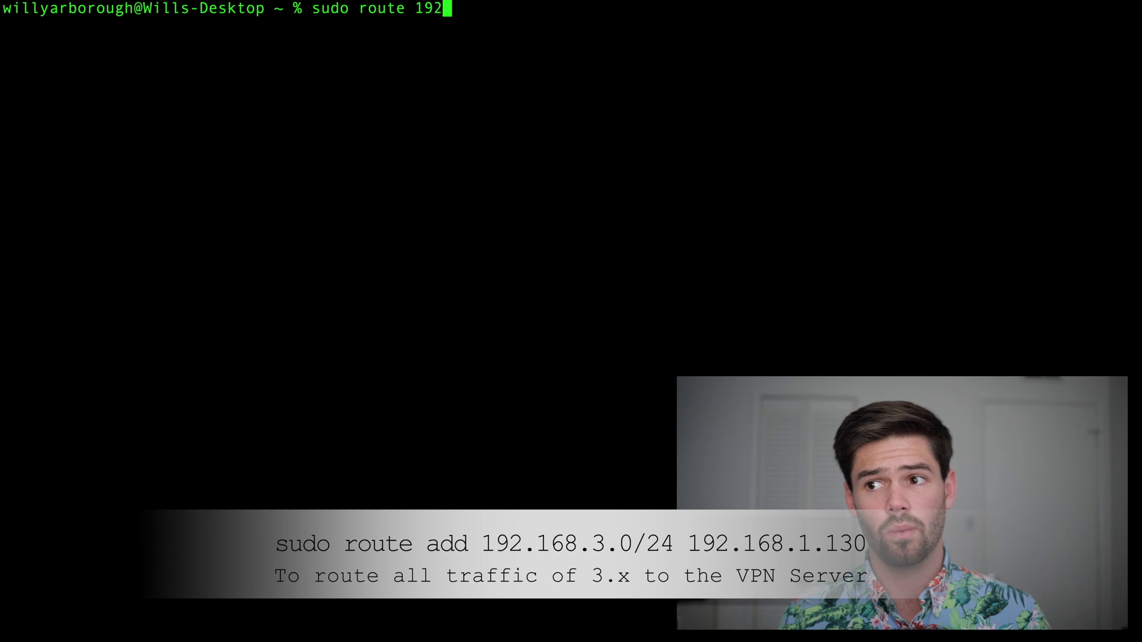
type(".168.")
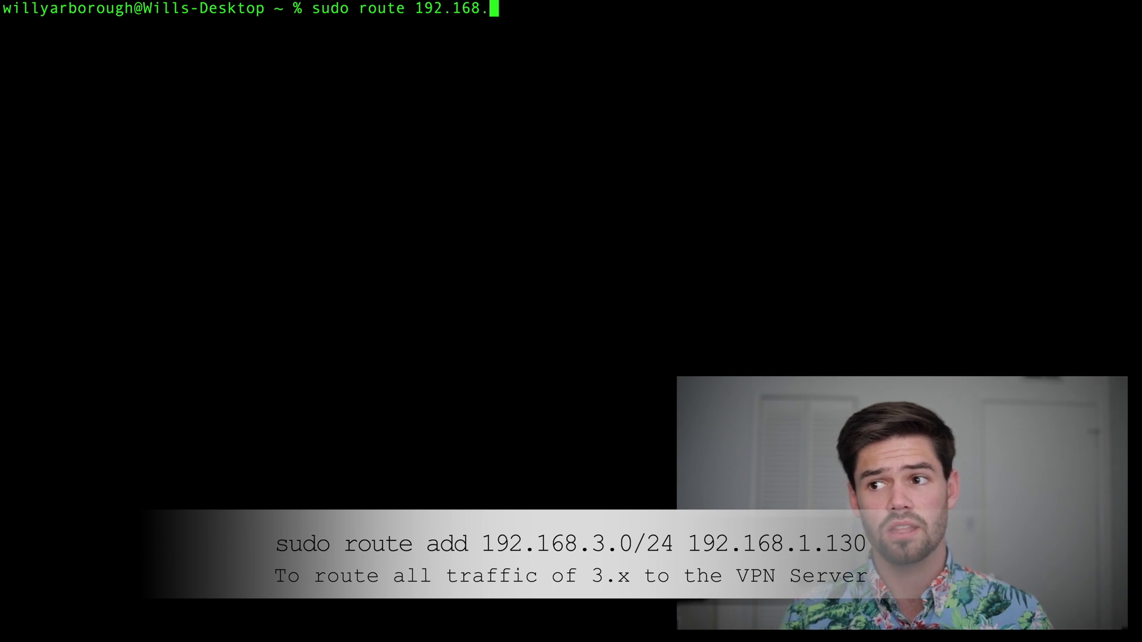
type("3.0")
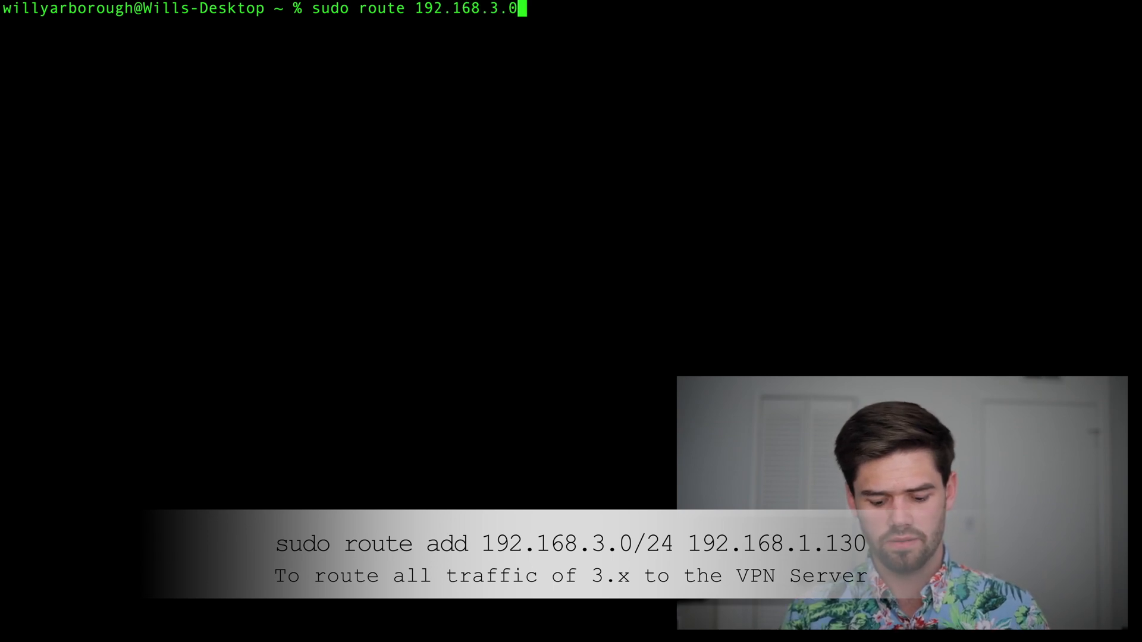
type("/2")
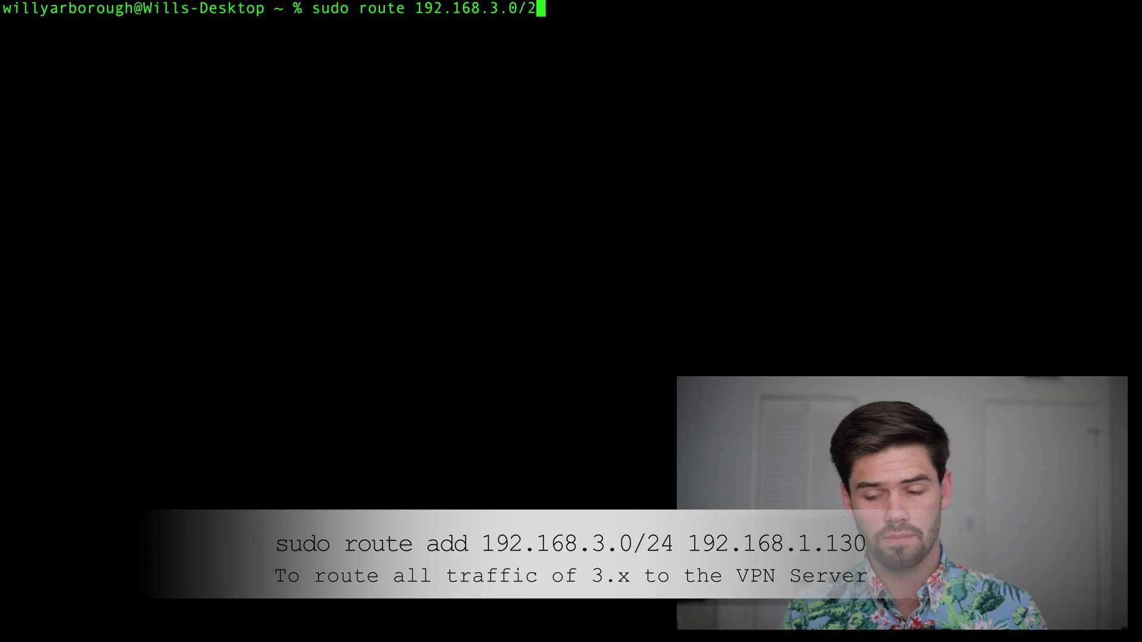
type("4")
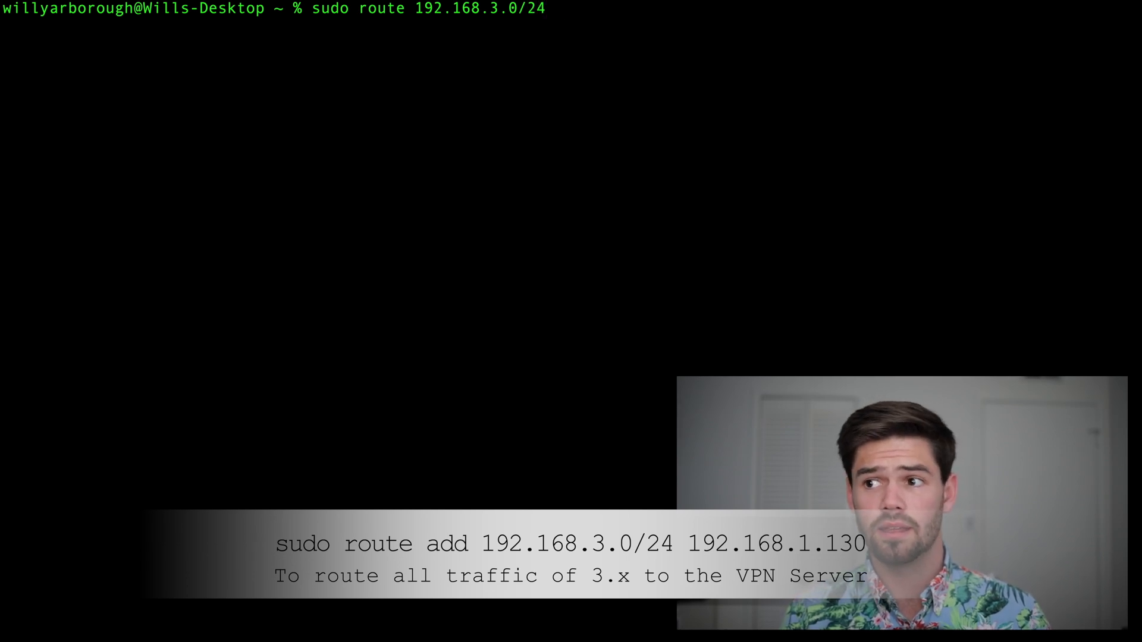
type("19")
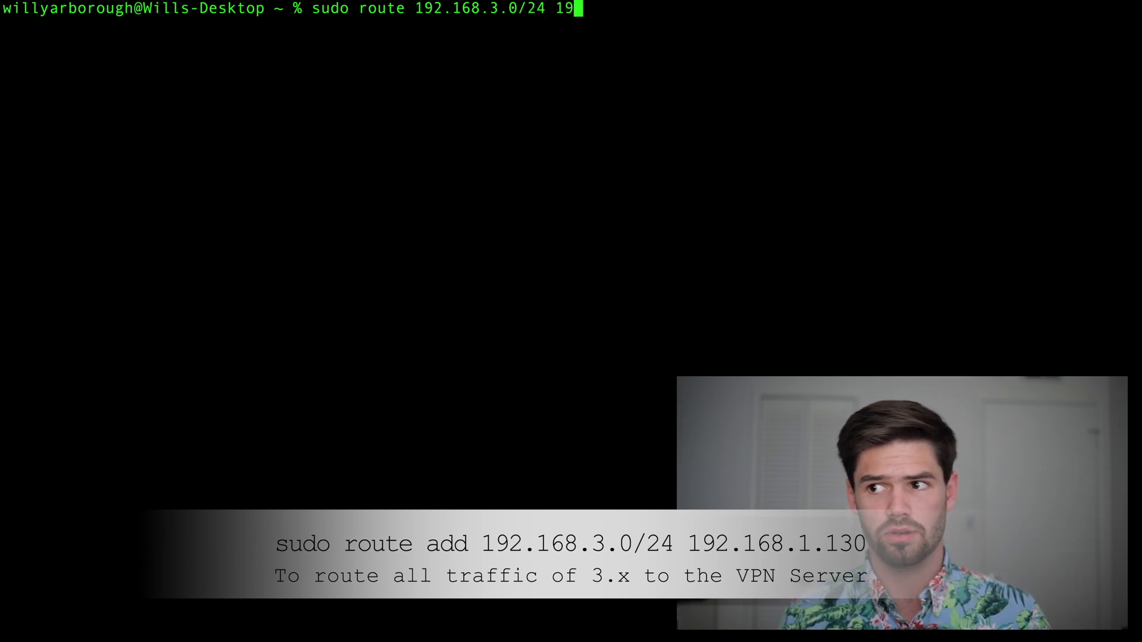
type("2.168.1.130")
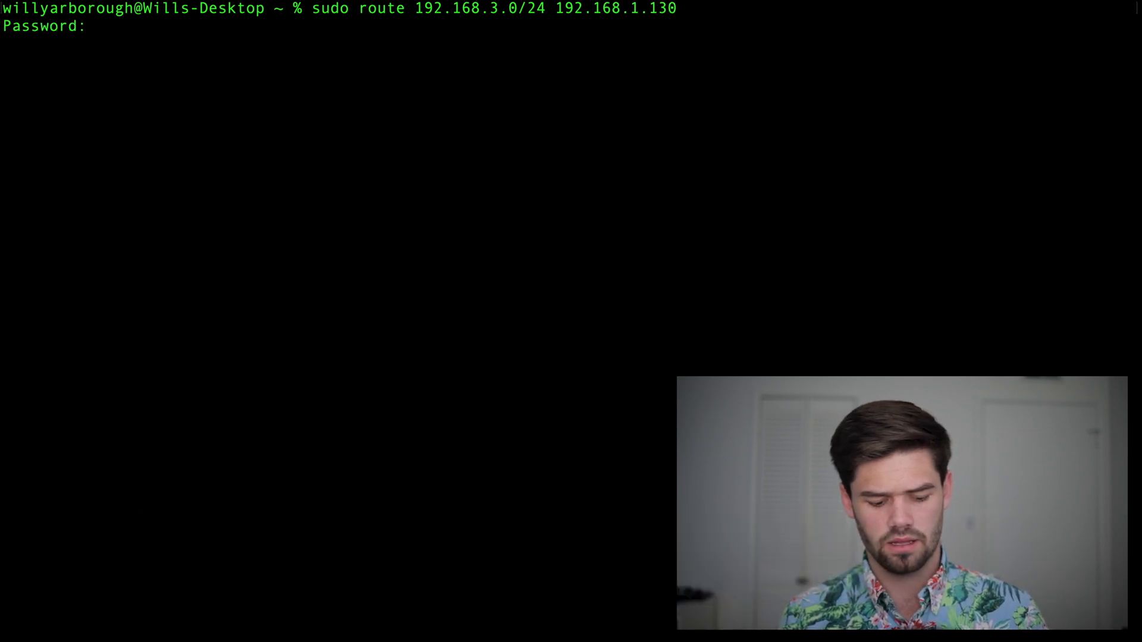
key("Enter")
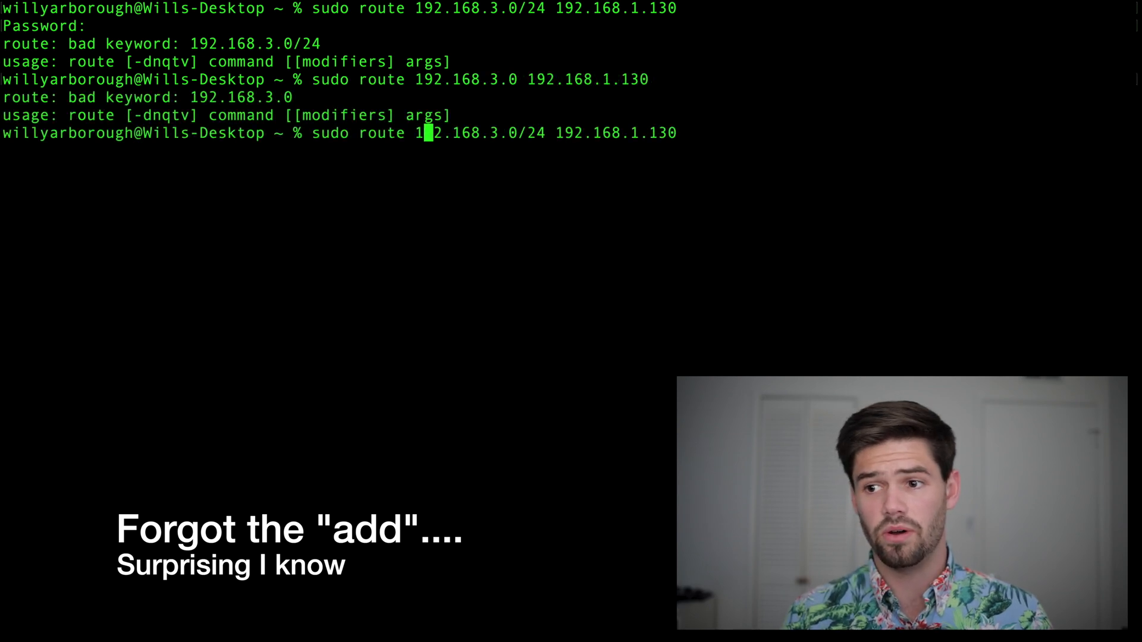
type("add")
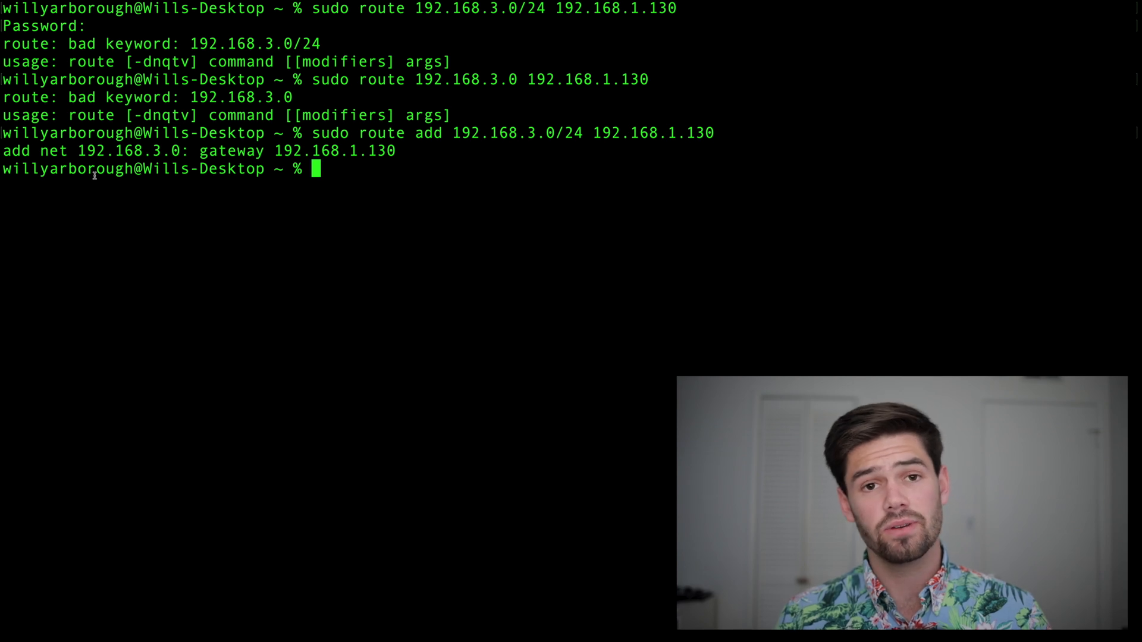
left_click_drag(0, 150, 397, 150)
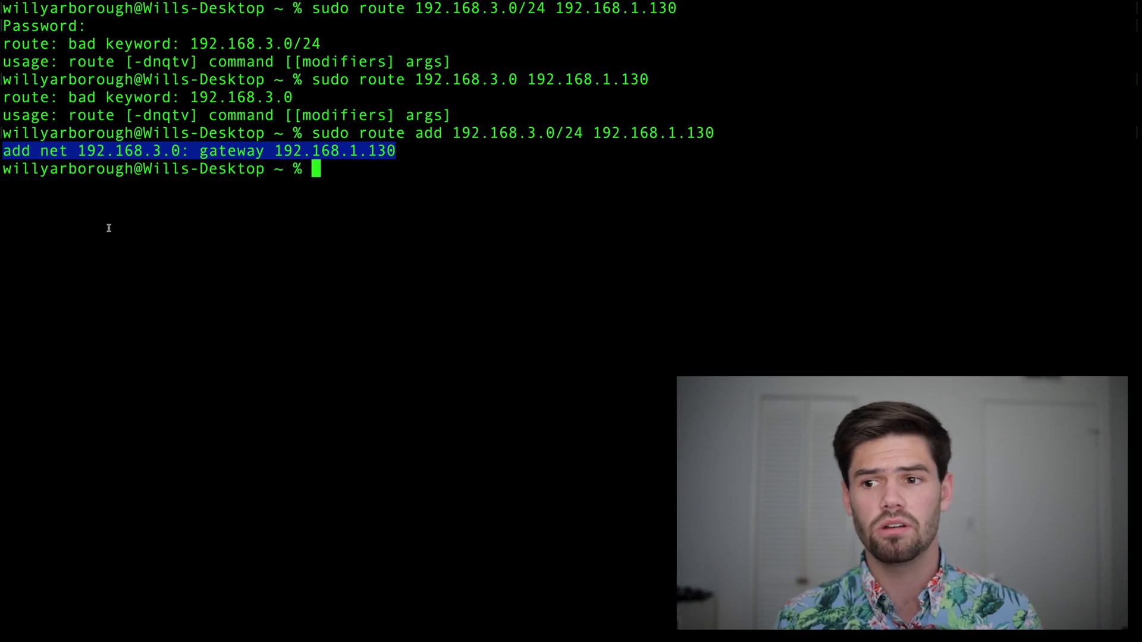
type("sudo route 192.168.3.0 192.168.1.130")
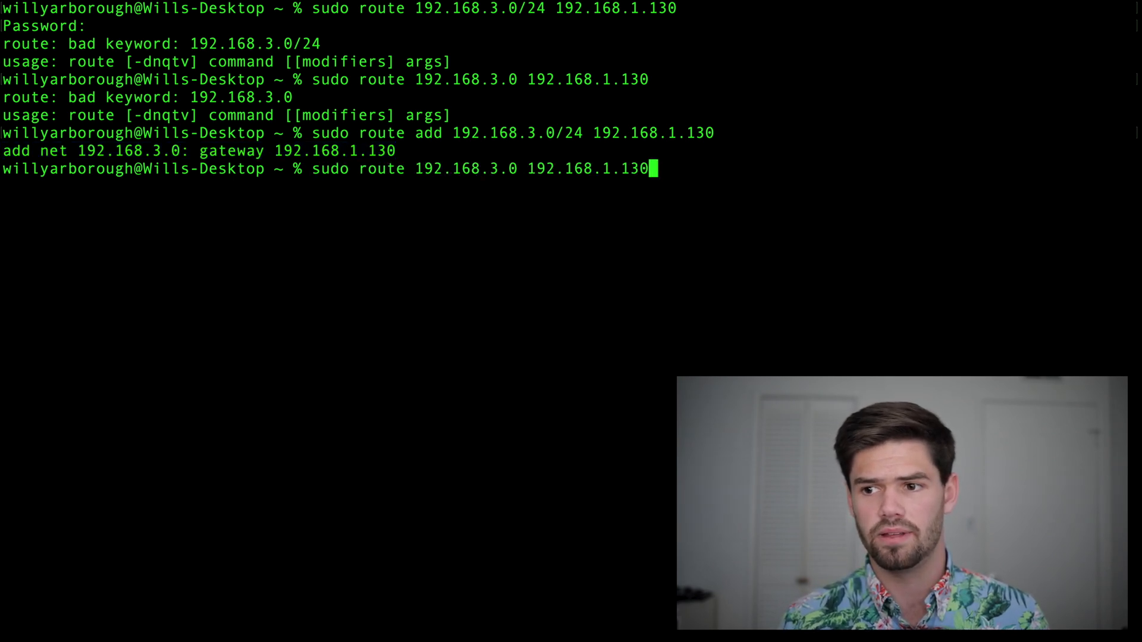
type("ssh pi@192.168.3.135")
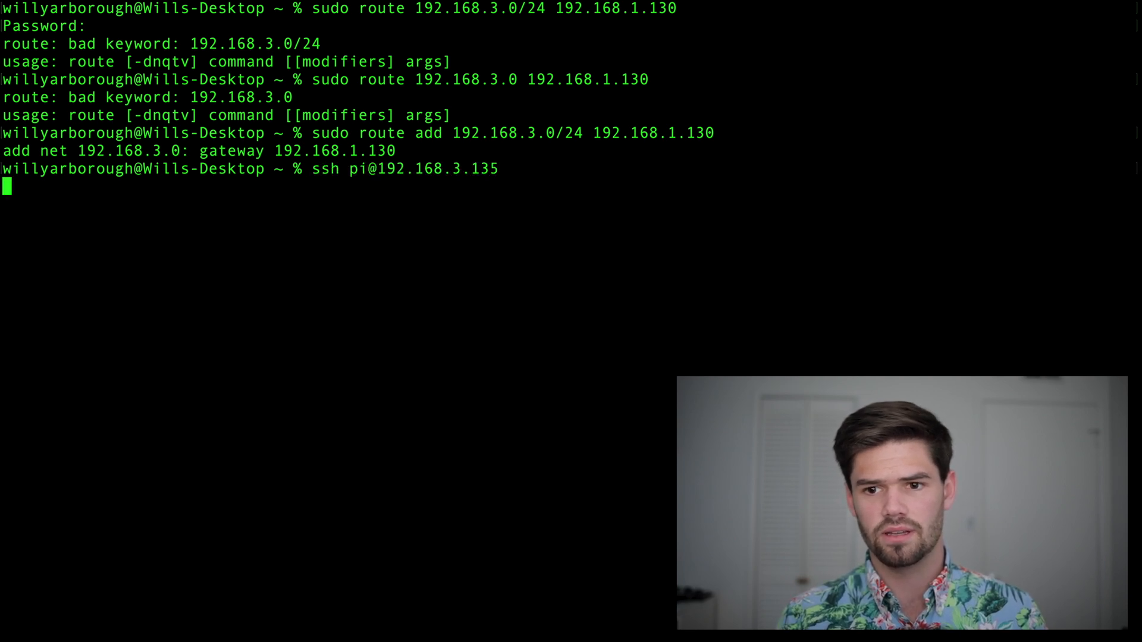
key("Return")
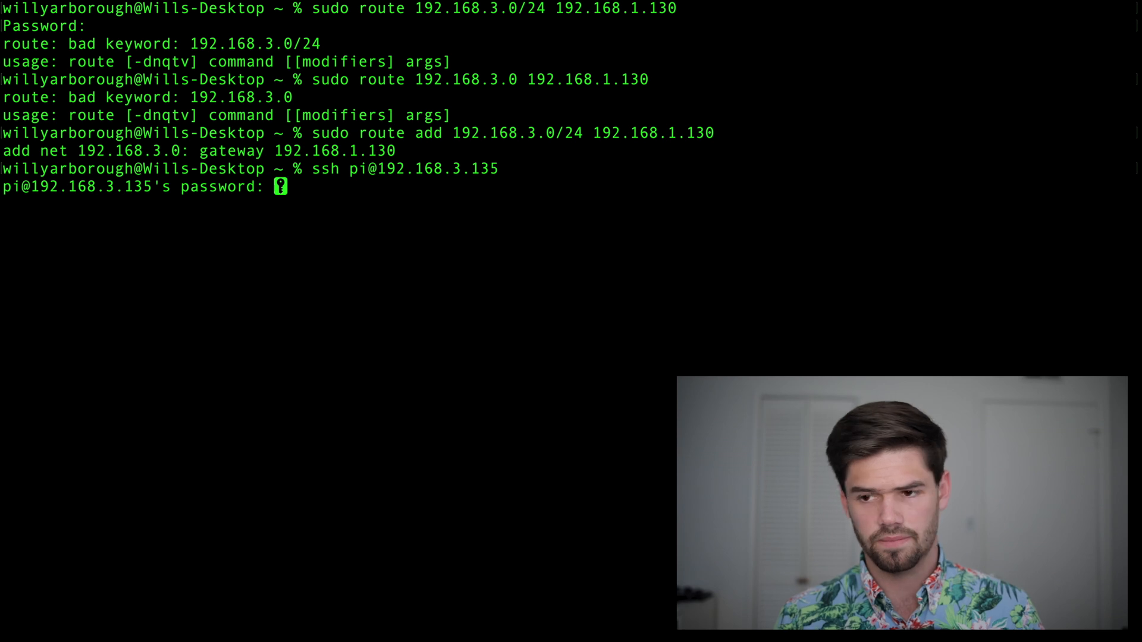